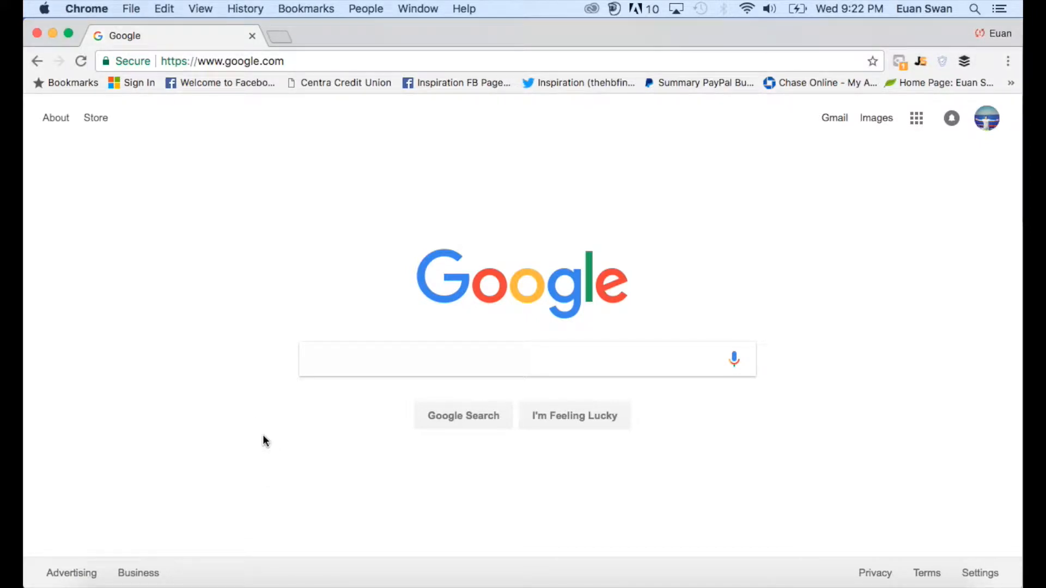
mouse_move(584, 315)
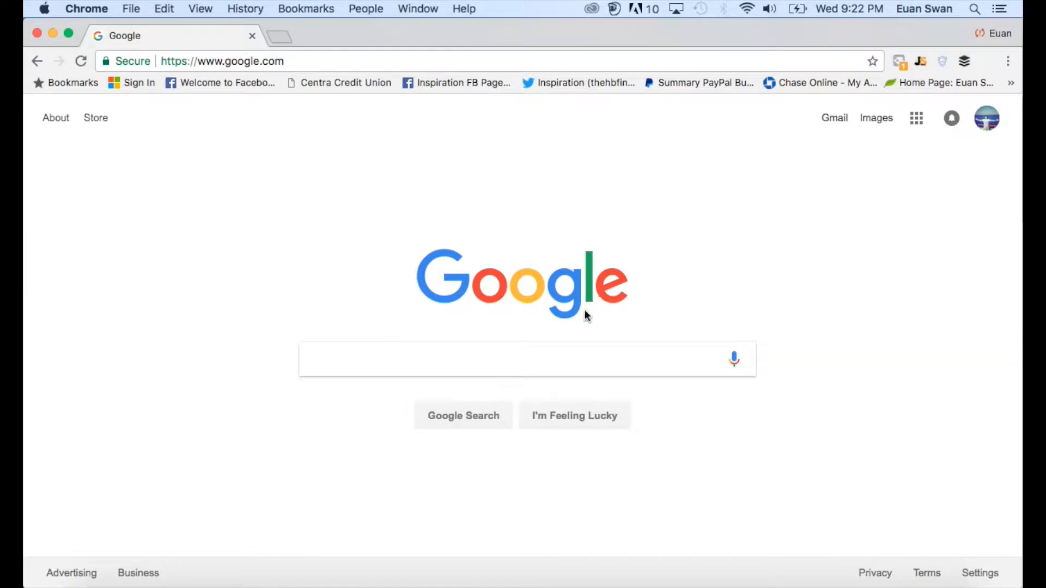
mouse_move(563, 166)
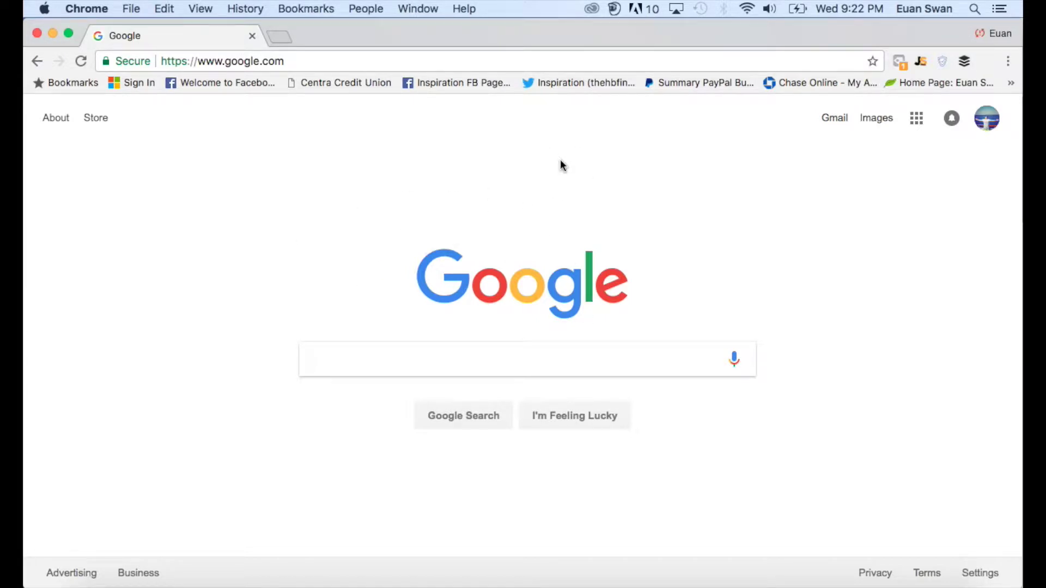
Step: Google 'amazon fba seller central' and open the Seller Central result
click(470, 360)
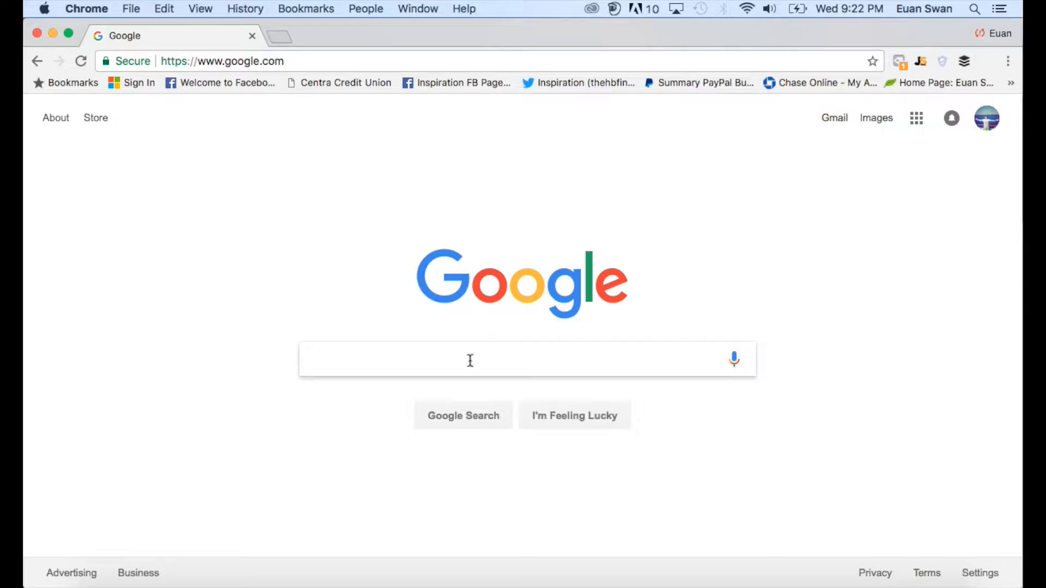
text(amazon)
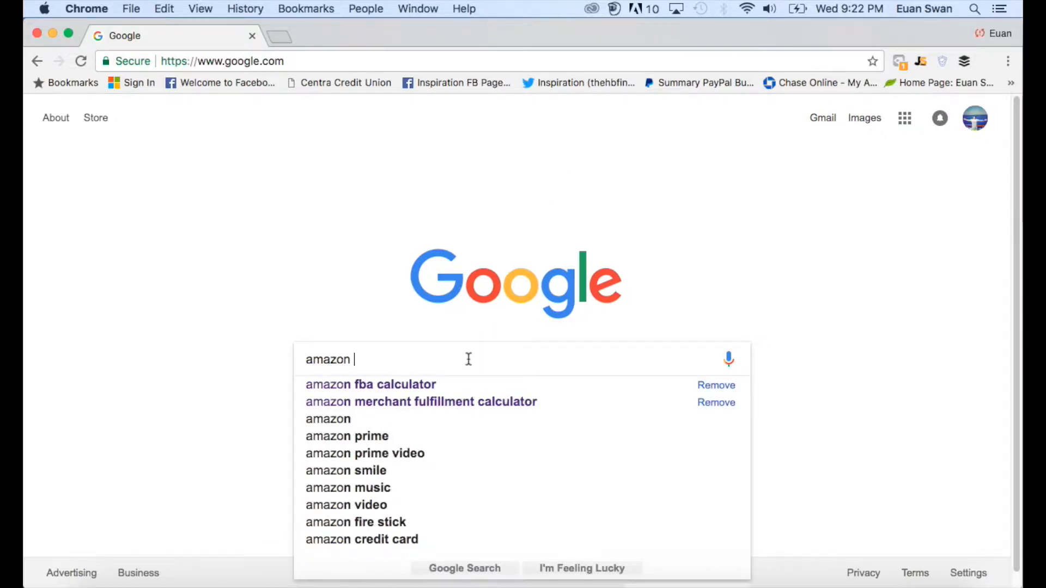
text(fba seller central)
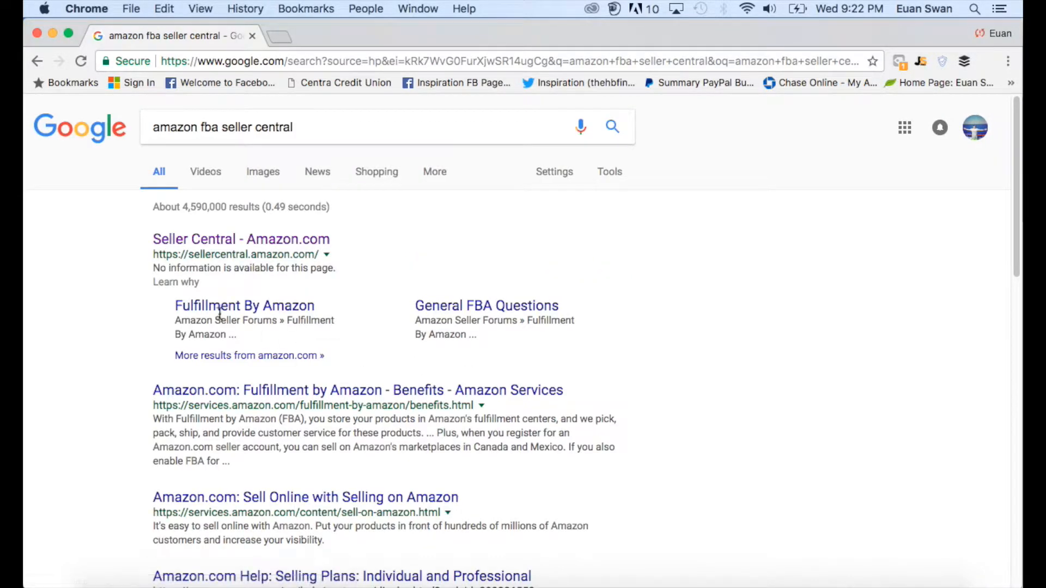
mouse_move(269, 244)
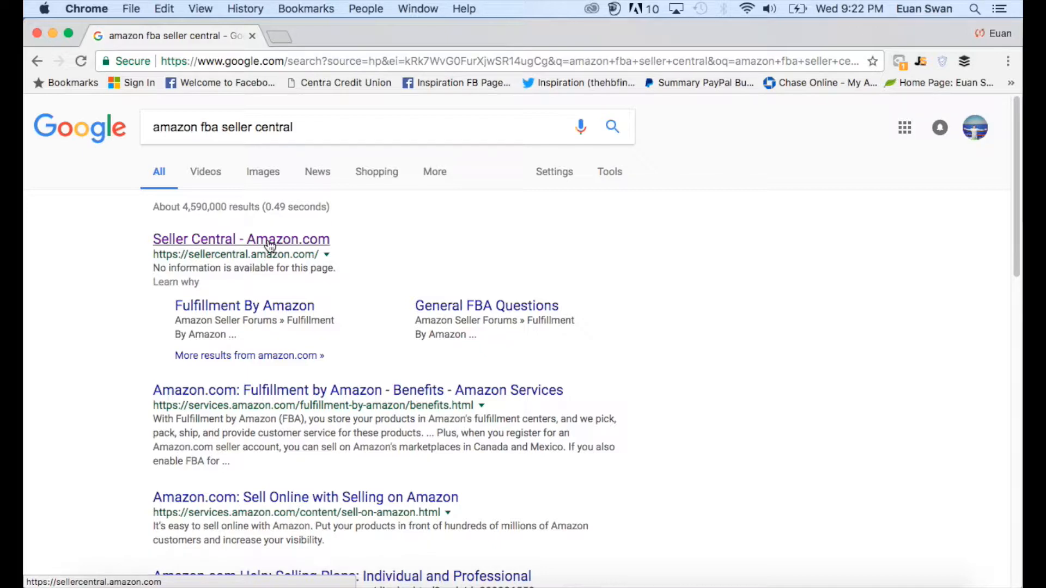
mouse_move(304, 243)
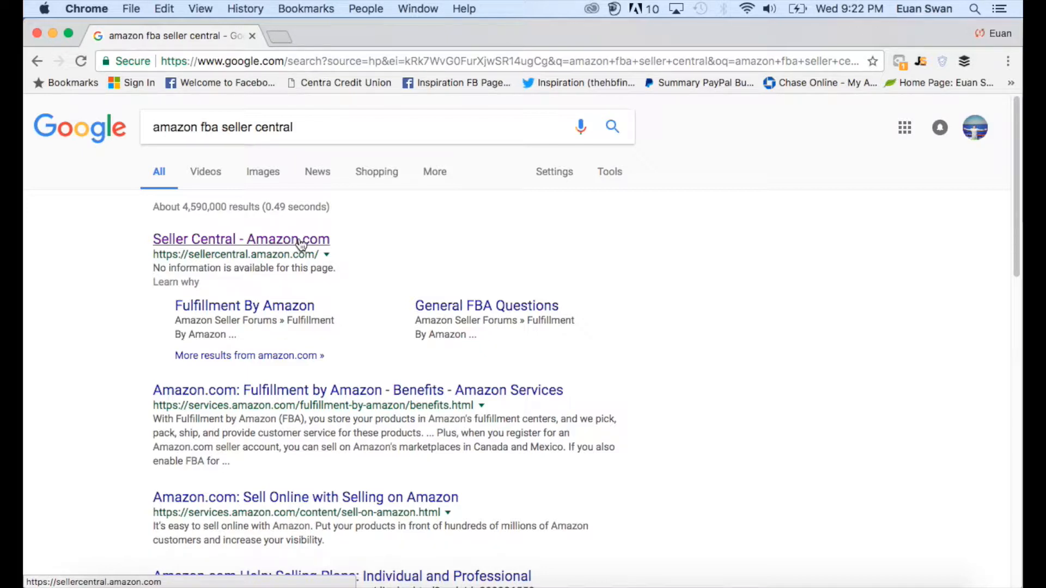
click(241, 239)
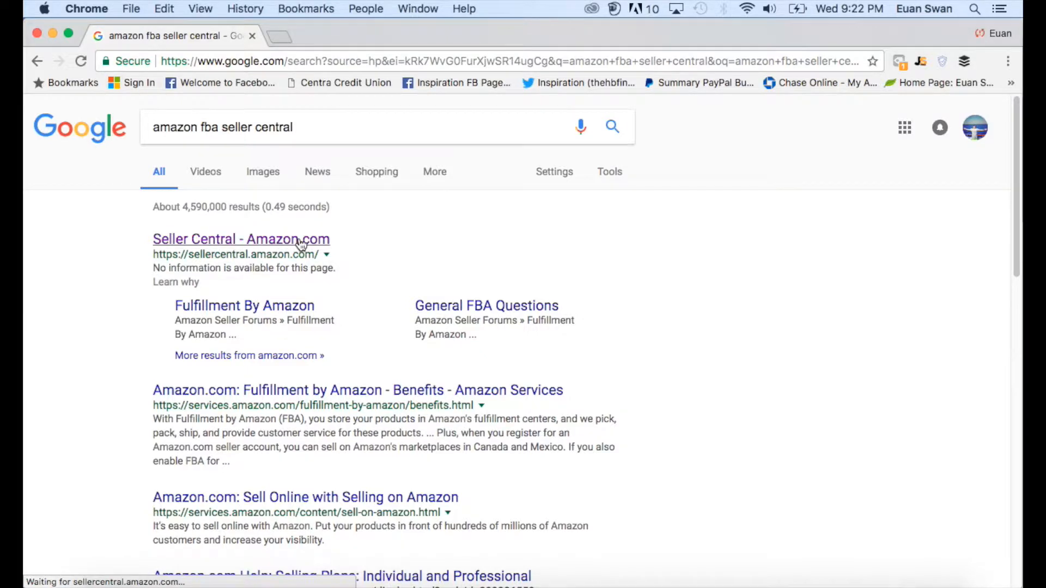
Step: Load the Seller Central sign-in page with its sign-in and 'Register now' options
click(241, 239)
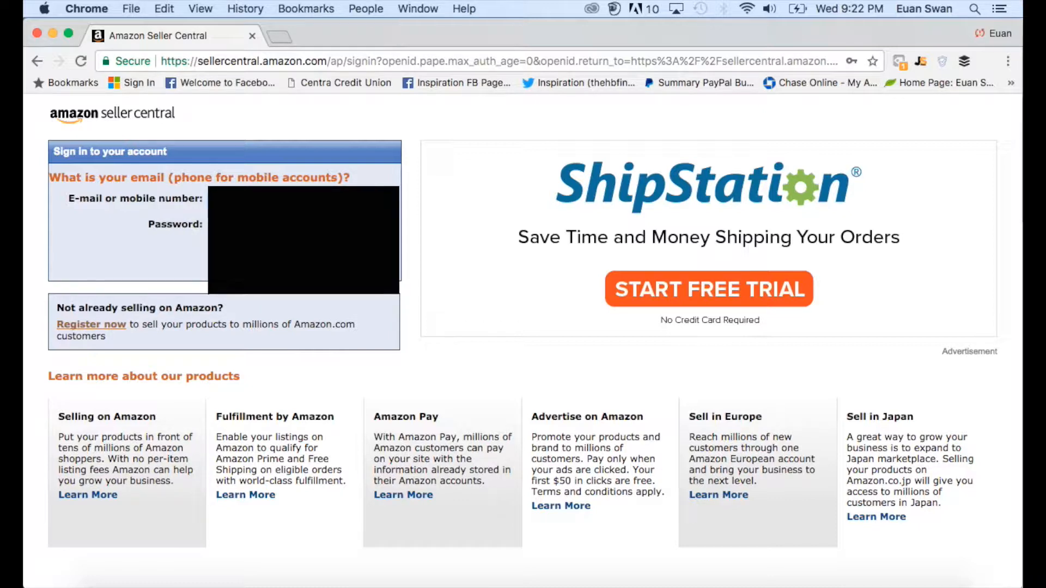
mouse_move(280, 326)
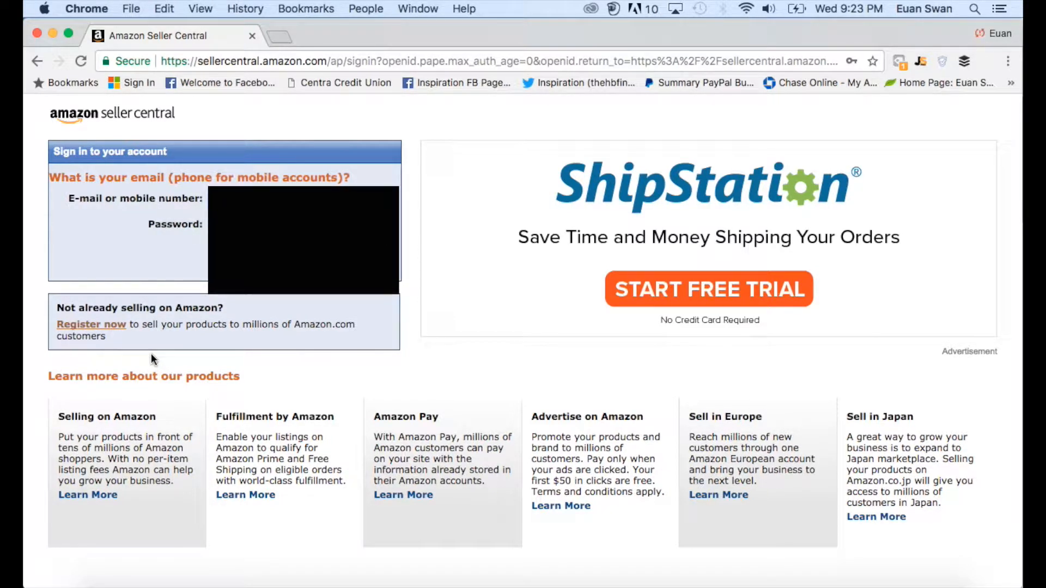
mouse_move(112, 336)
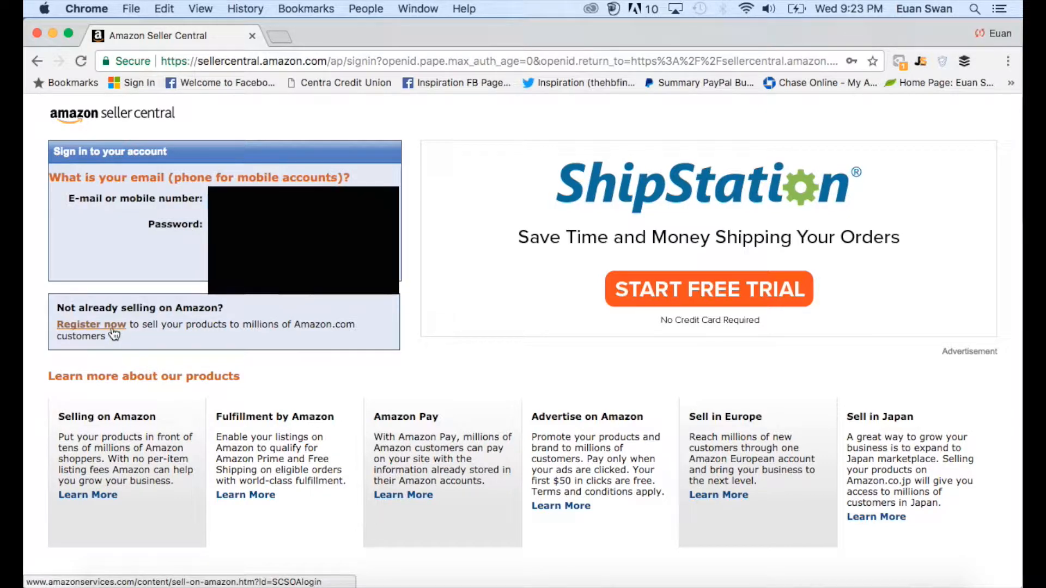
Step: Go to 'Register now' and browse the Sell on Amazon page's selling benefits
click(91, 324)
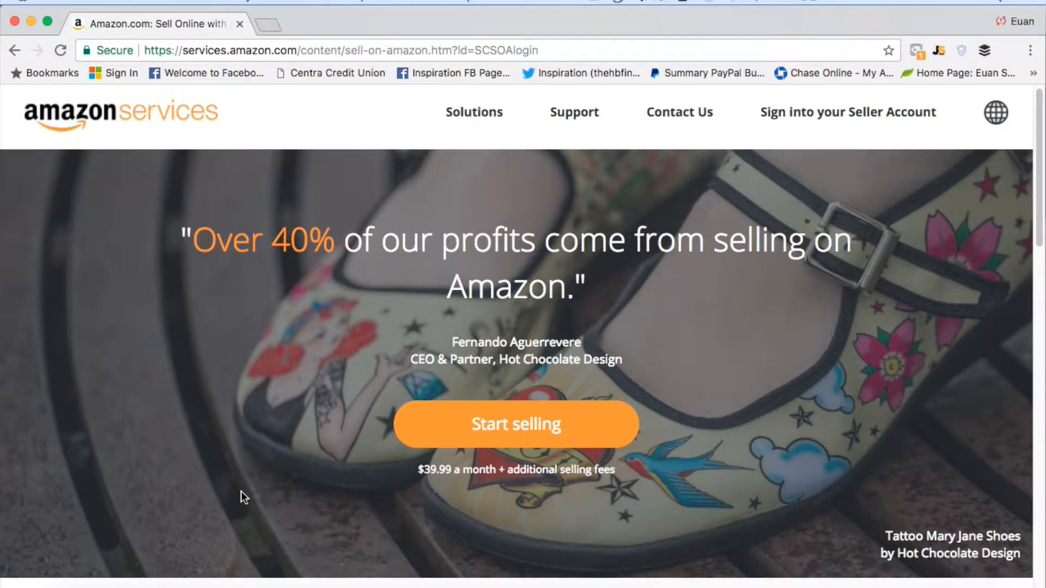
scroll(down, 3)
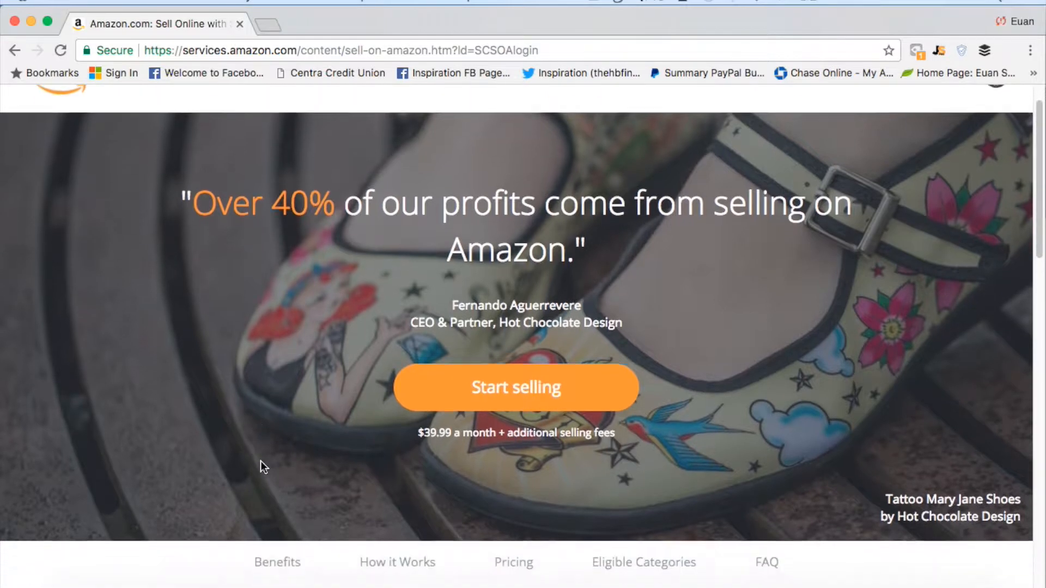
scroll(down, 3)
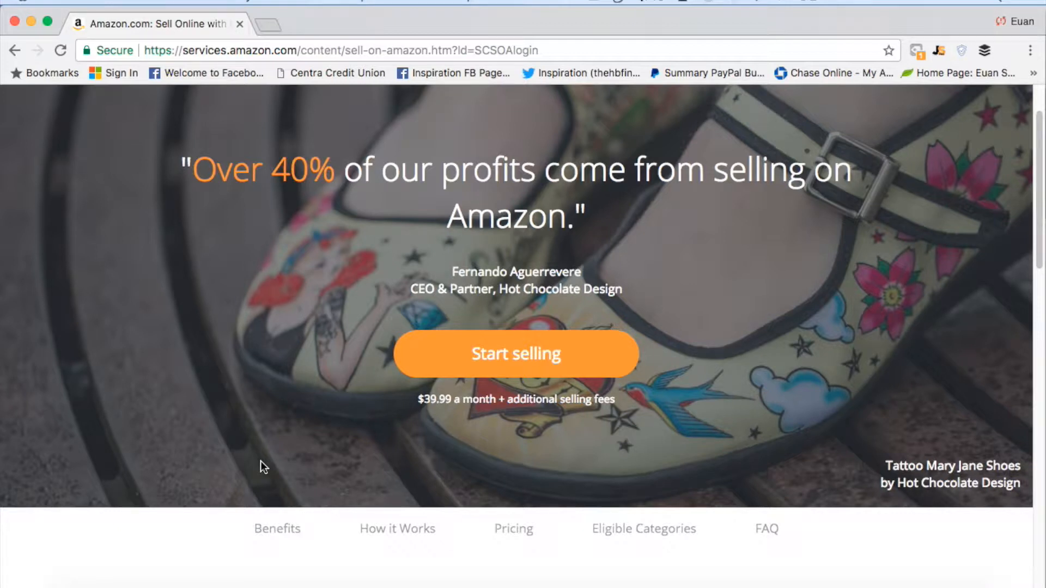
mouse_move(334, 275)
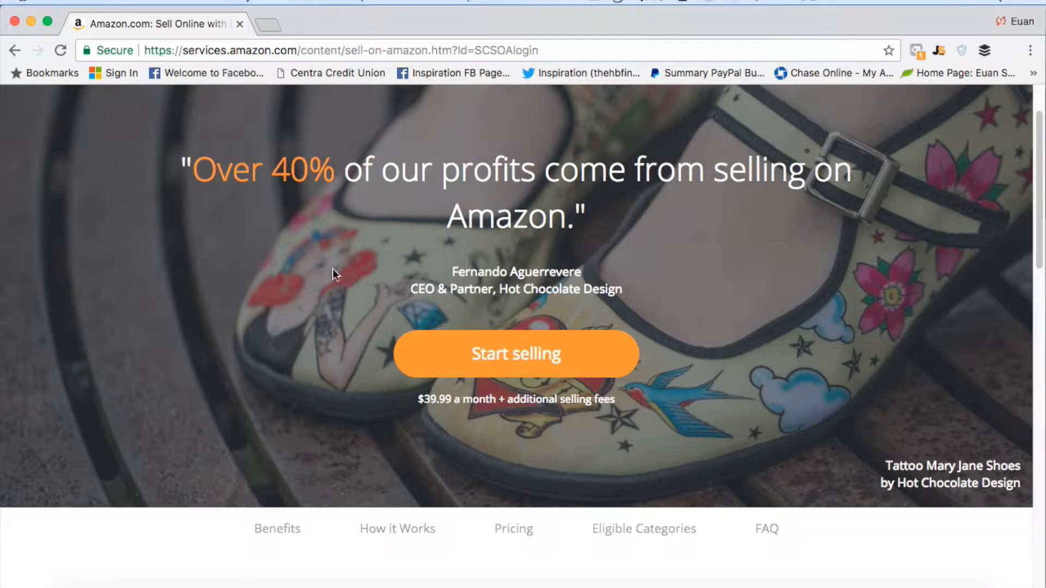
mouse_move(513, 167)
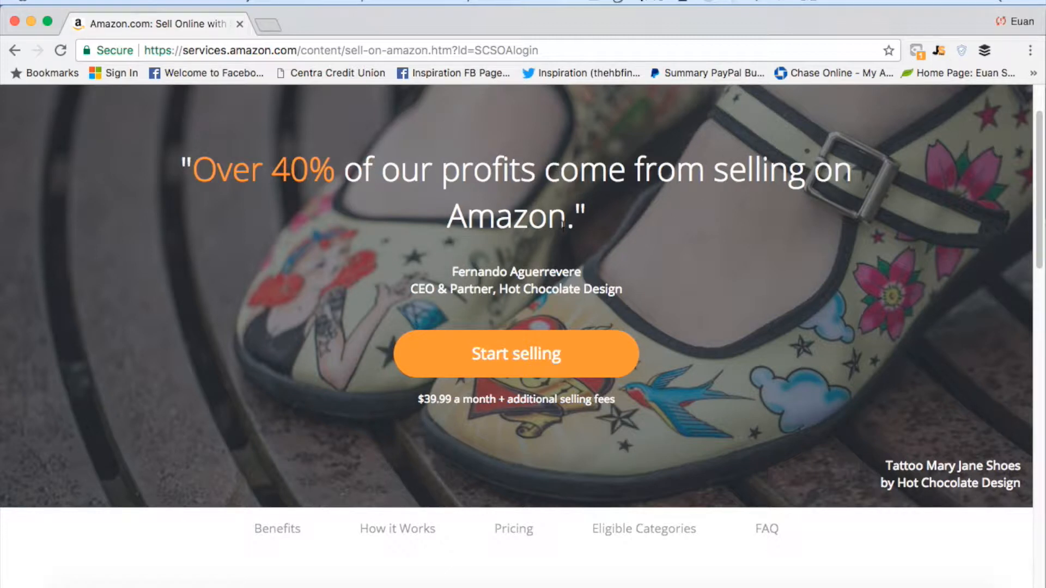
mouse_move(461, 306)
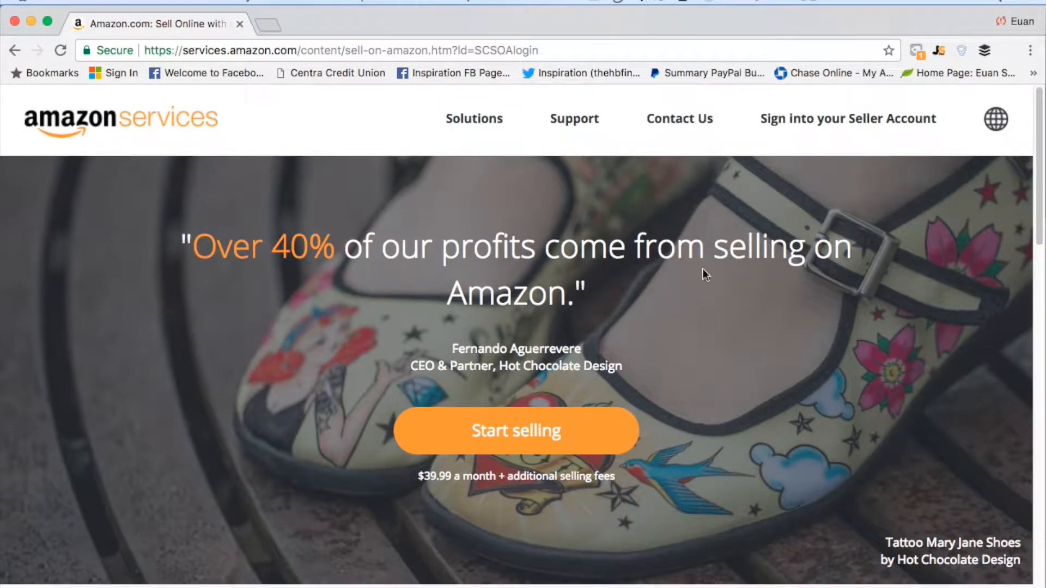
scroll(down, 3)
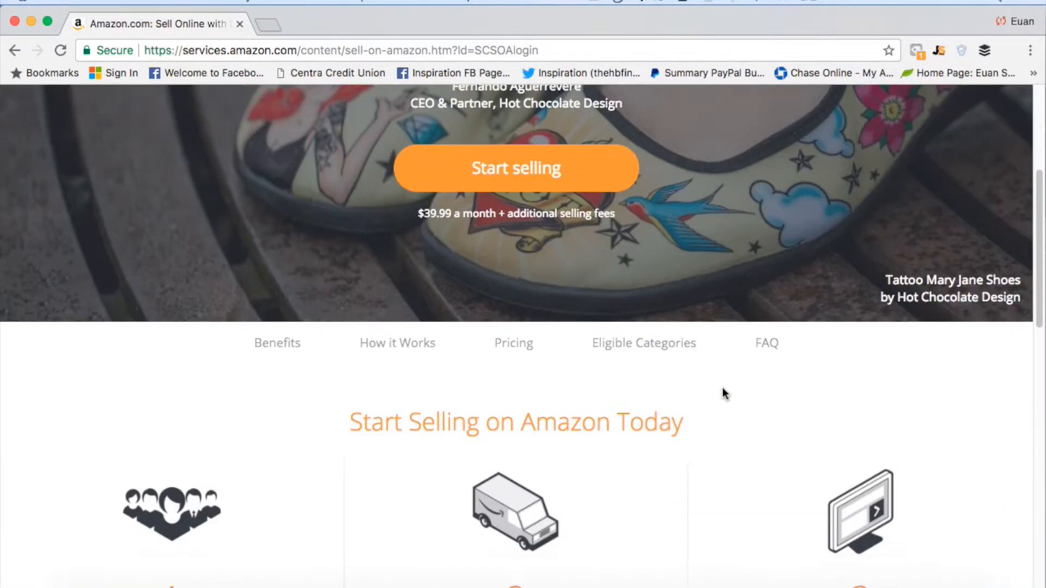
Step: Review the $39.99 monthly plan and individual-seller sign-up, then return toward the top
scroll(down, 3)
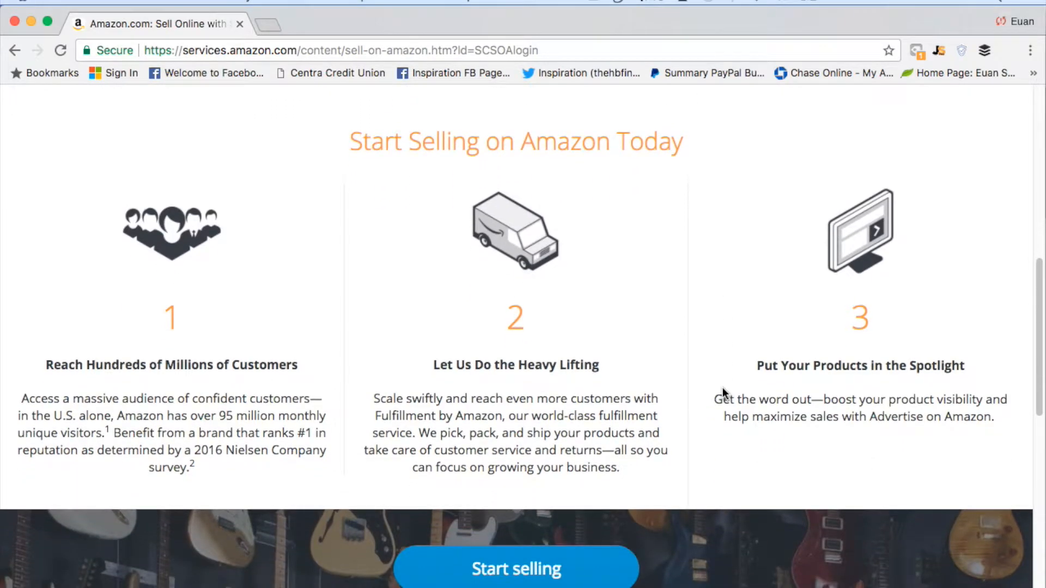
scroll(down, 3)
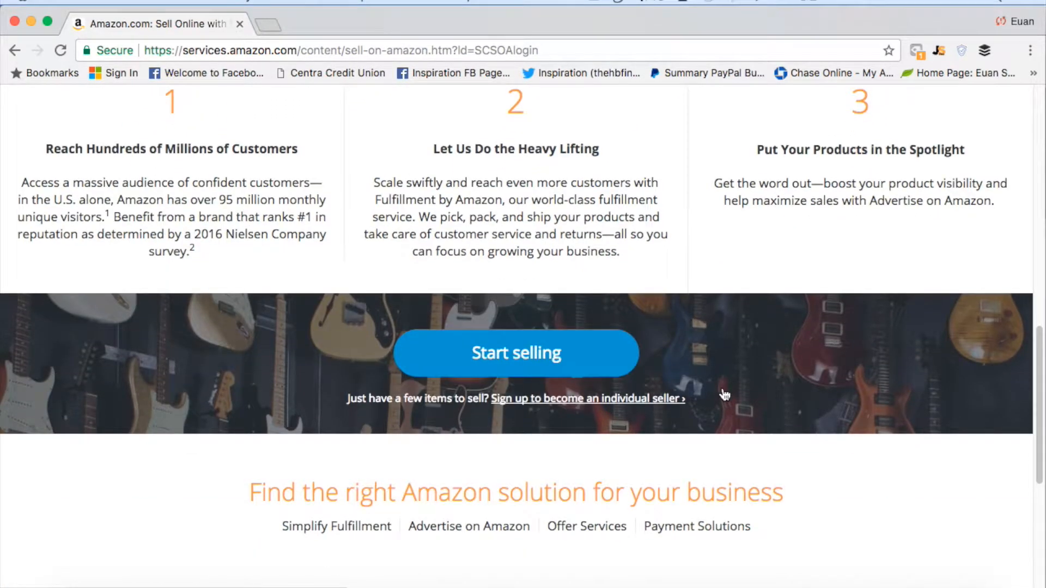
scroll(down, 3)
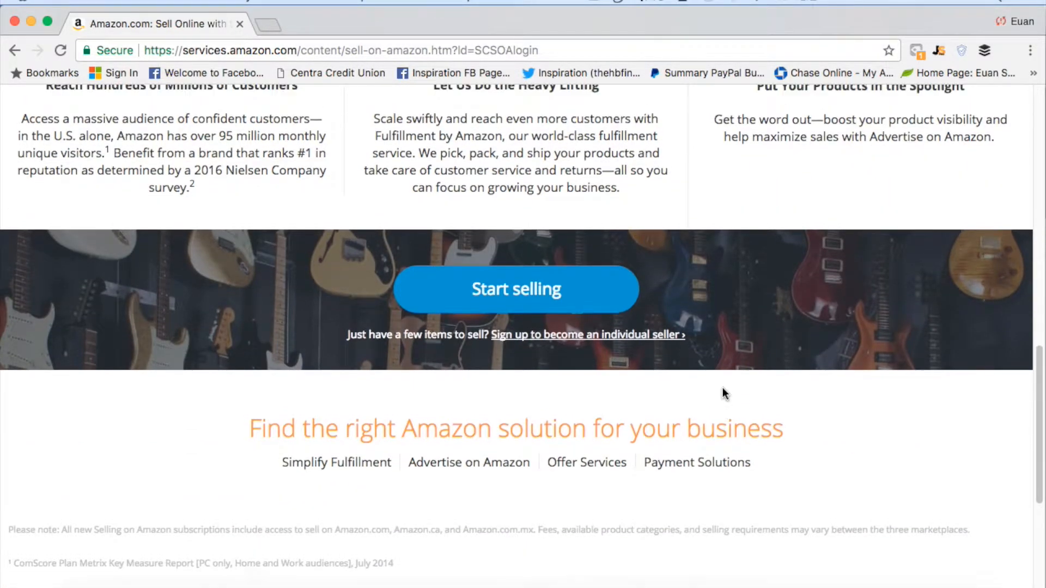
scroll(up, 3)
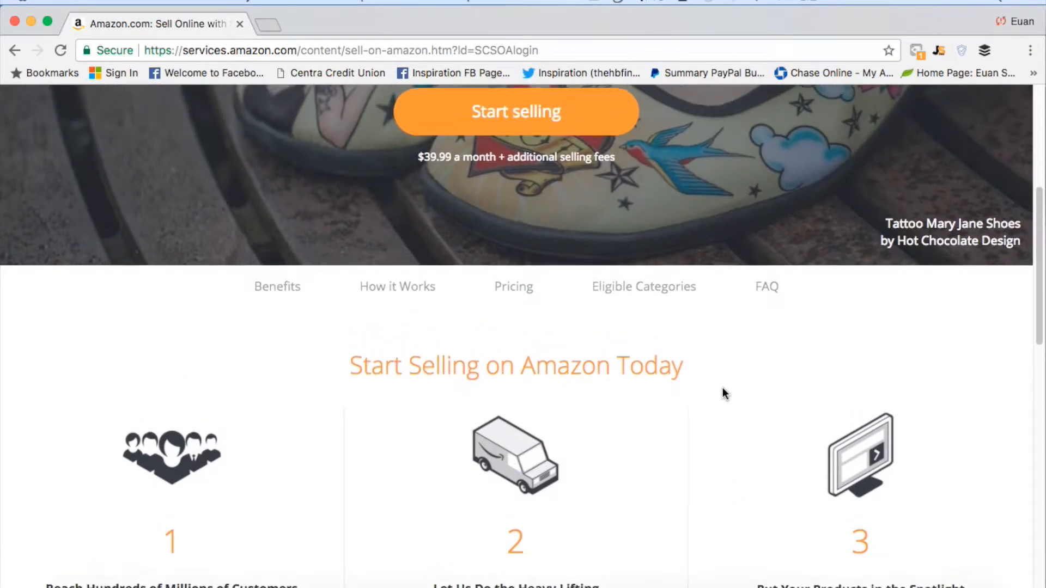
scroll(up, 3)
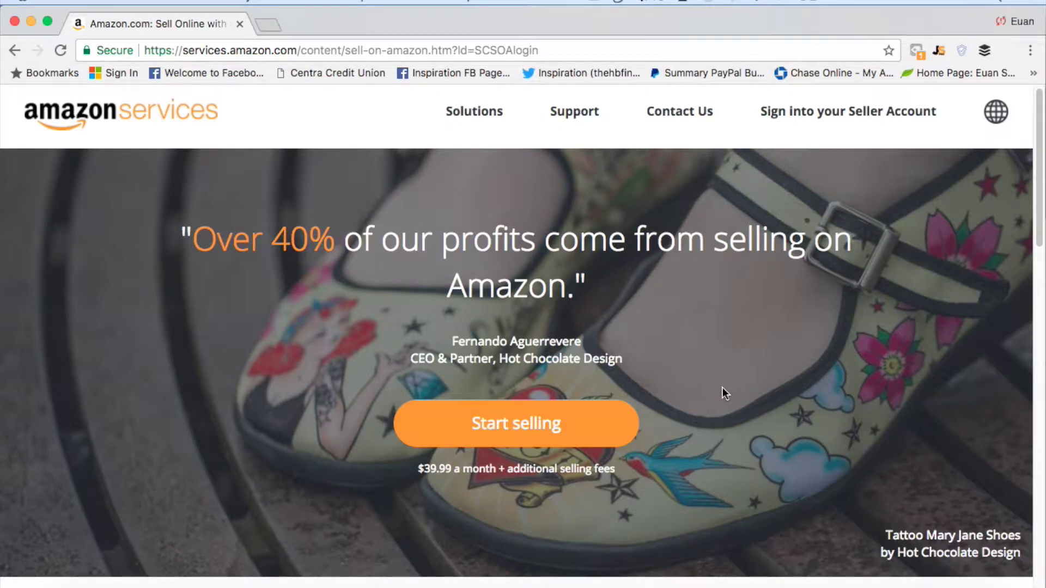
scroll(down, 3)
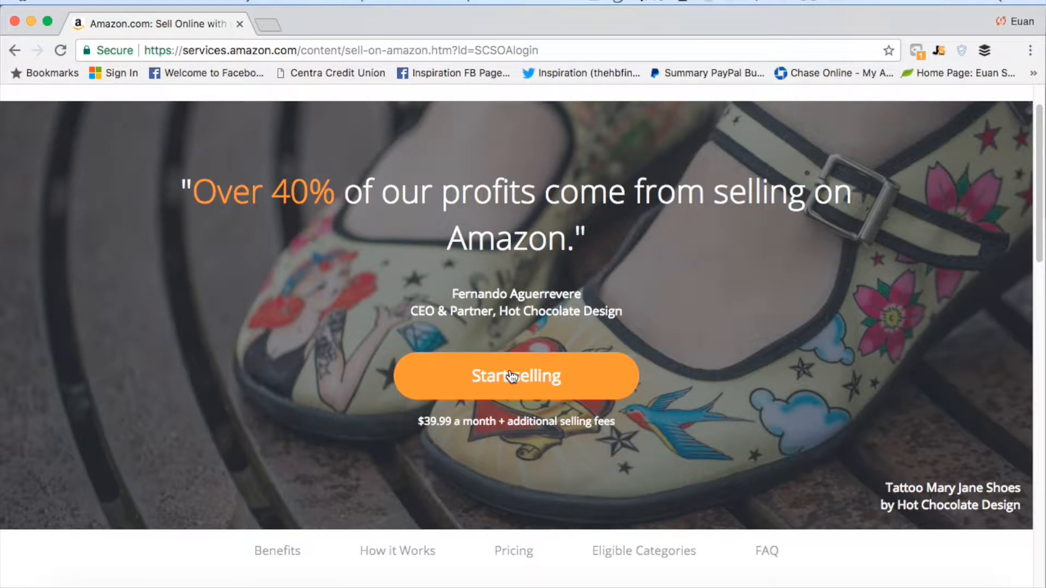
mouse_move(409, 444)
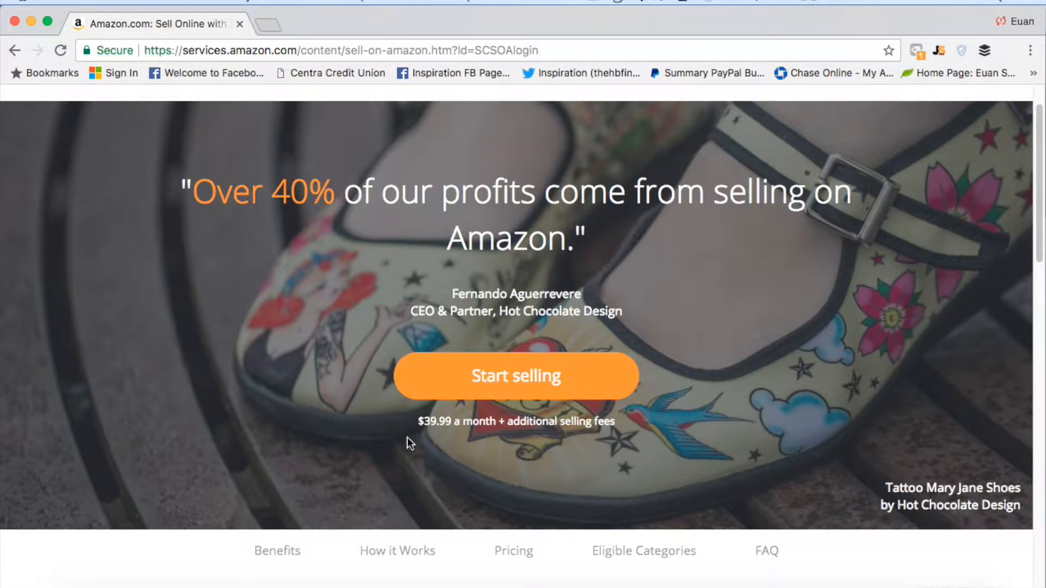
mouse_move(631, 435)
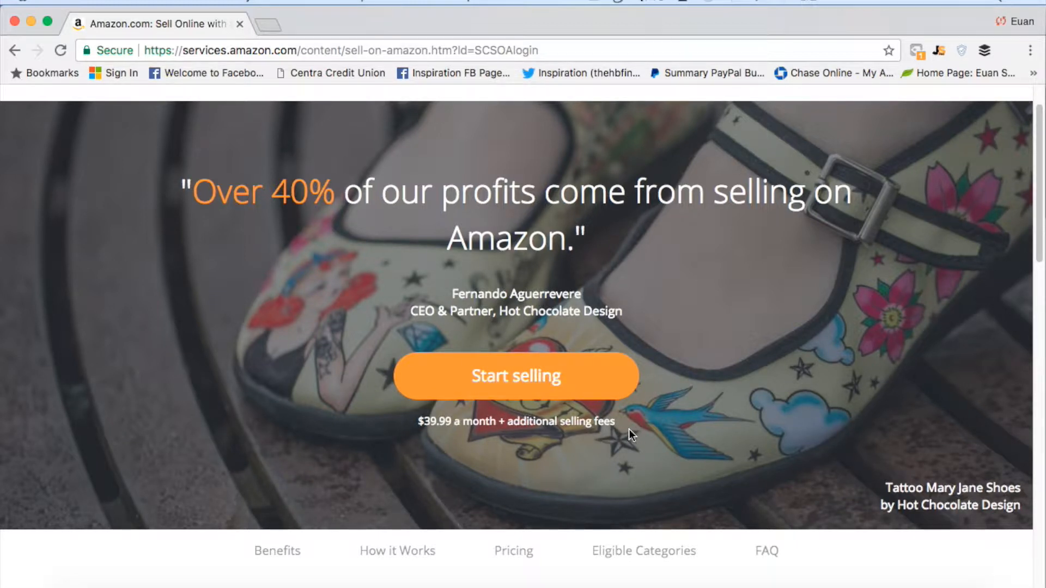
mouse_move(464, 451)
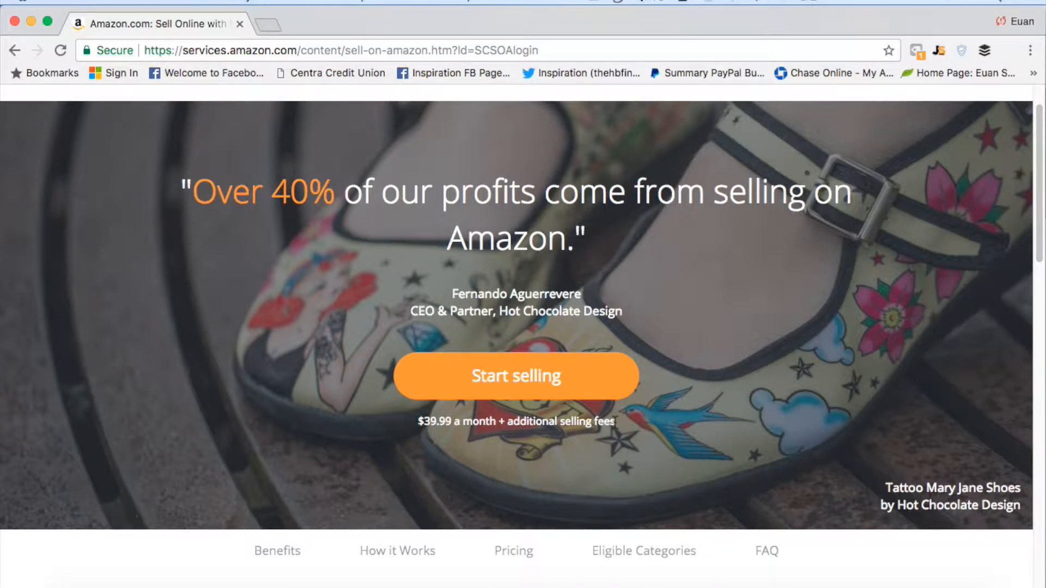
mouse_move(518, 442)
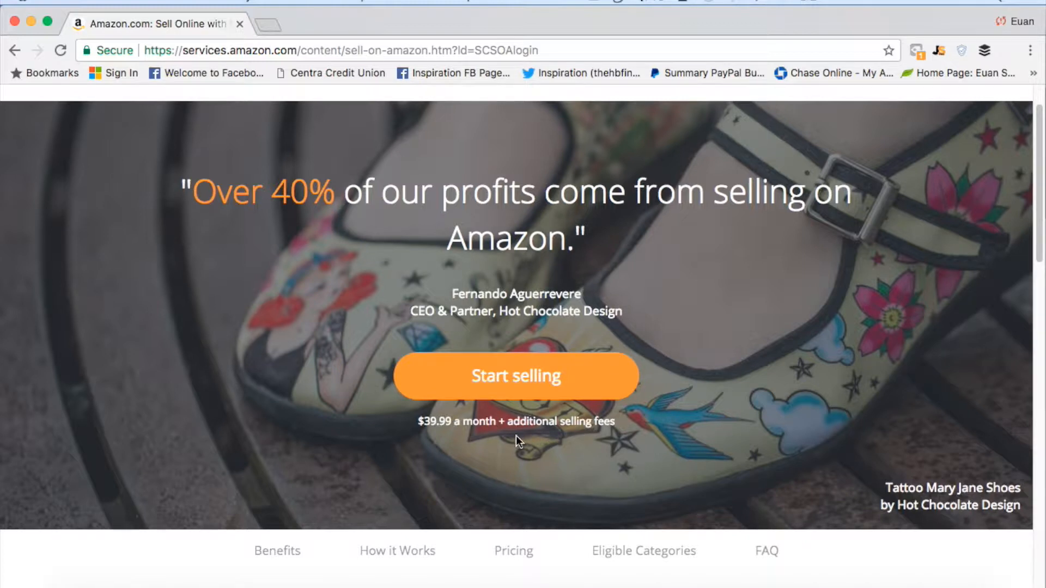
mouse_move(483, 444)
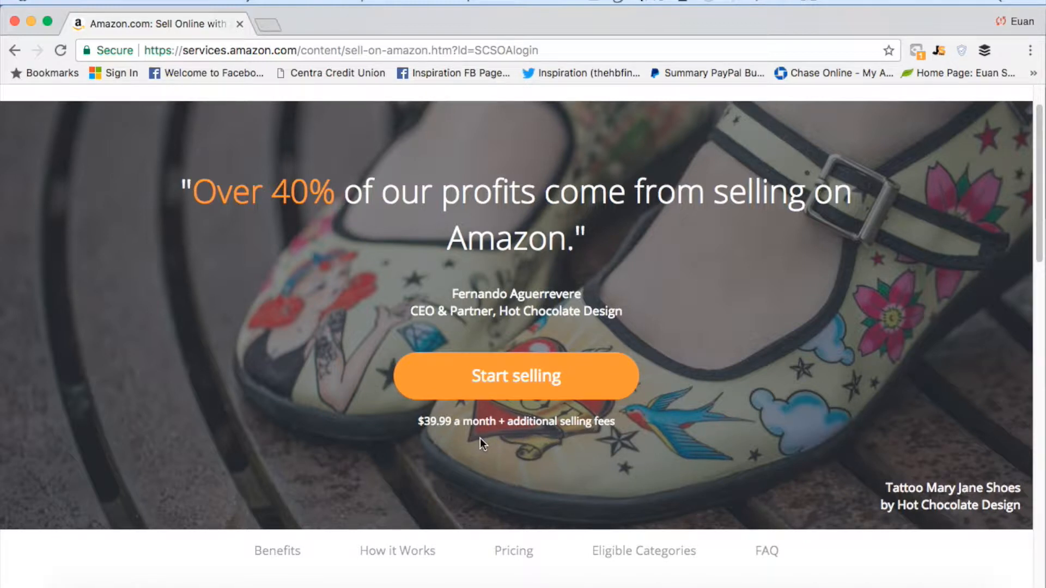
mouse_move(458, 436)
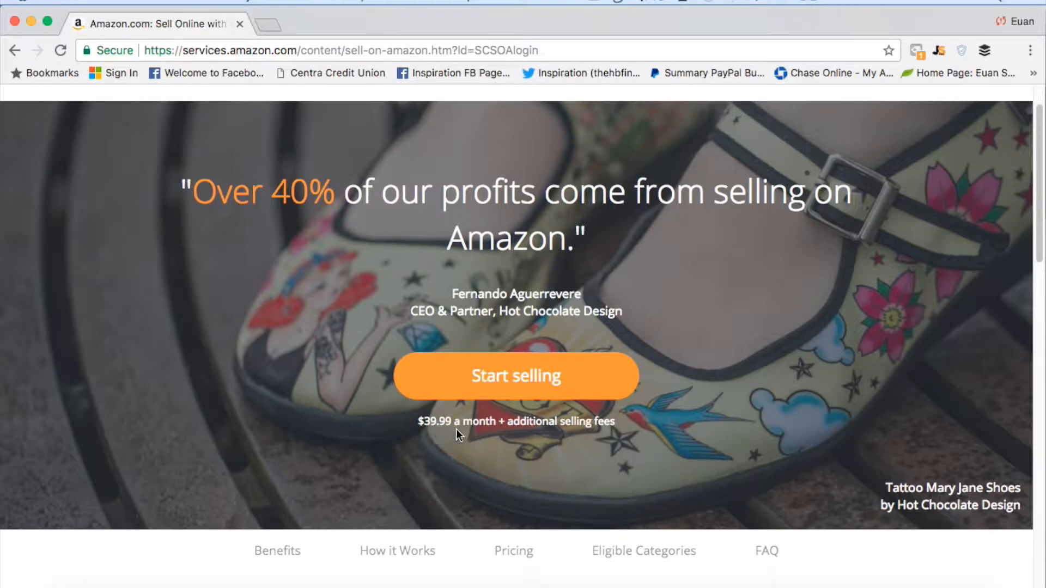
mouse_move(493, 437)
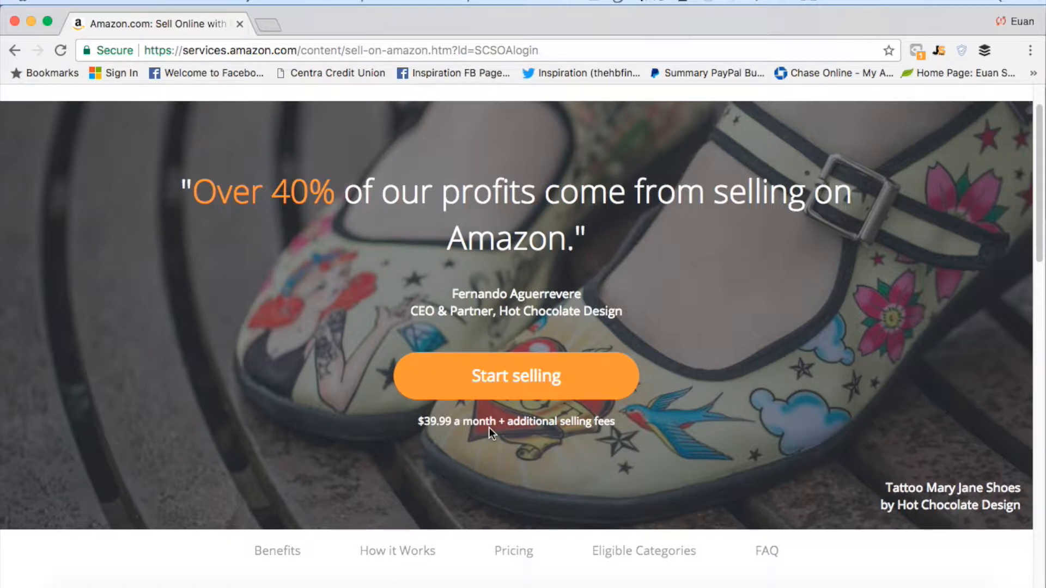
mouse_move(501, 424)
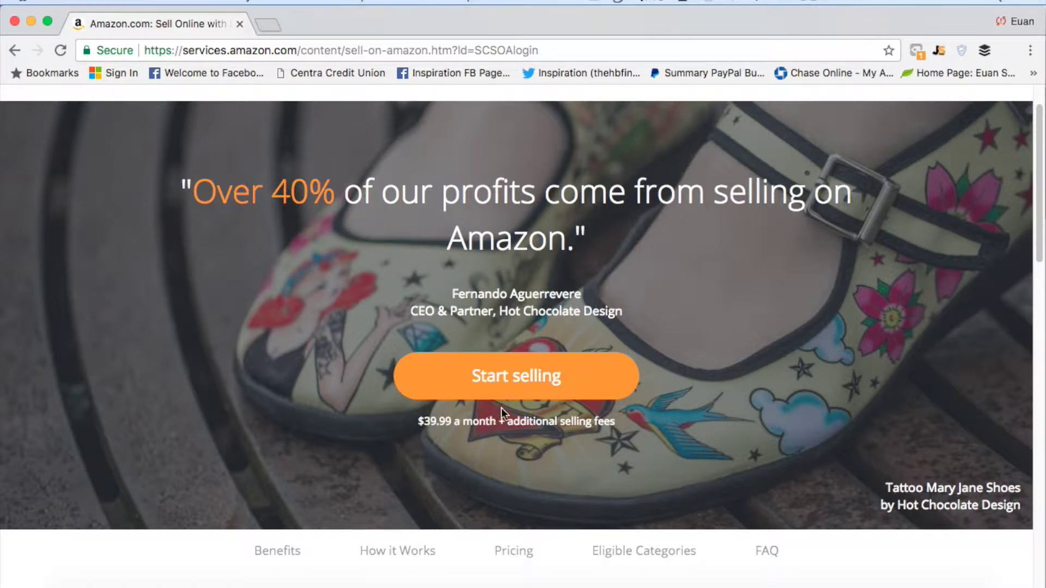
mouse_move(515, 385)
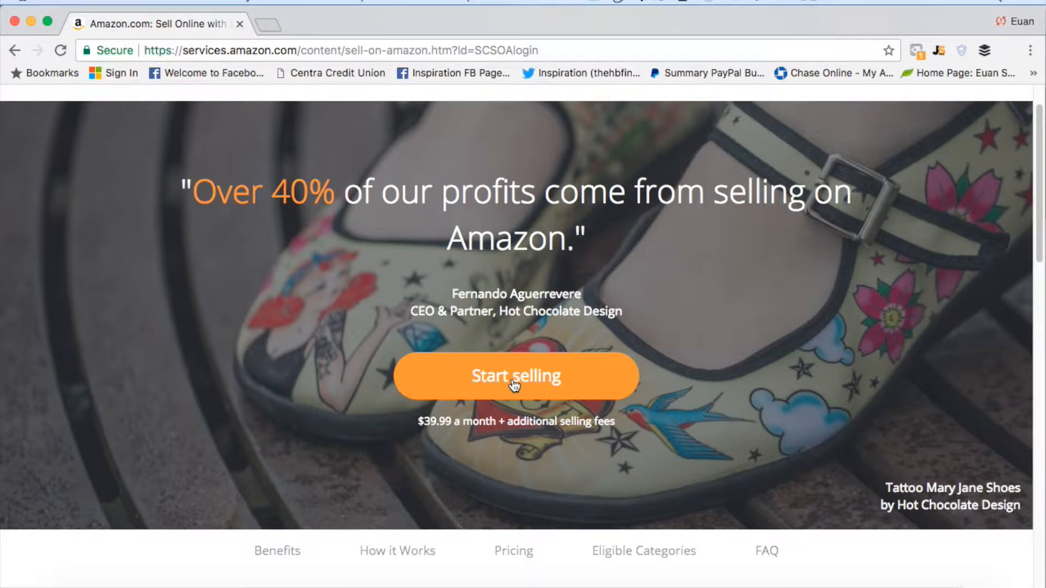
Step: Start selling, view the Create account form, then choose 'Already have an account'
click(516, 376)
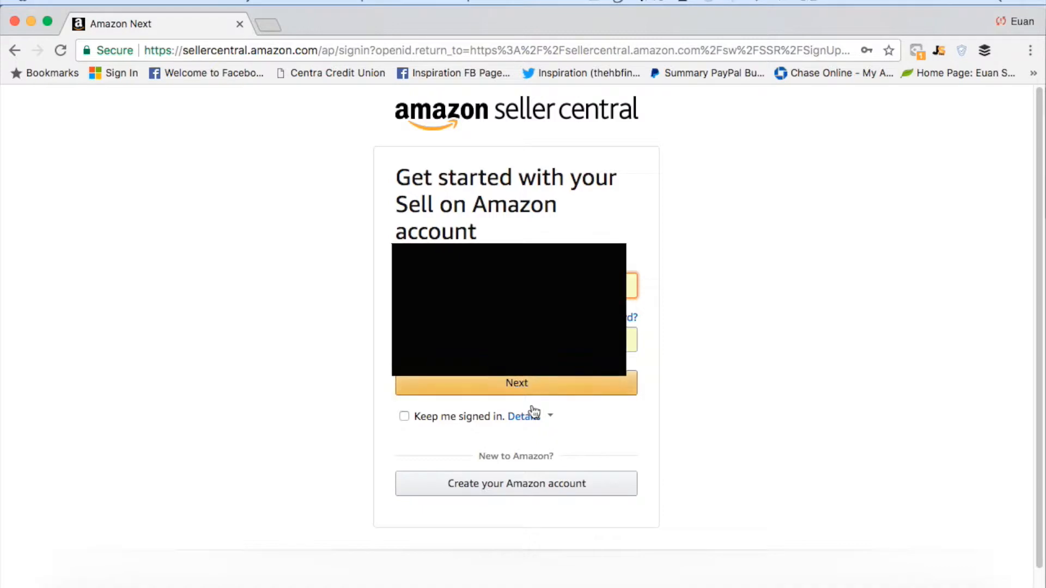
click(516, 484)
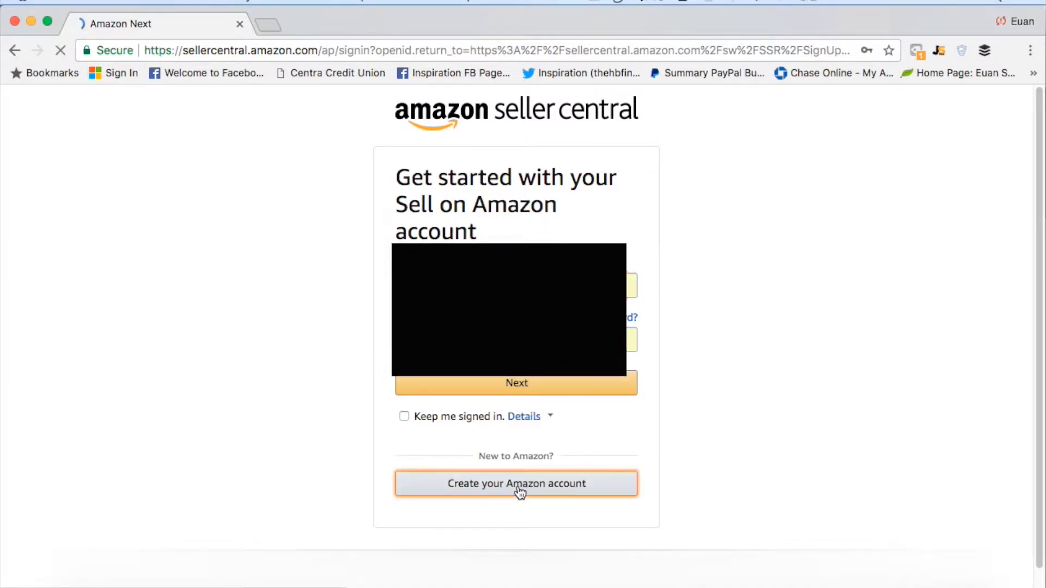
click(516, 484)
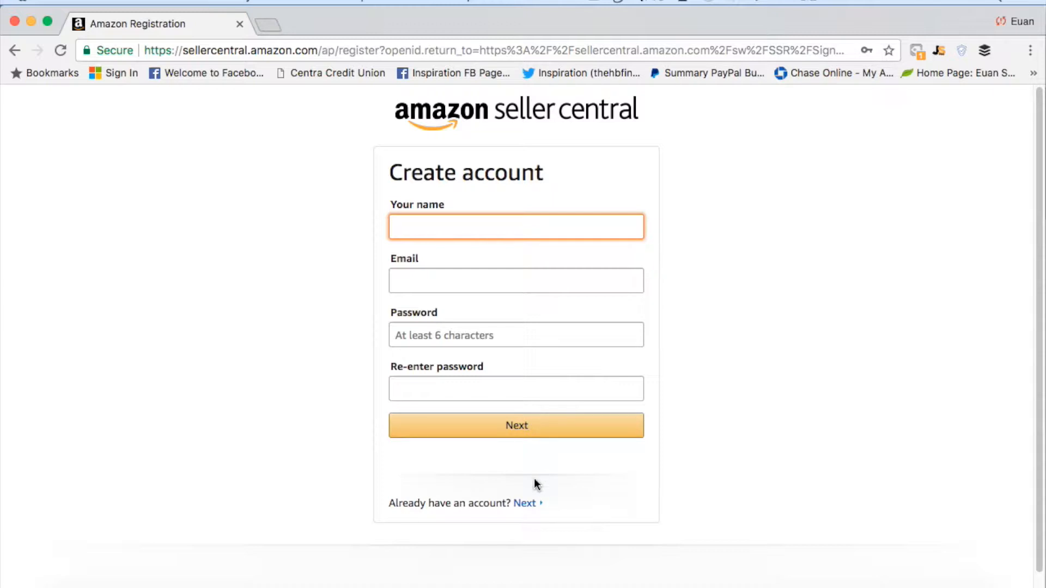
click(525, 518)
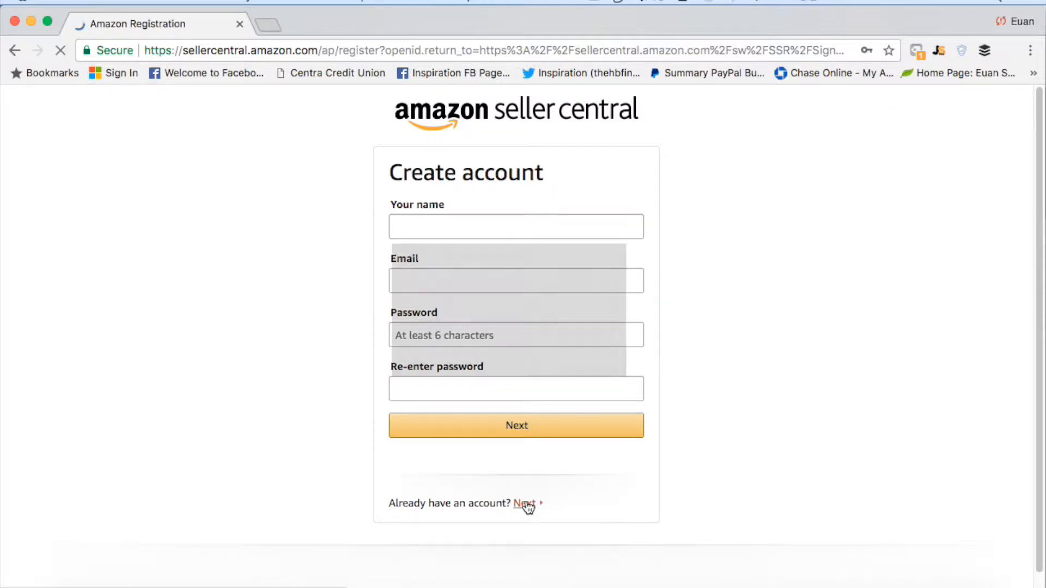
click(526, 504)
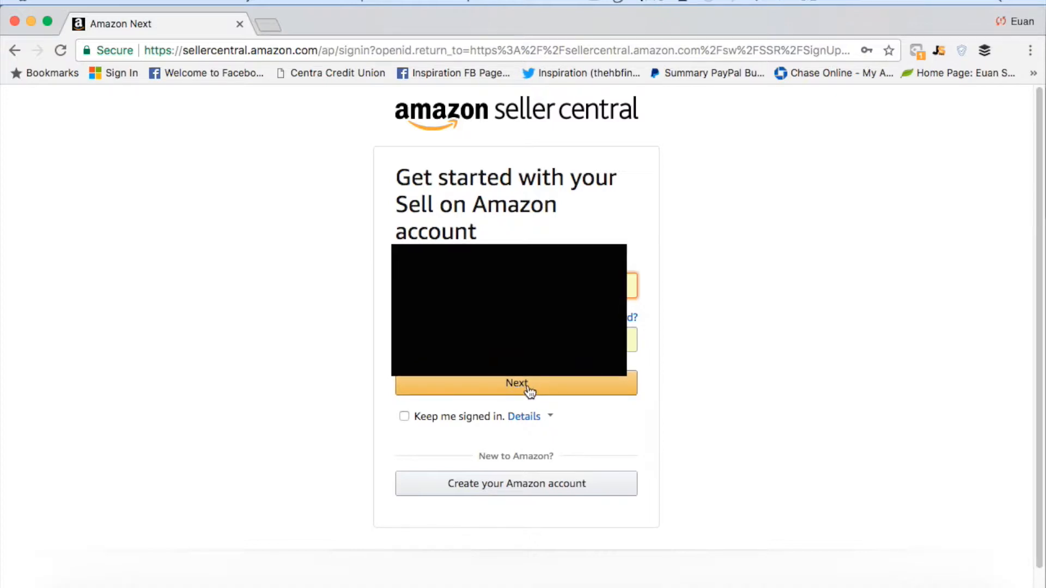
Step: Submit the sign-in form with Keep me signed in to open the home dashboard
click(516, 383)
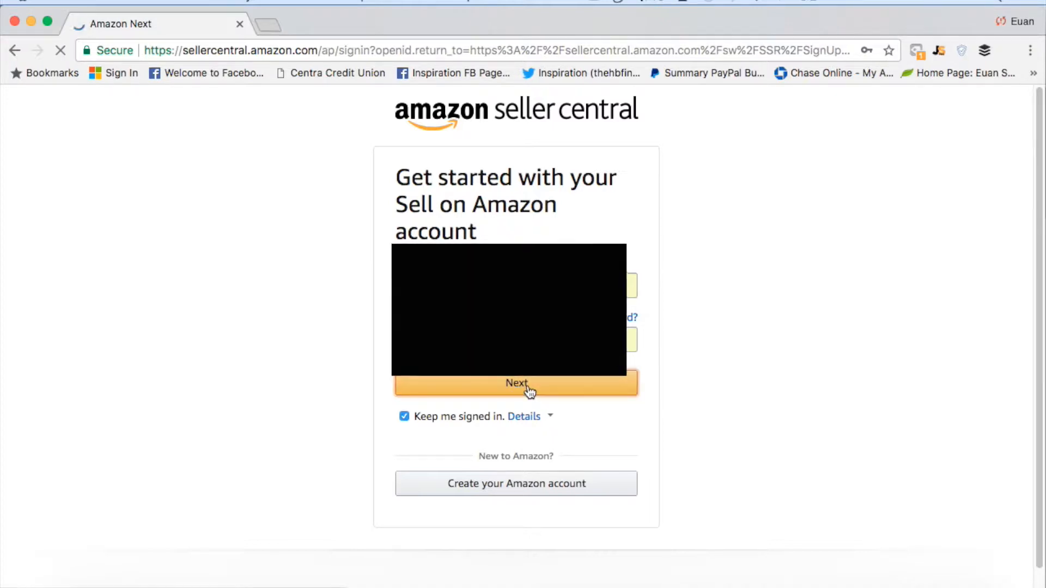
click(517, 382)
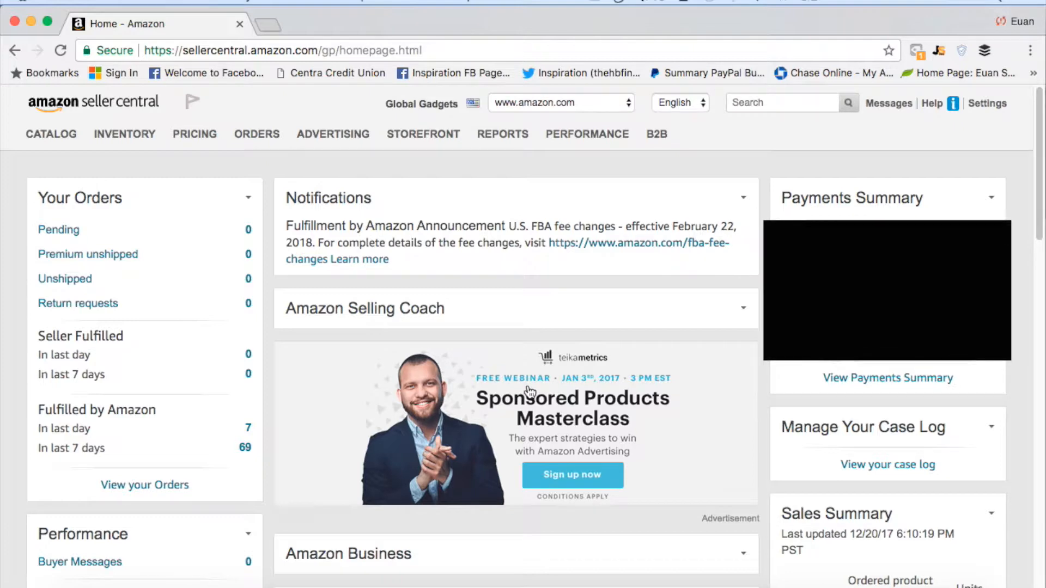
scroll(down, 3)
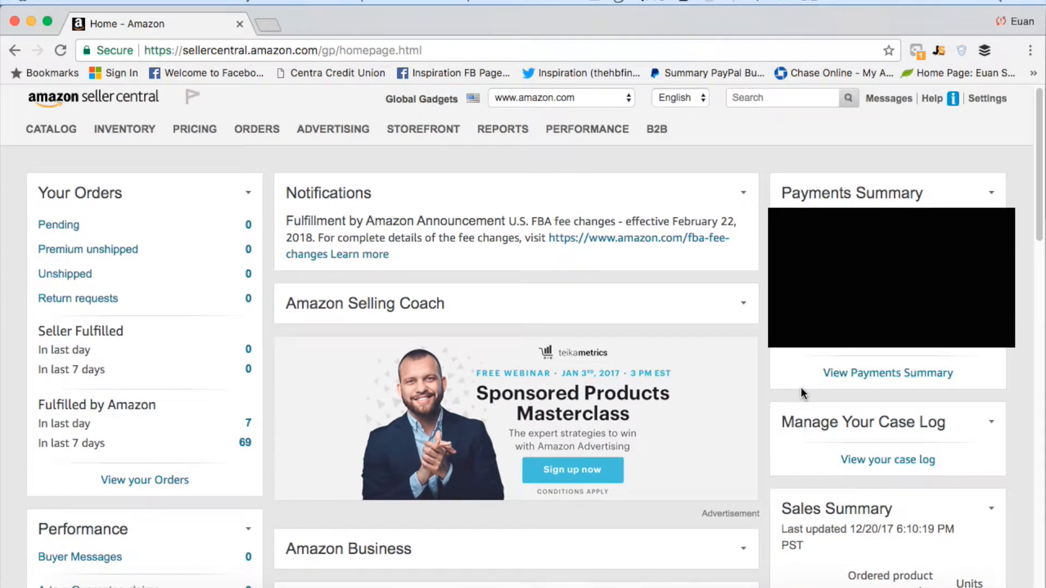
mouse_move(223, 429)
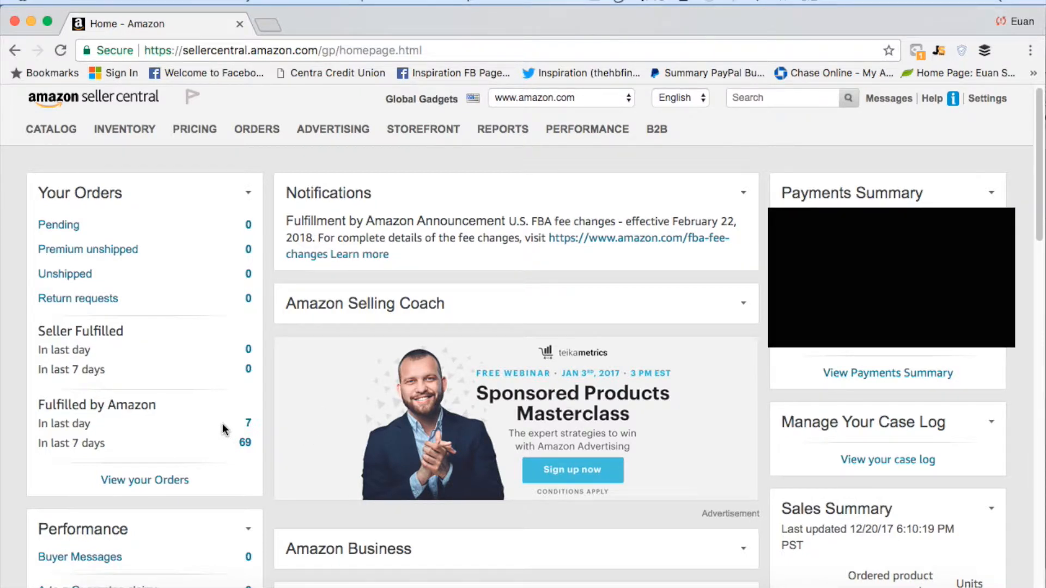
mouse_move(277, 291)
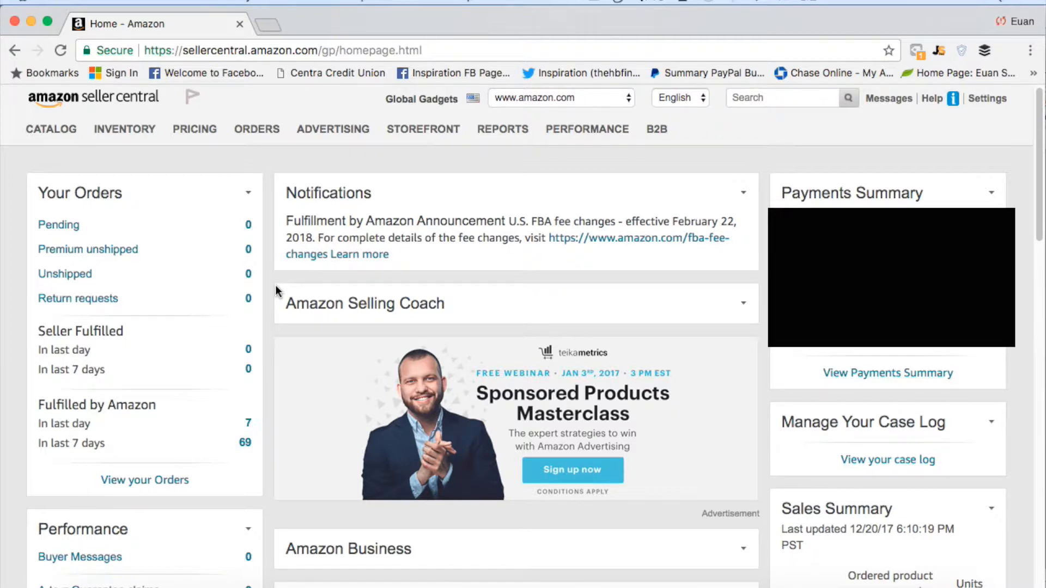
mouse_move(702, 203)
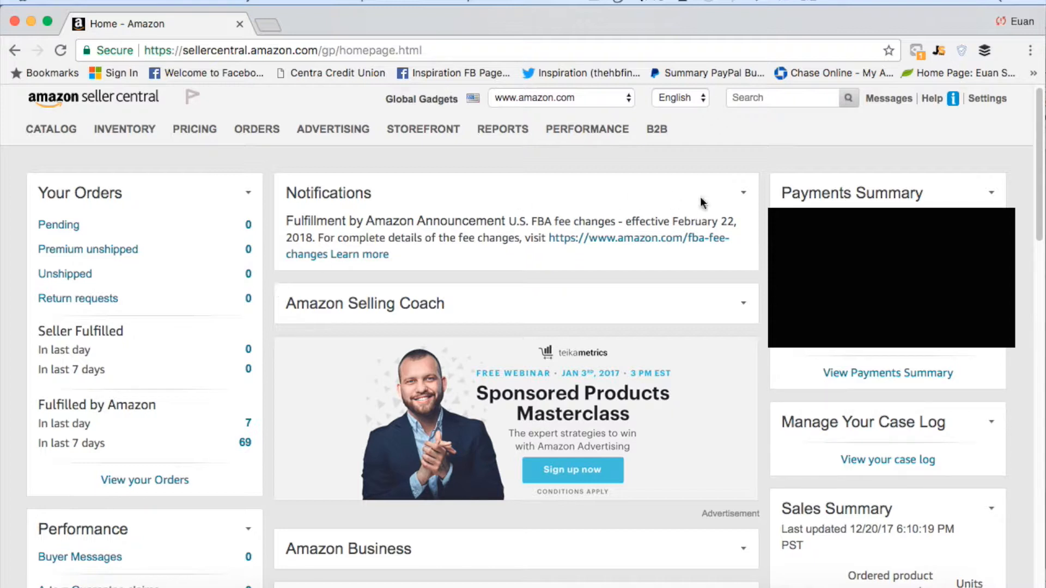
mouse_move(257, 375)
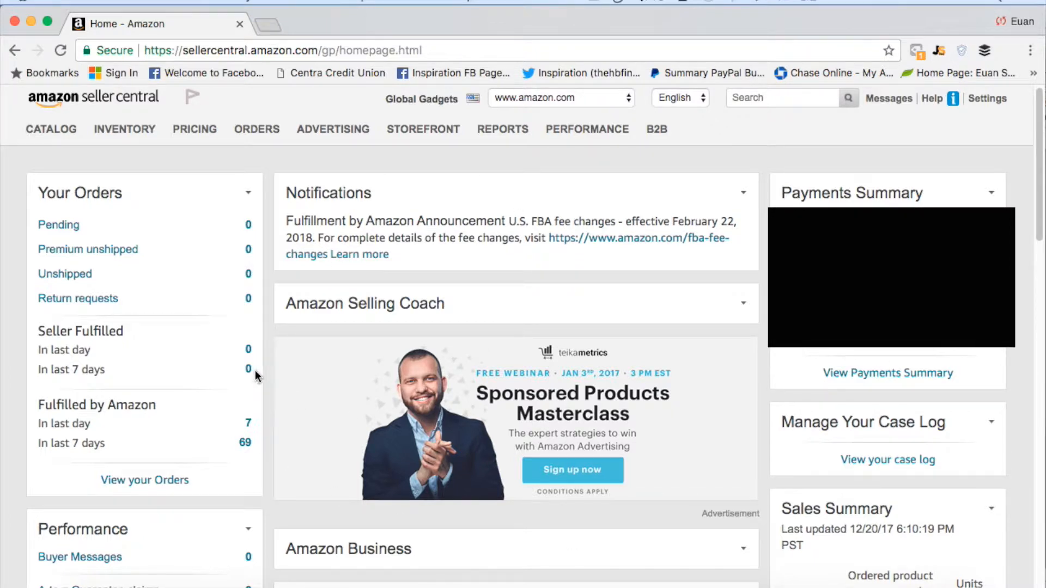
mouse_move(319, 196)
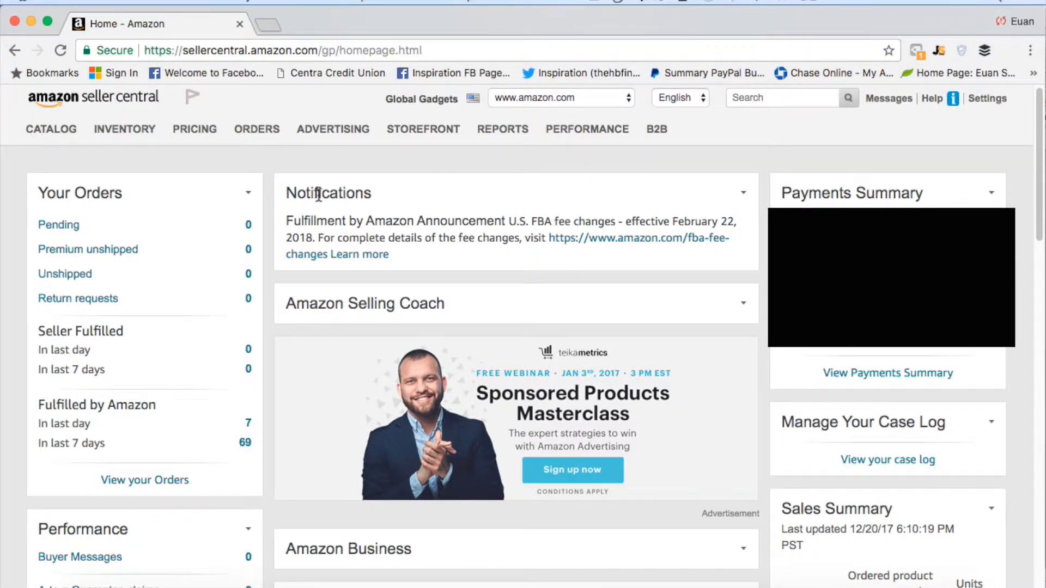
mouse_move(512, 199)
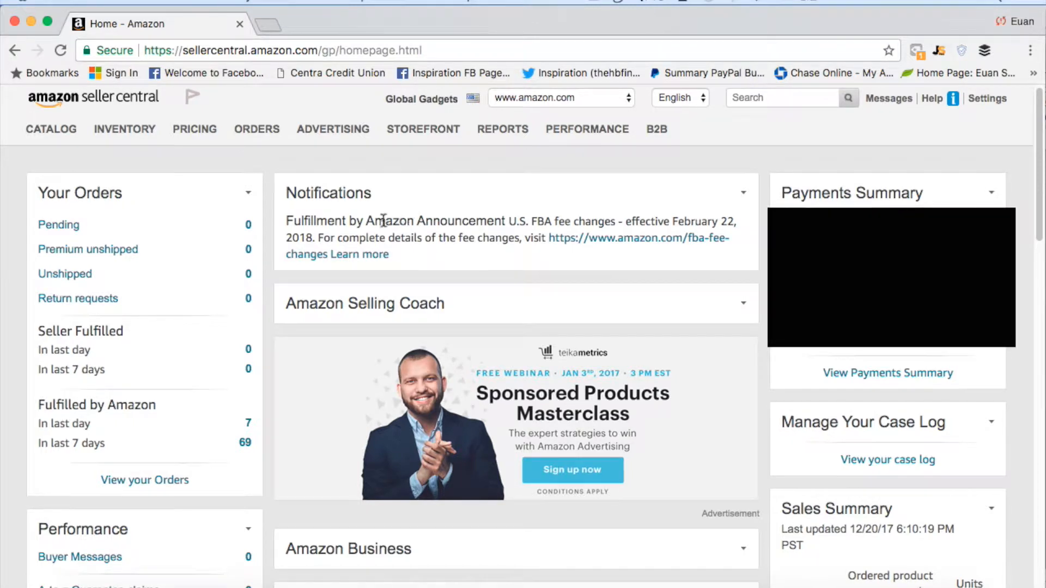
mouse_move(516, 221)
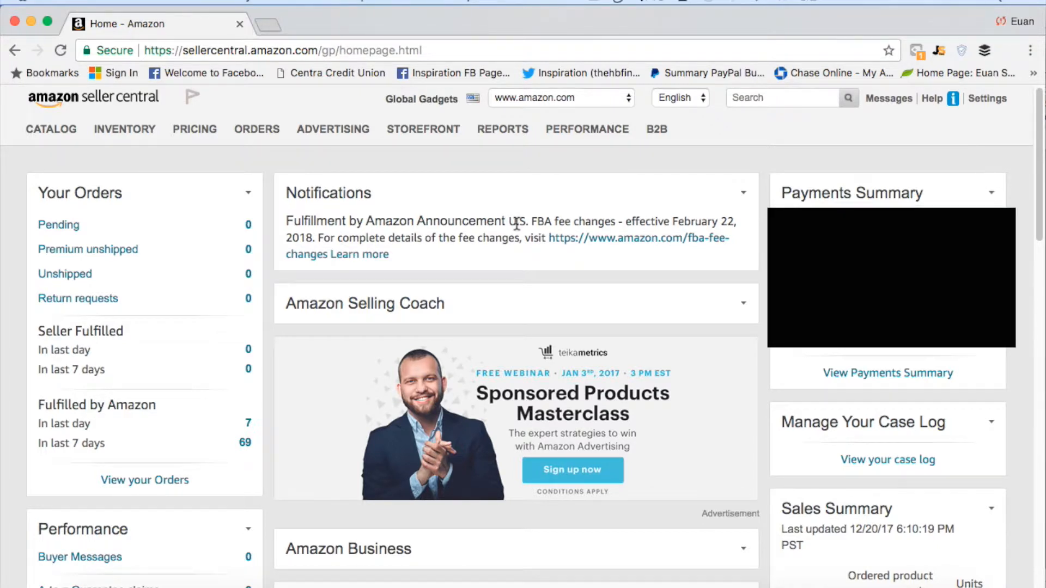
mouse_move(418, 241)
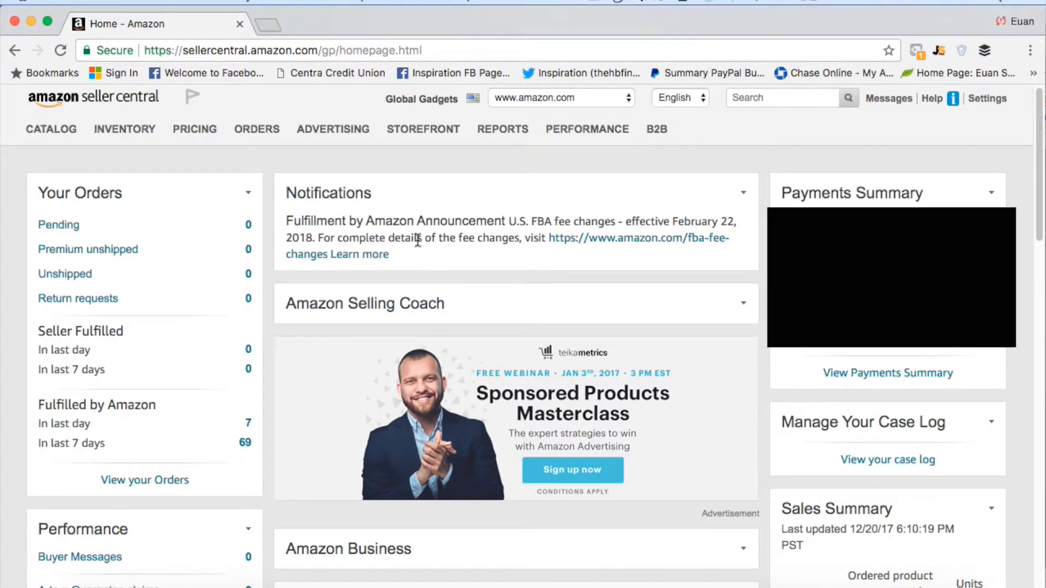
mouse_move(144, 192)
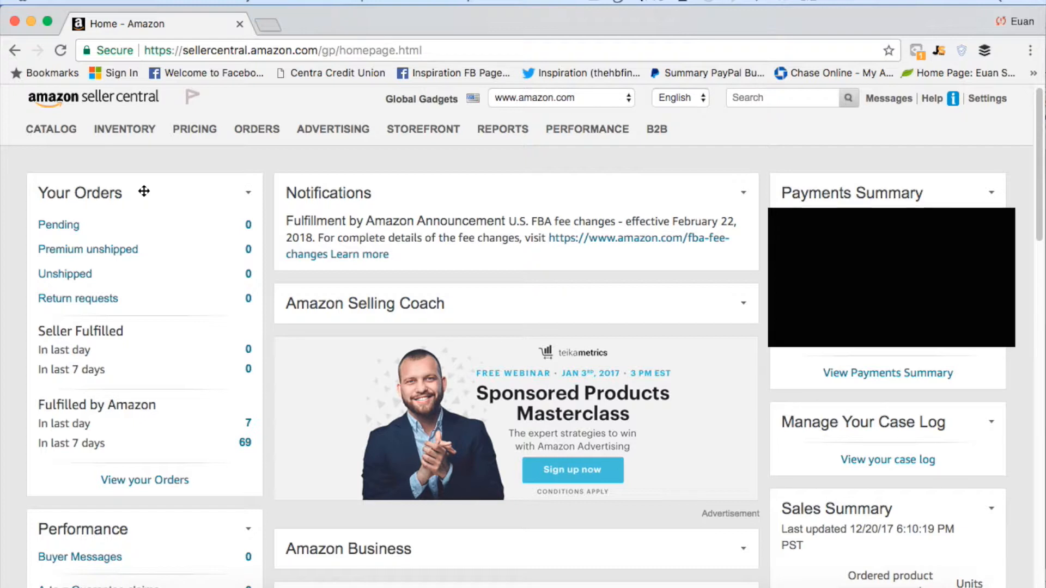
mouse_move(142, 258)
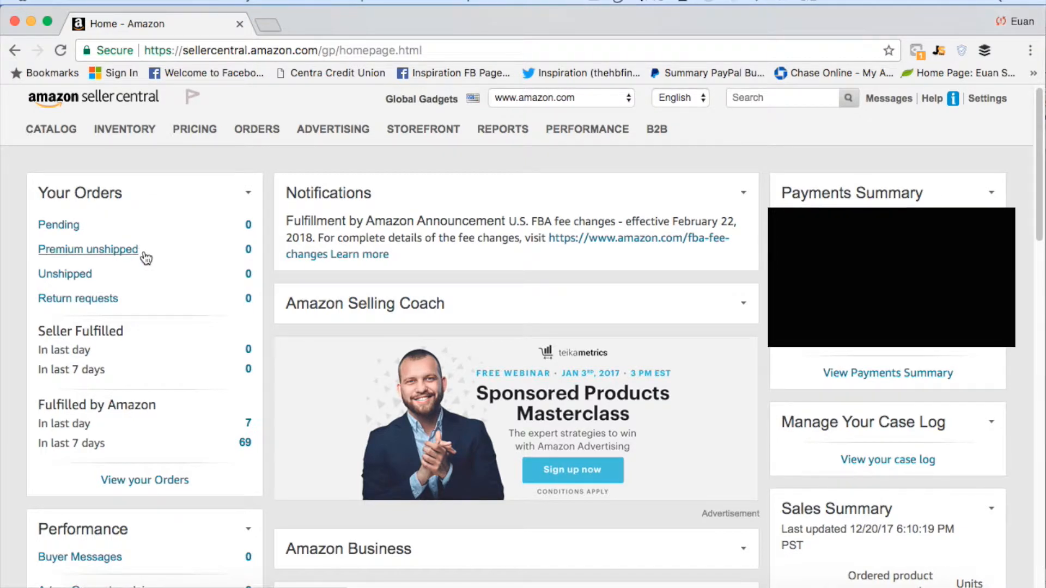
mouse_move(120, 299)
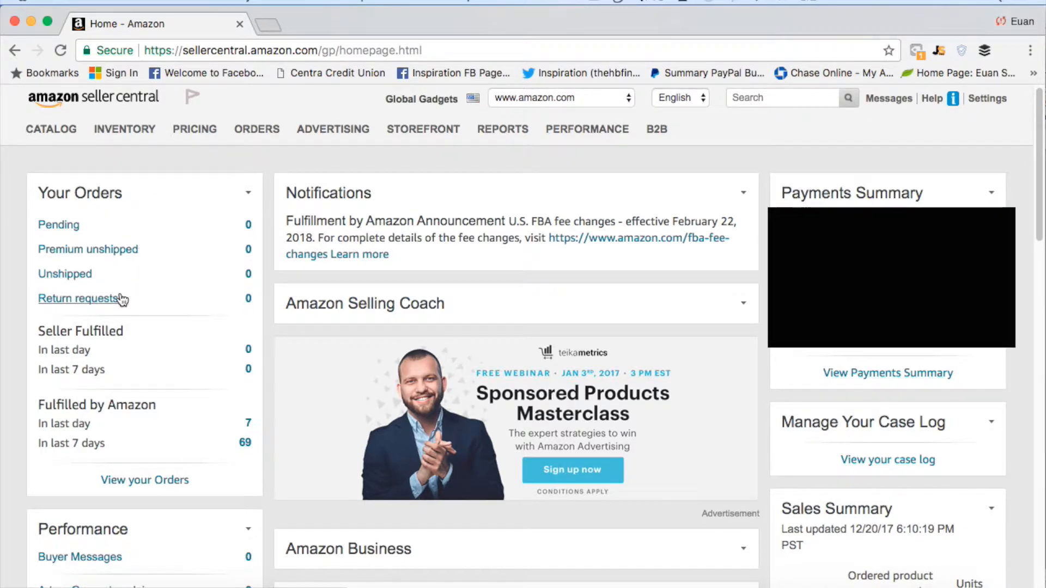
mouse_move(251, 212)
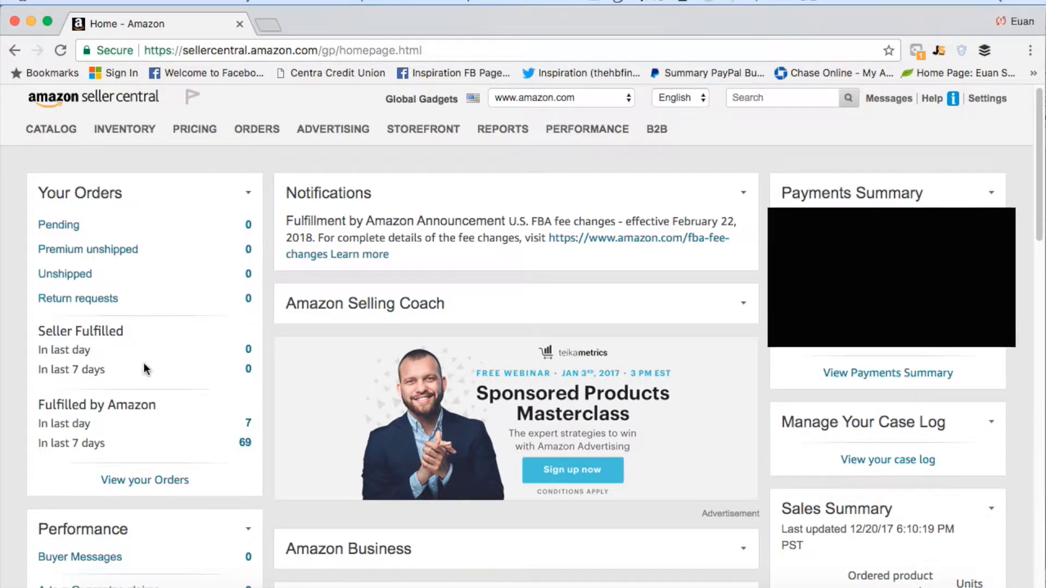
mouse_move(85, 342)
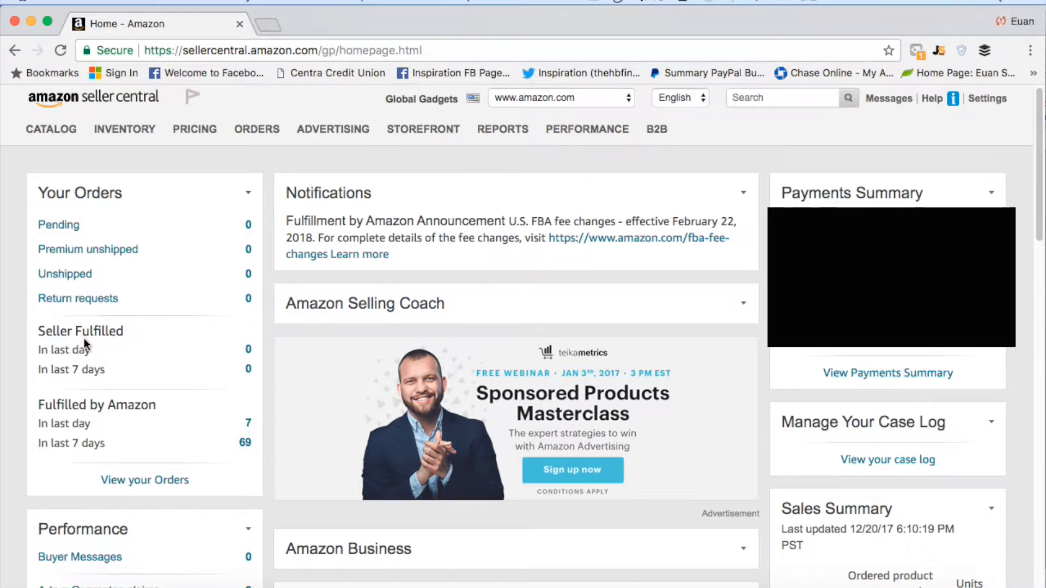
mouse_move(219, 337)
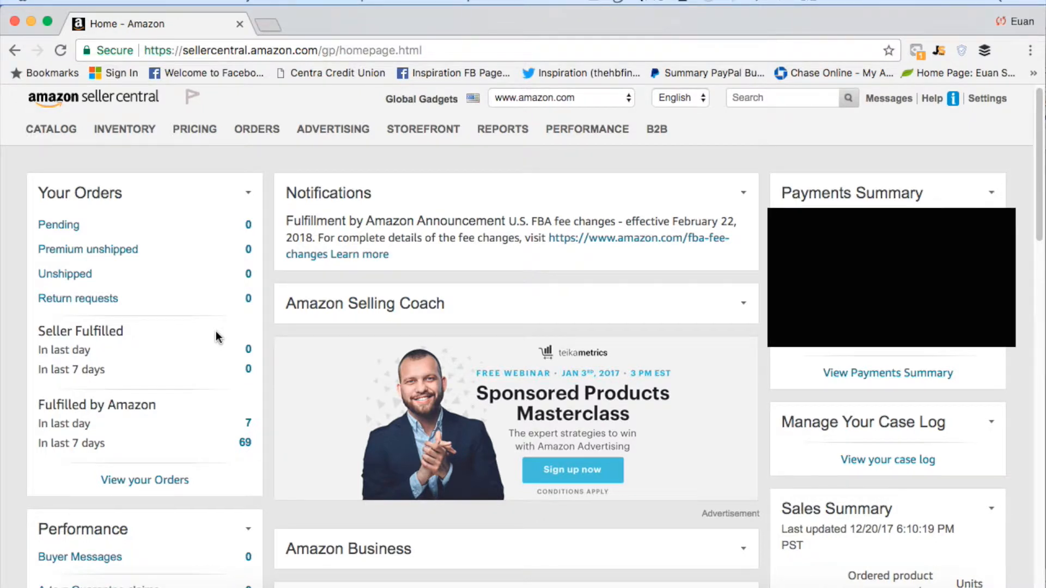
mouse_move(234, 409)
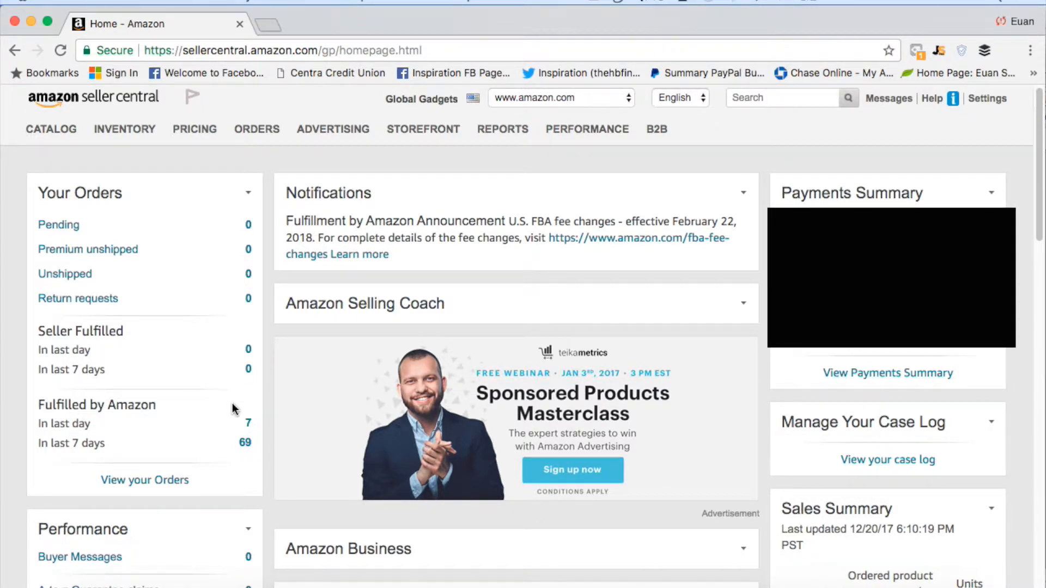
mouse_move(153, 412)
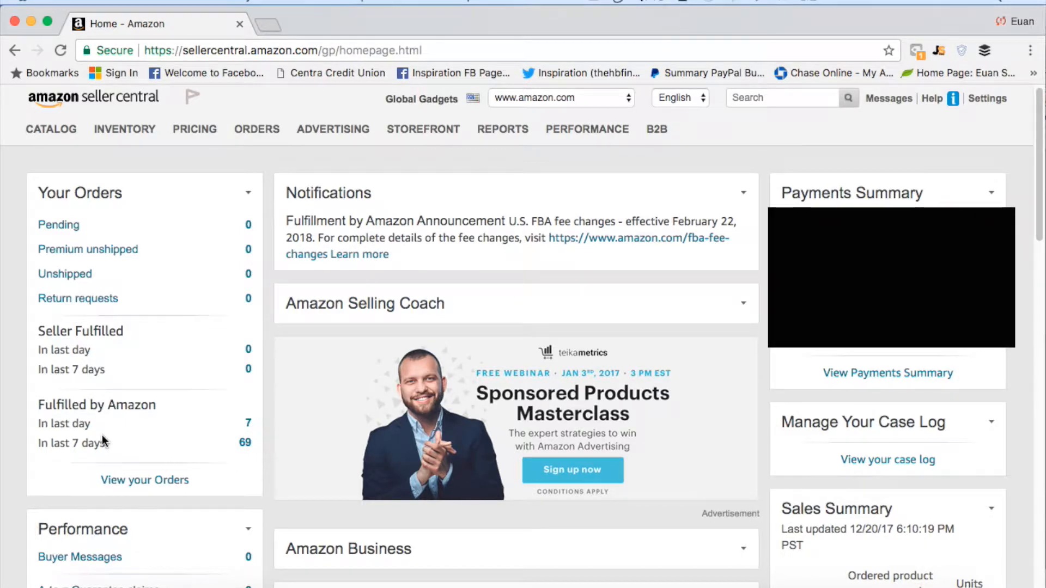
mouse_move(121, 457)
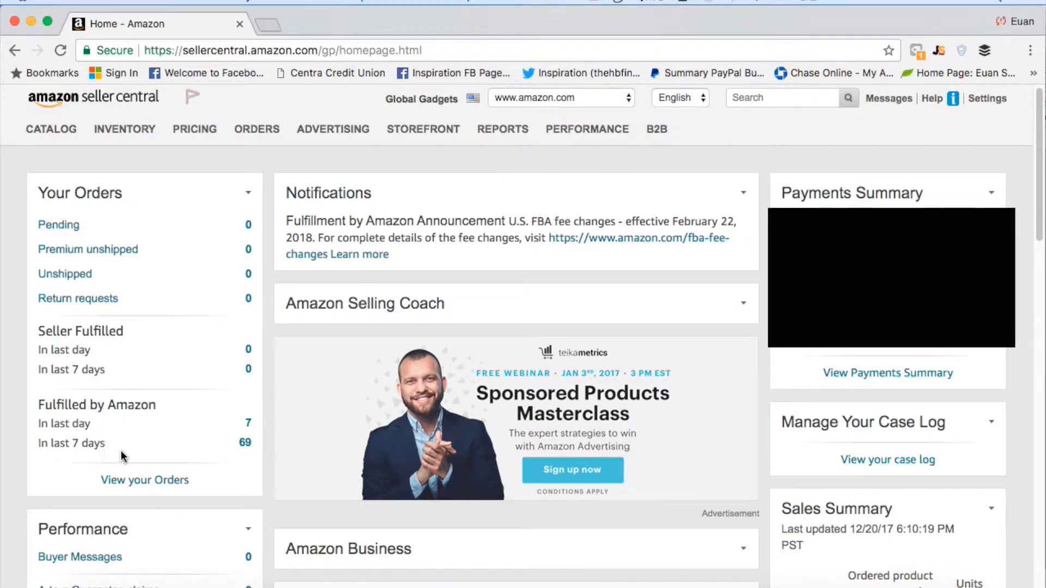
mouse_move(131, 435)
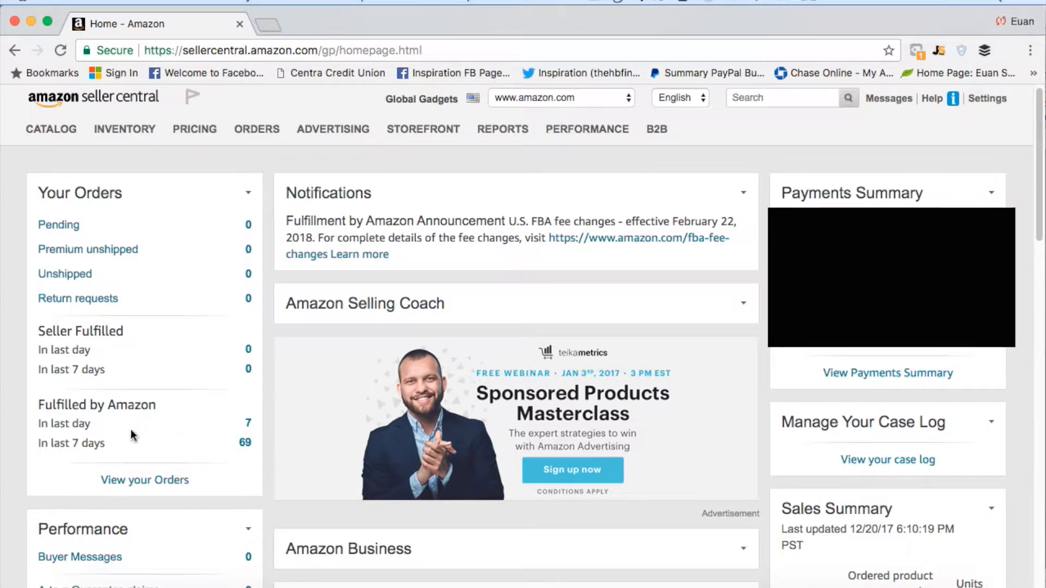
mouse_move(178, 433)
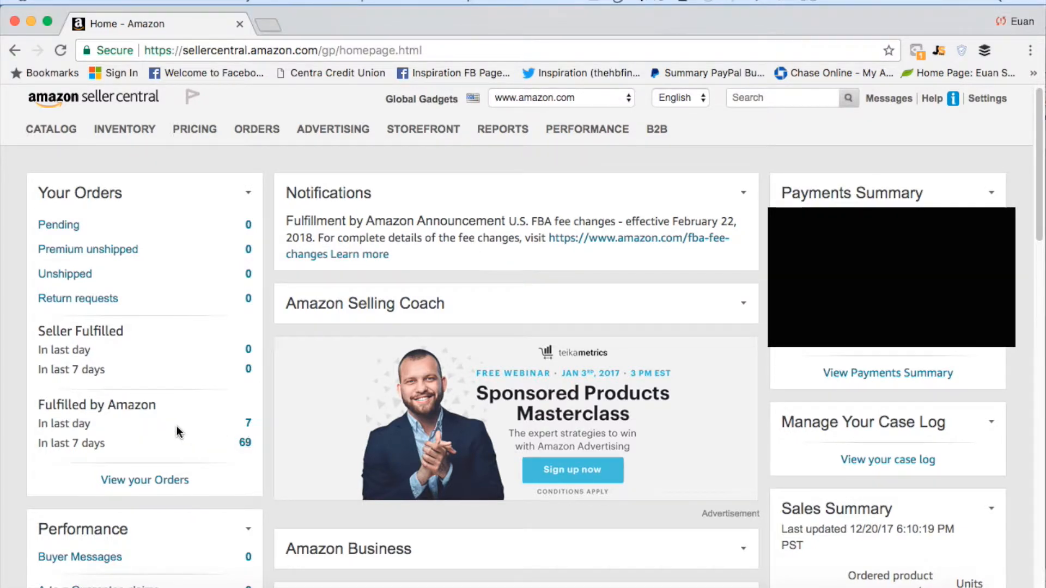
mouse_move(245, 470)
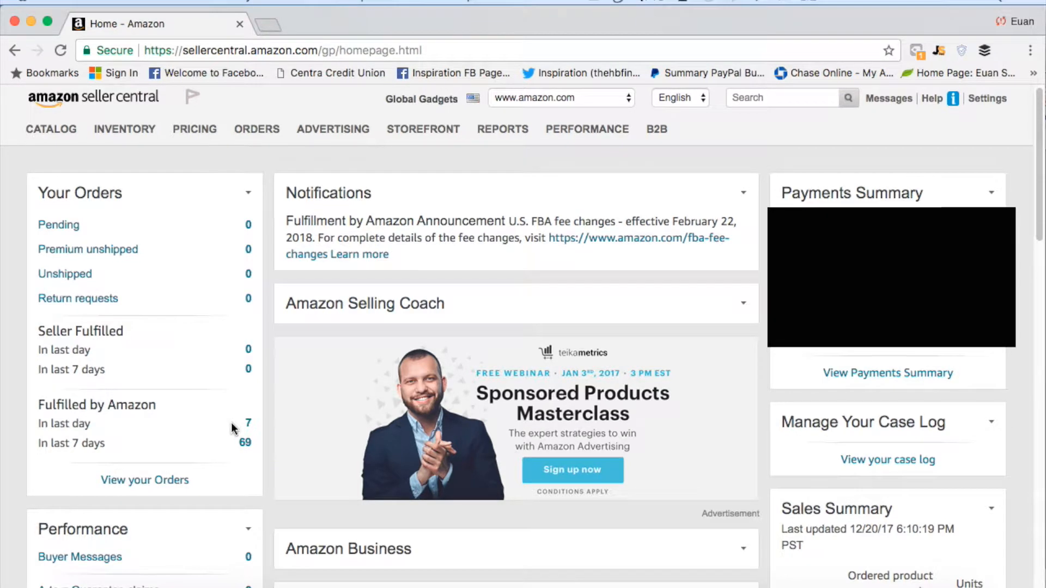
mouse_move(350, 348)
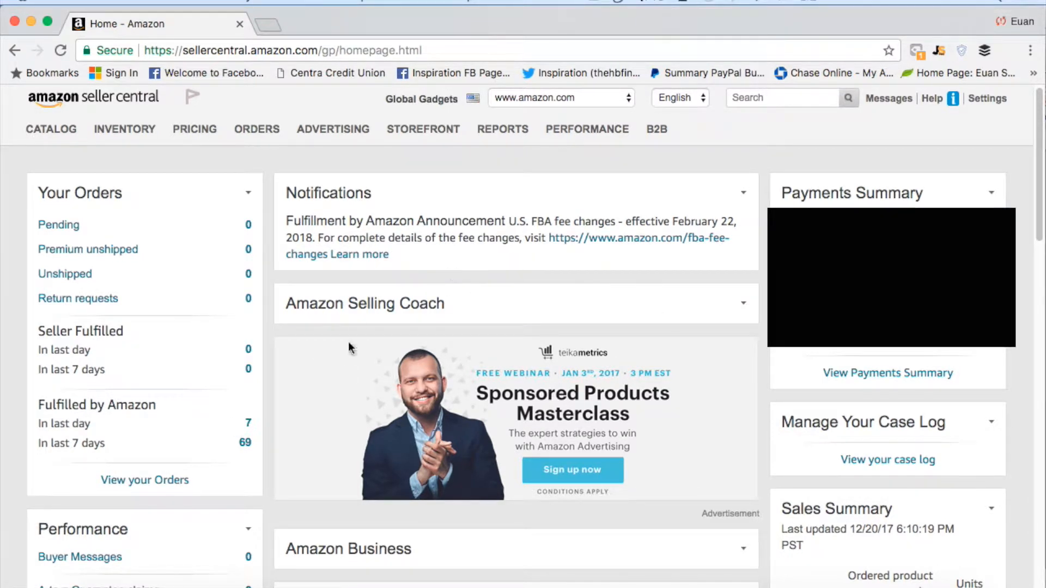
mouse_move(567, 315)
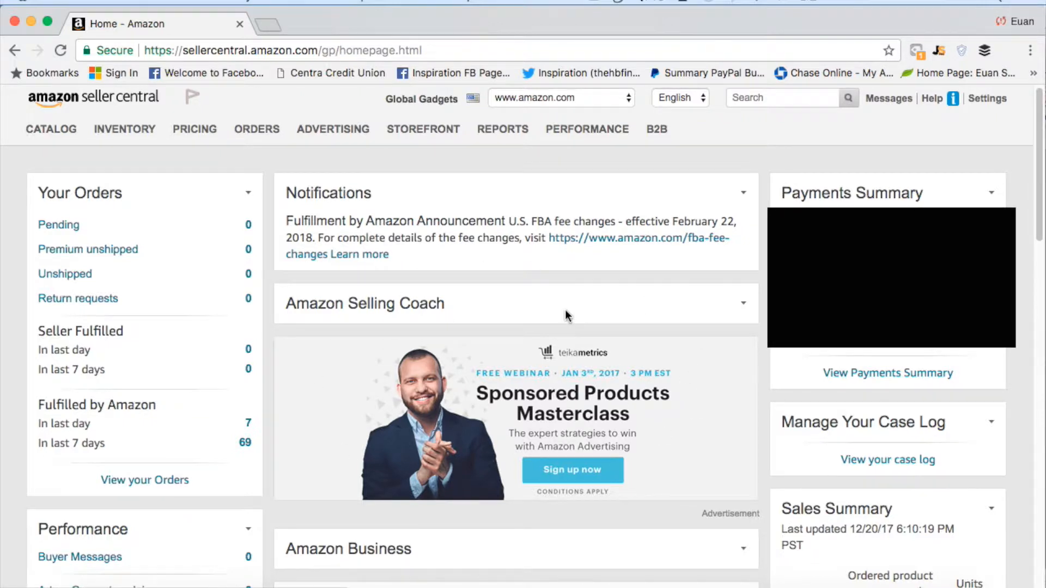
mouse_move(561, 314)
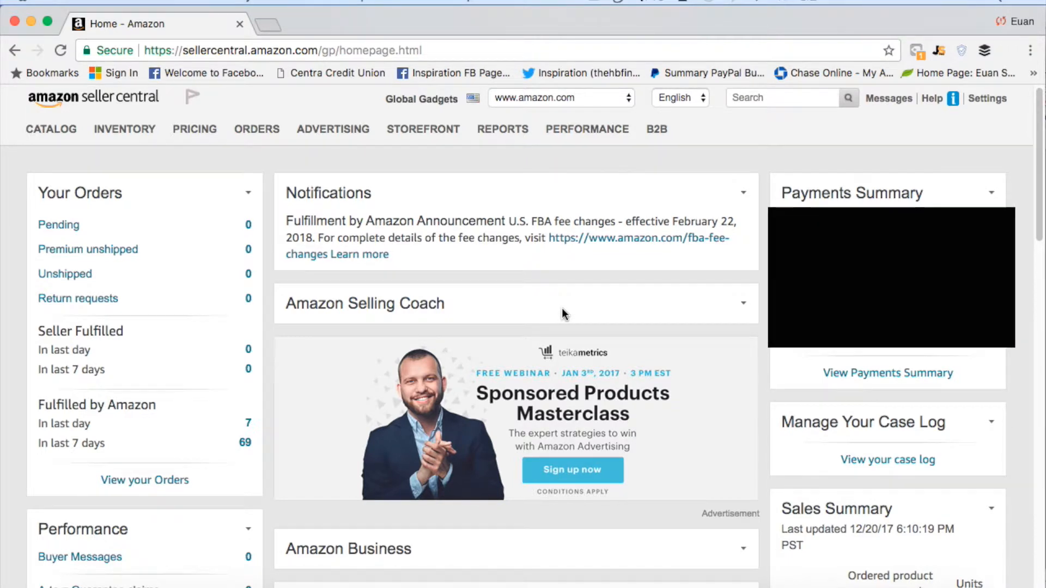
mouse_move(696, 366)
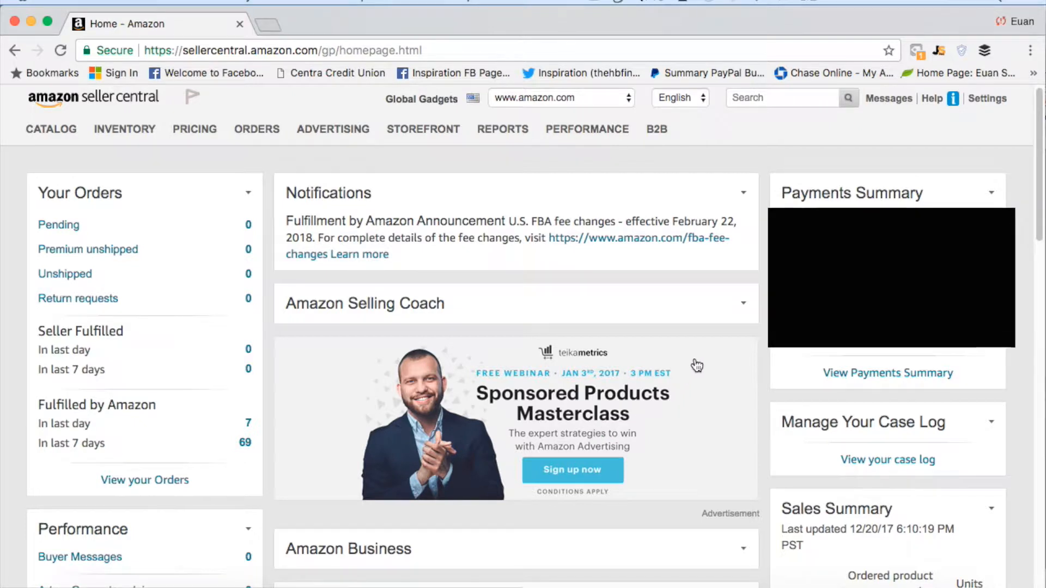
mouse_move(671, 410)
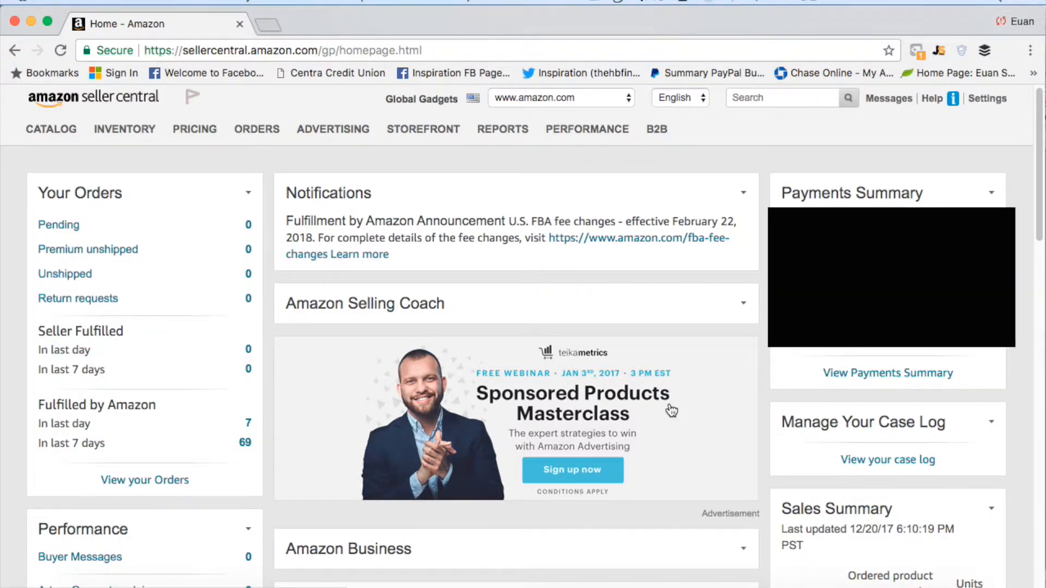
mouse_move(564, 364)
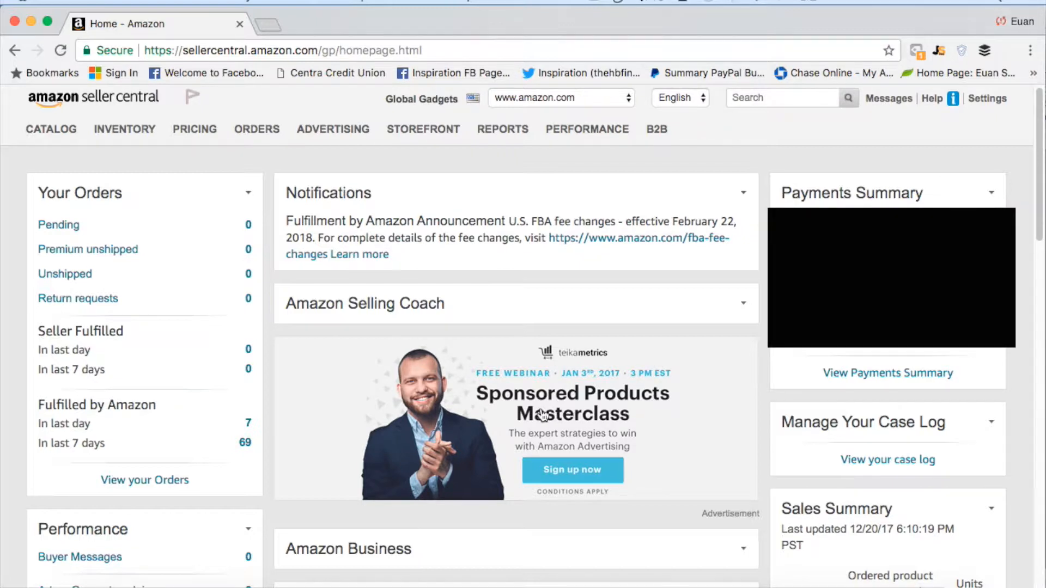
mouse_move(635, 432)
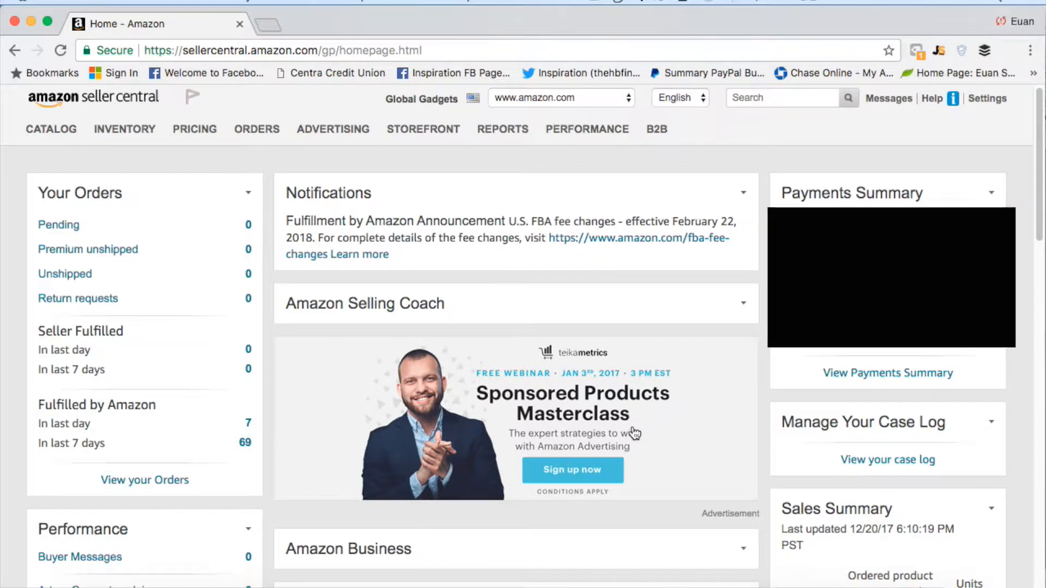
mouse_move(631, 426)
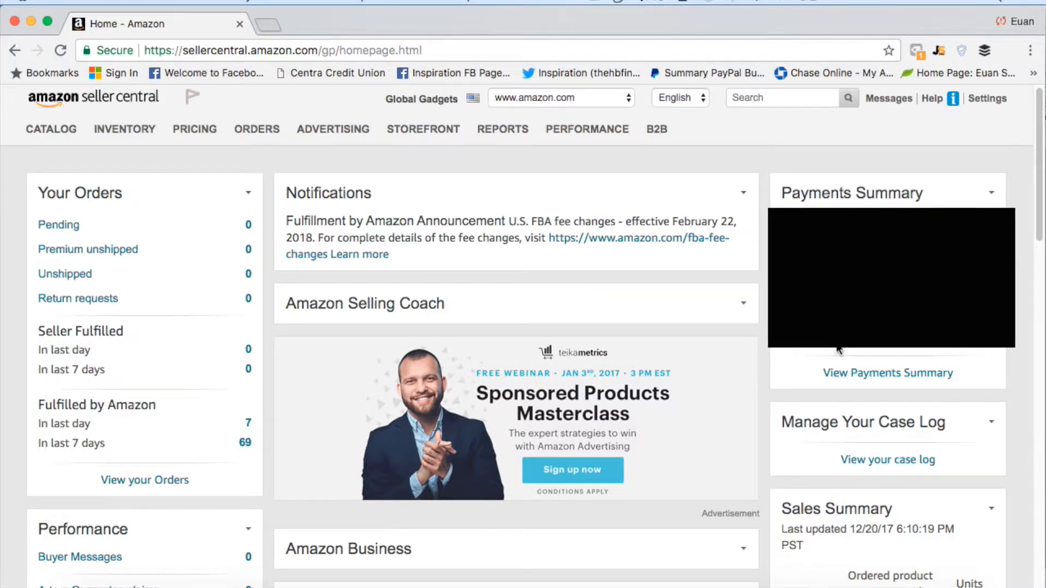
mouse_move(900, 351)
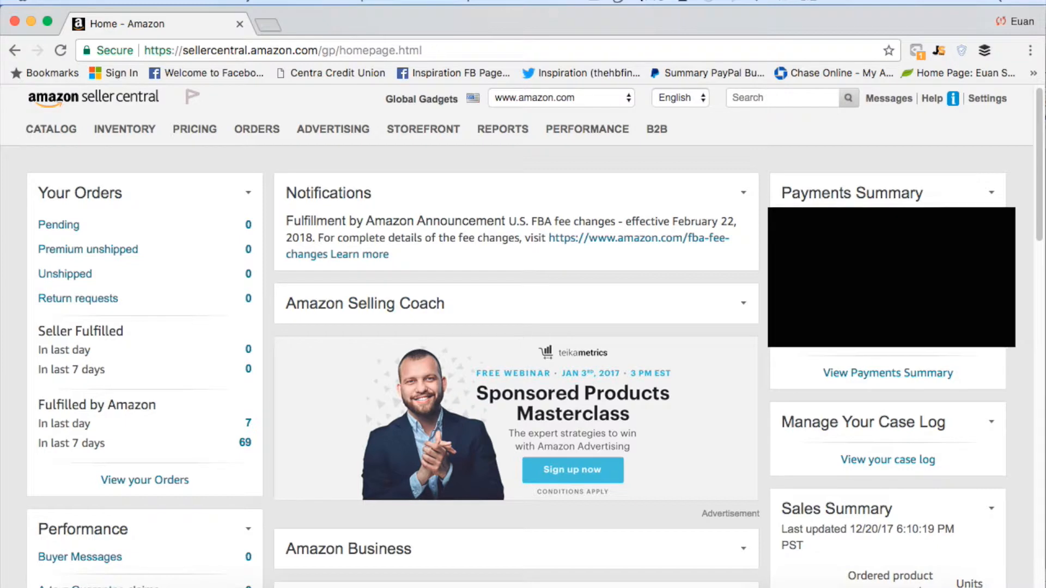
mouse_move(1006, 355)
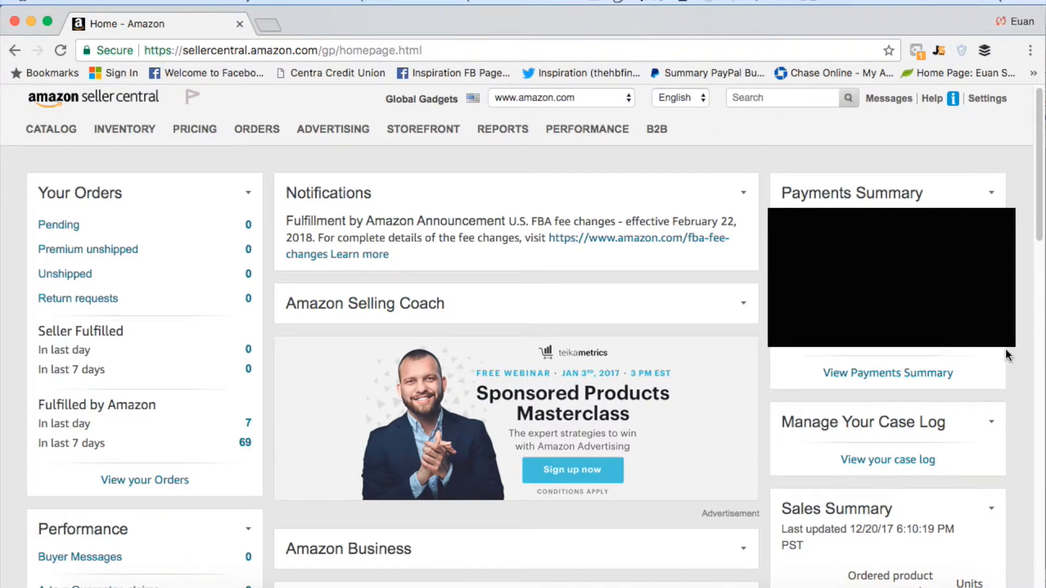
mouse_move(988, 358)
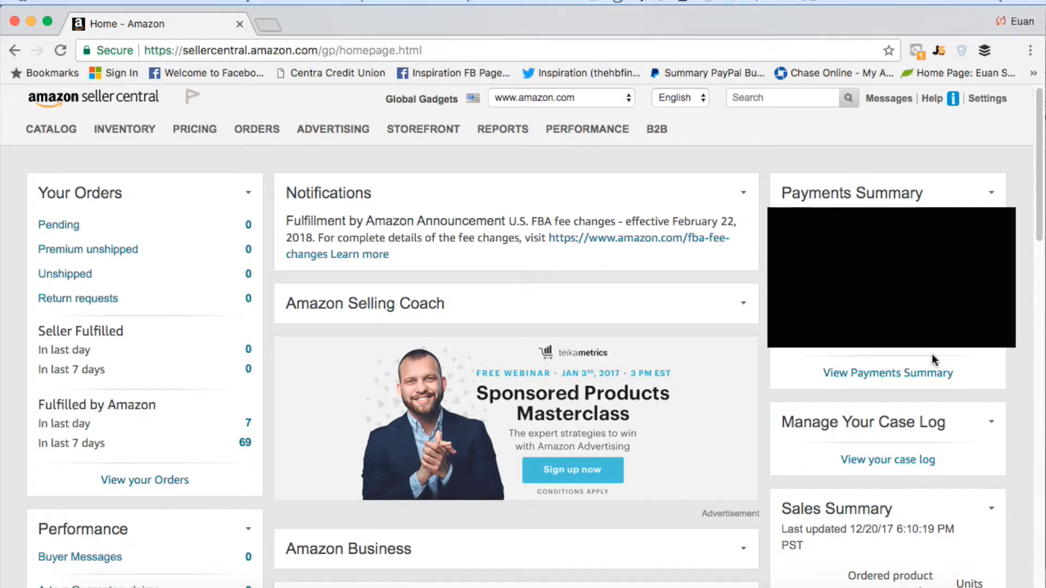
mouse_move(968, 358)
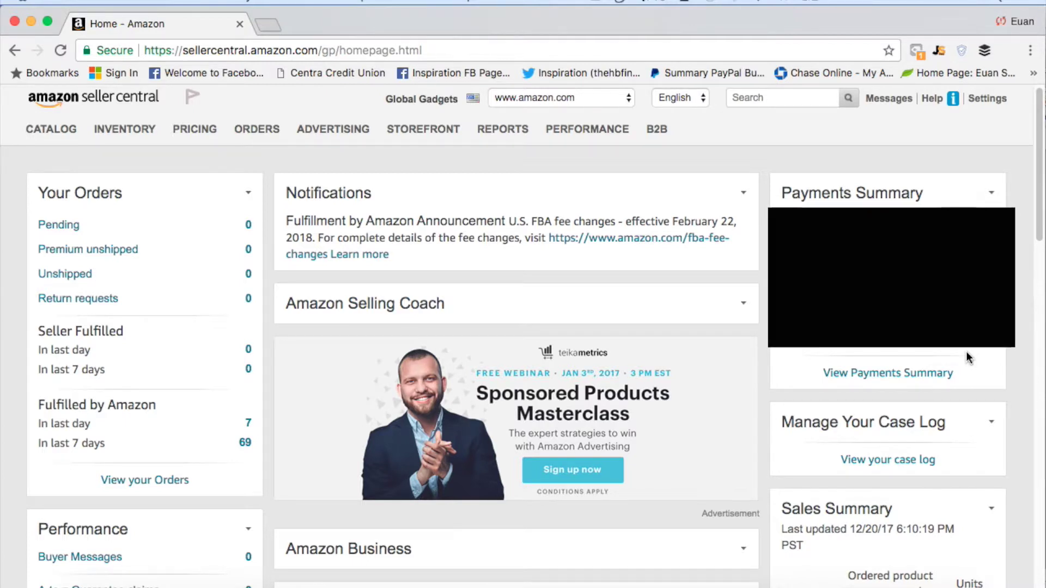
mouse_move(963, 368)
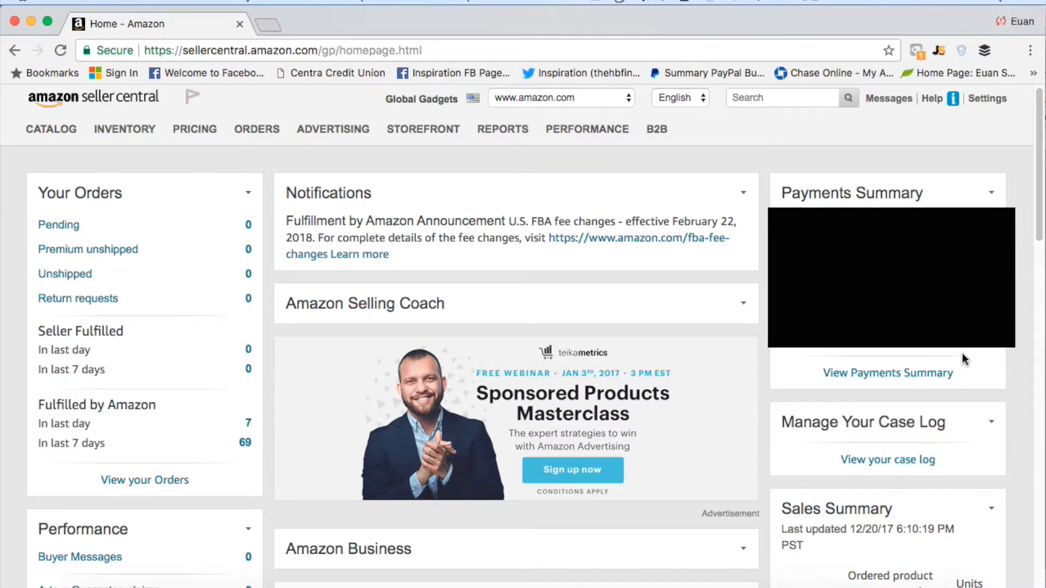
mouse_move(995, 352)
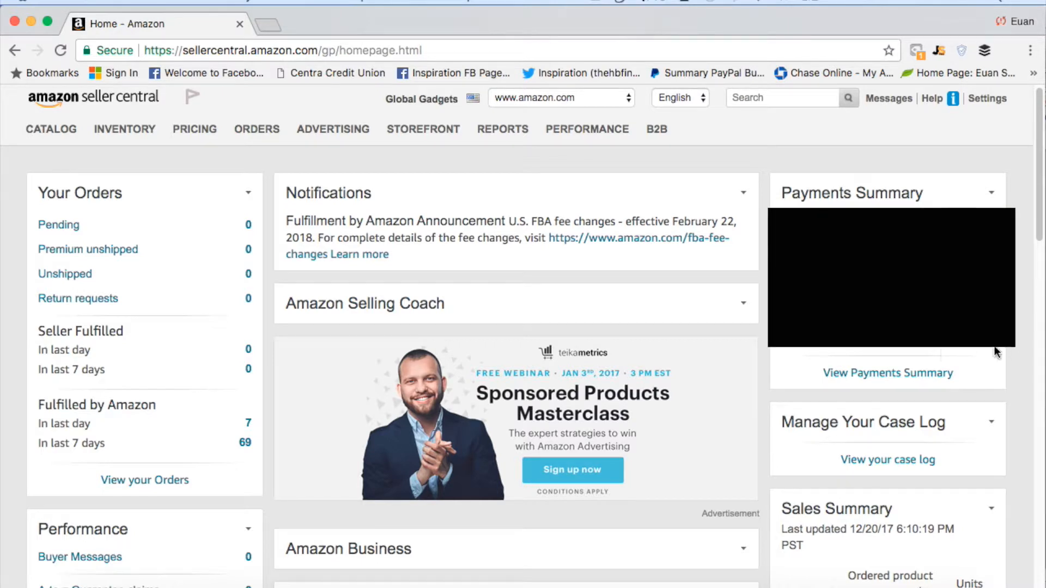
mouse_move(969, 353)
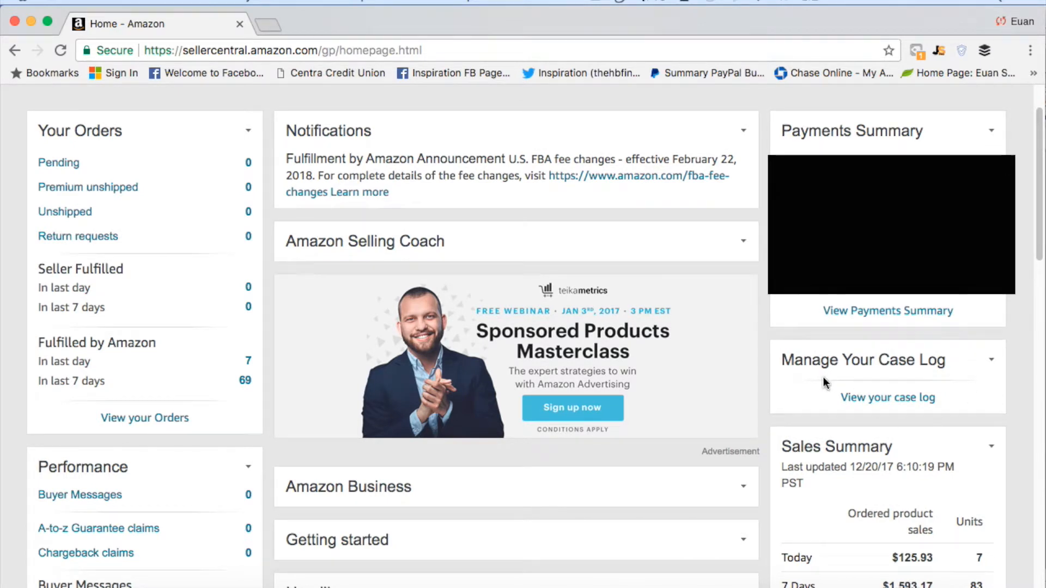
mouse_move(887, 384)
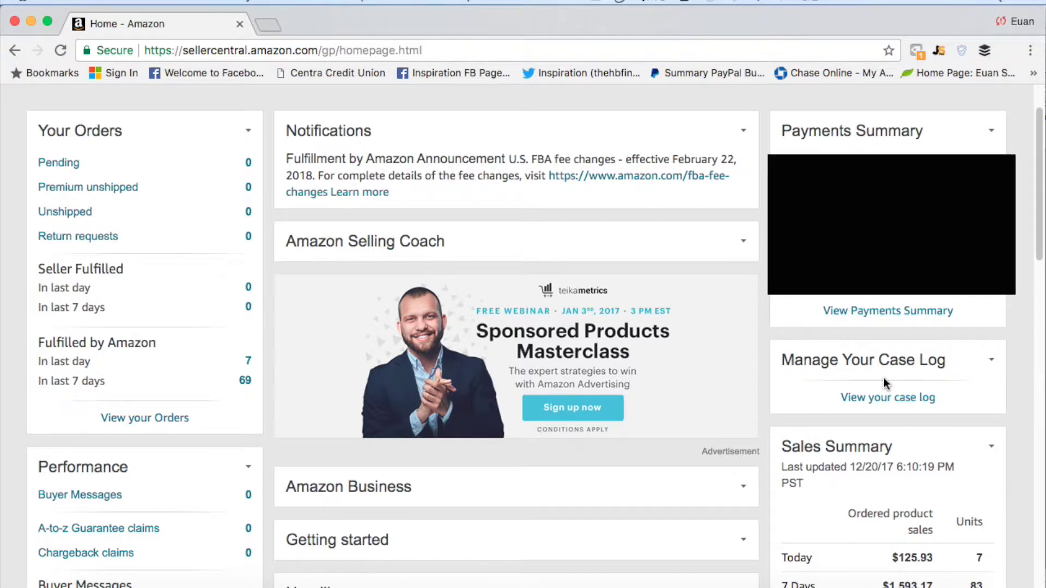
mouse_move(963, 387)
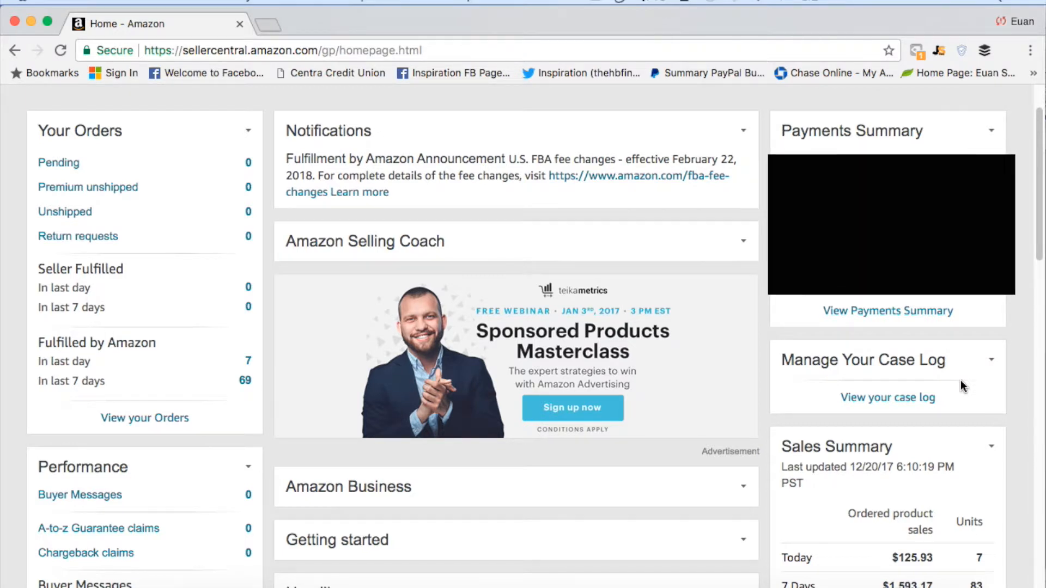
mouse_move(833, 383)
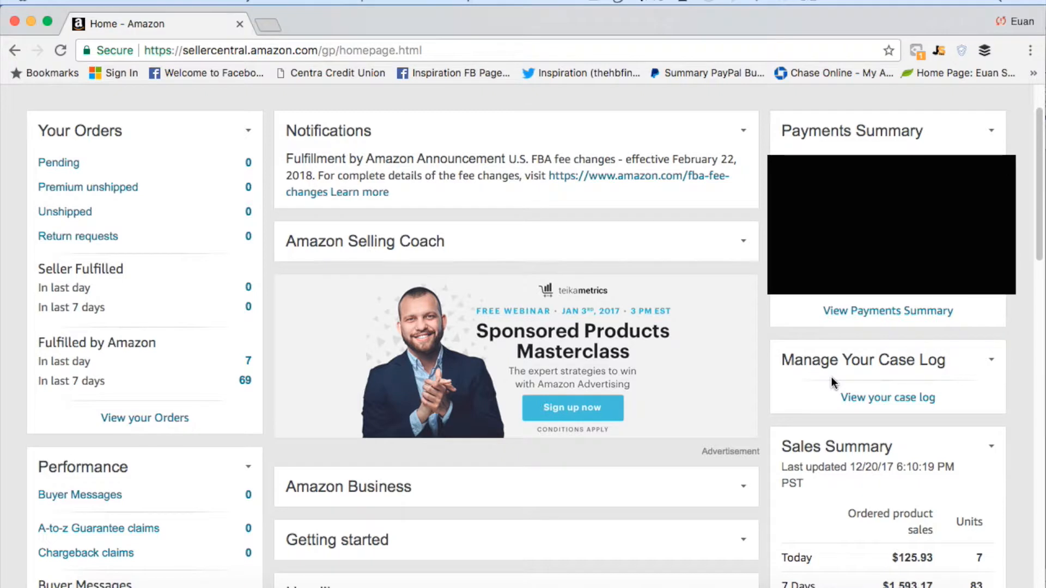
mouse_move(801, 383)
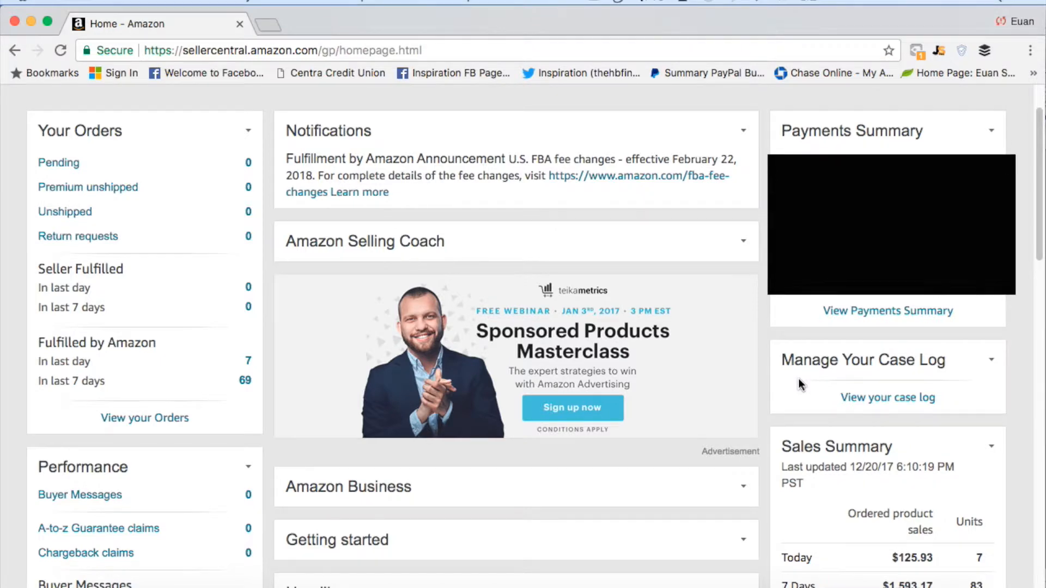
Step: Scroll to Performance ($2,980.44 over 156 units), Headlines and 5-star feedback
scroll(down, 3)
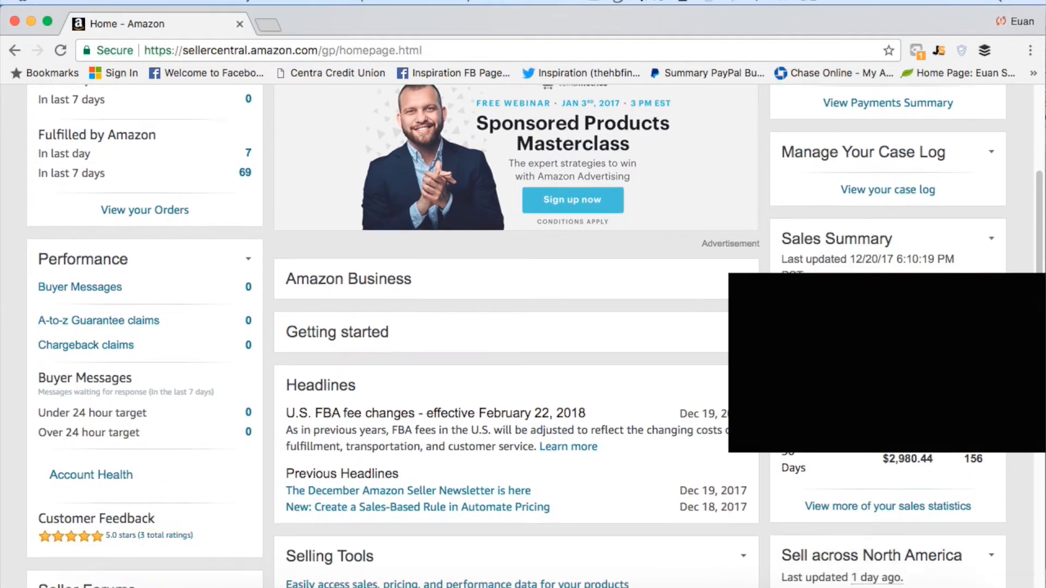
Step: Scroll past Headlines down to the Selling Tools and Seller Forums panels
scroll(down, 3)
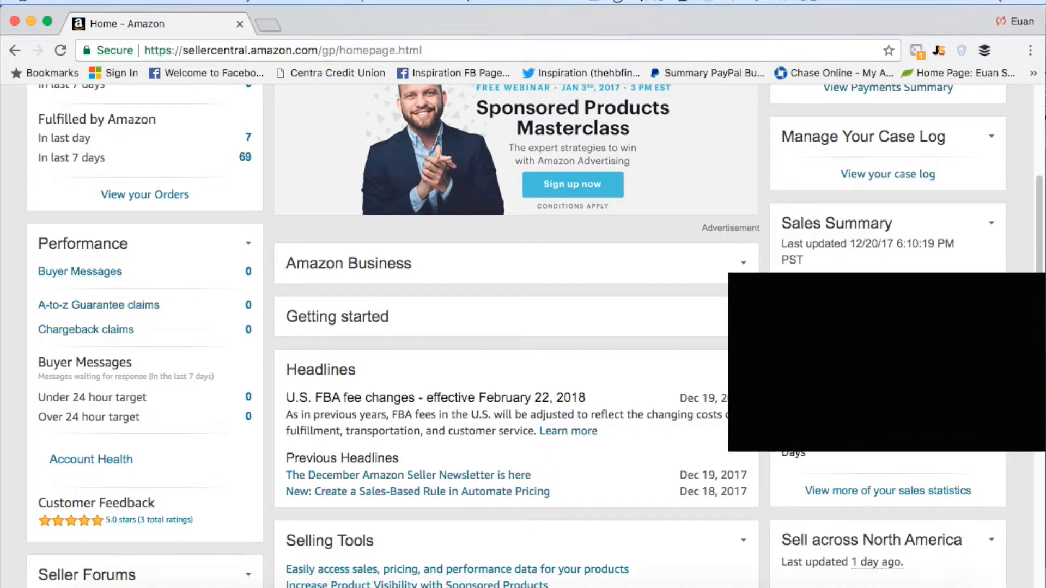
scroll(down, 3)
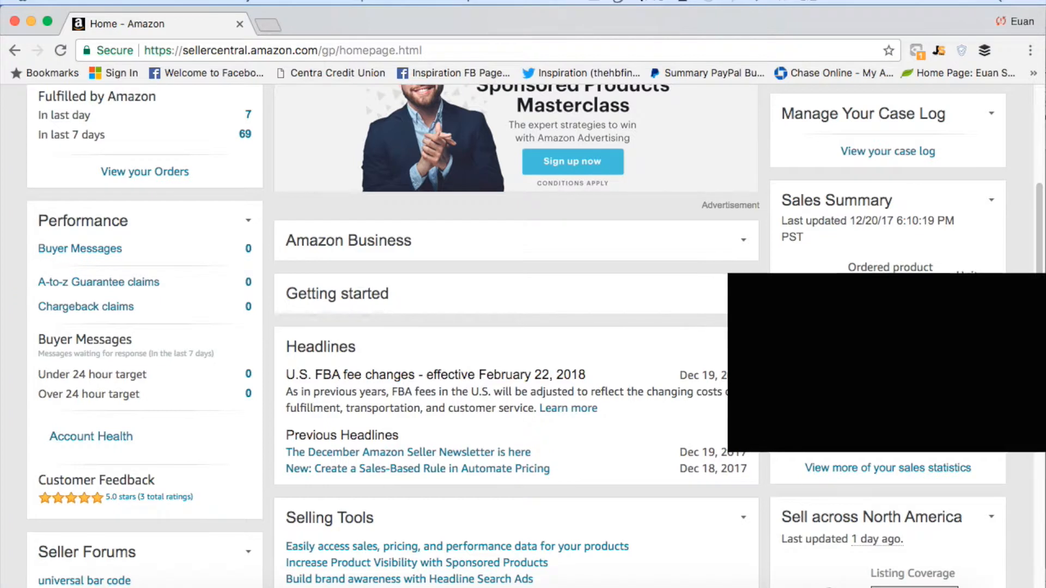
scroll(down, 3)
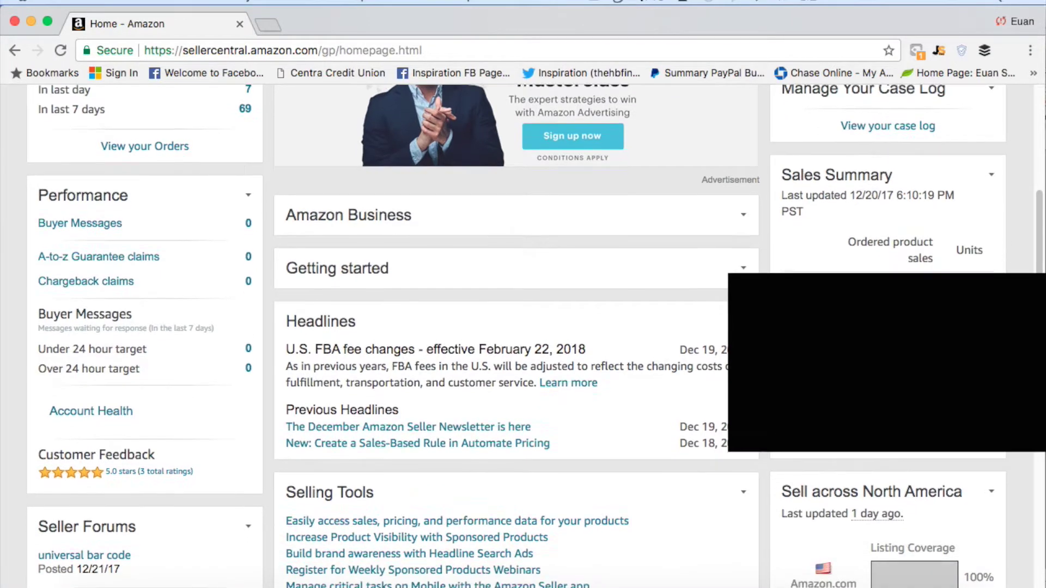
scroll(down, 3)
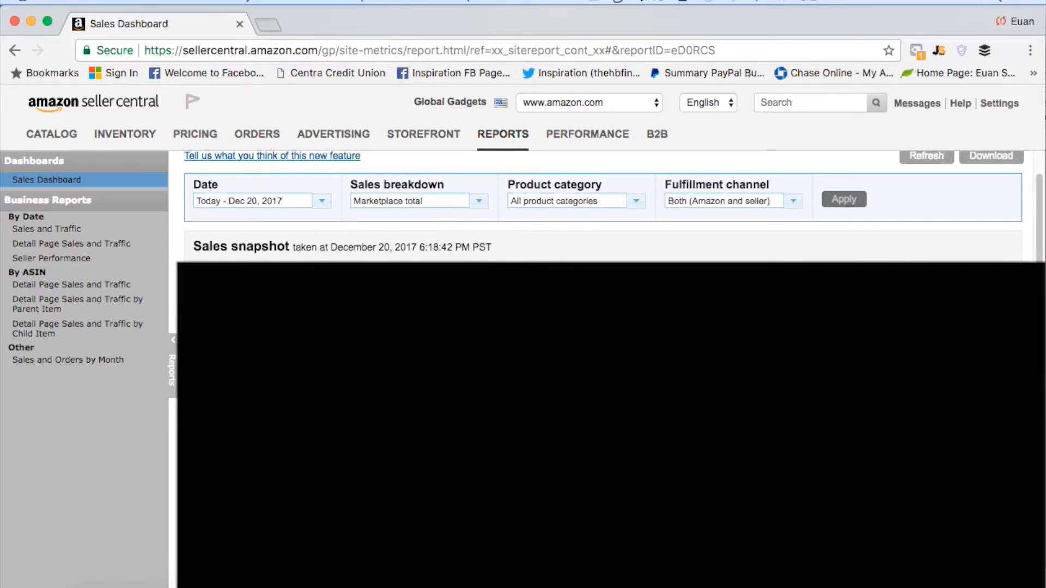
mouse_move(558, 248)
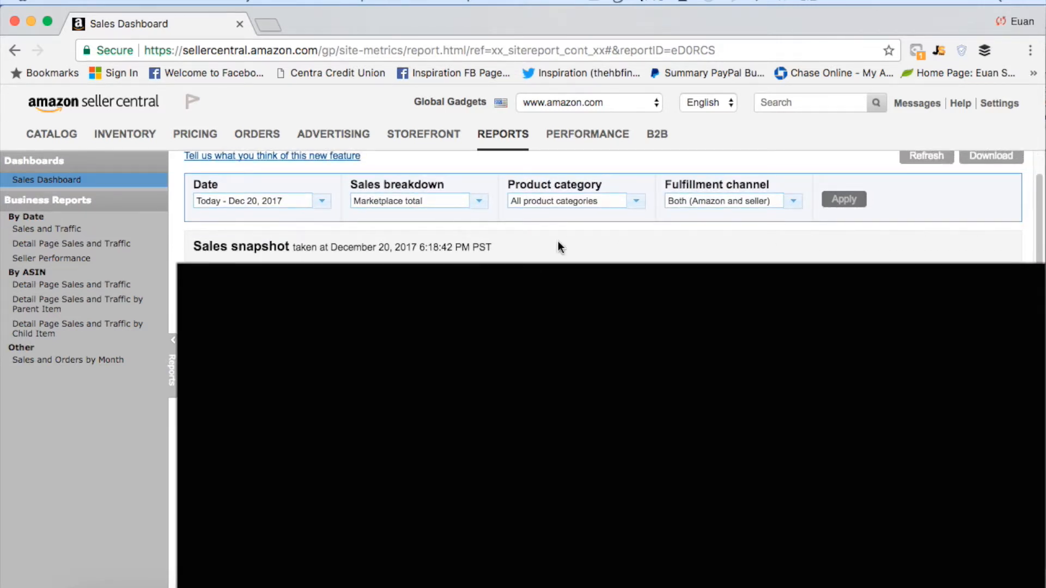
mouse_move(587, 242)
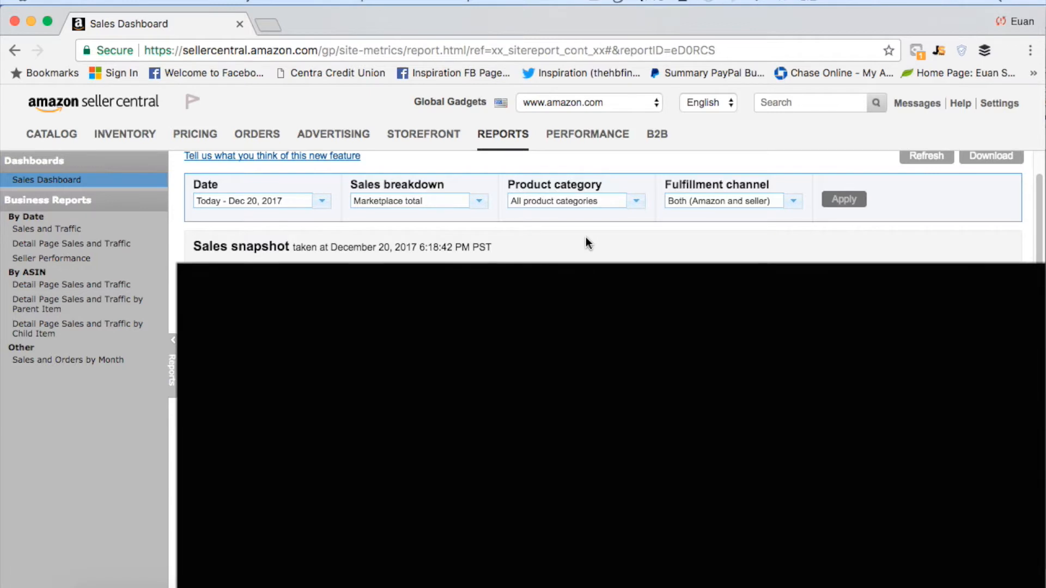
click(321, 201)
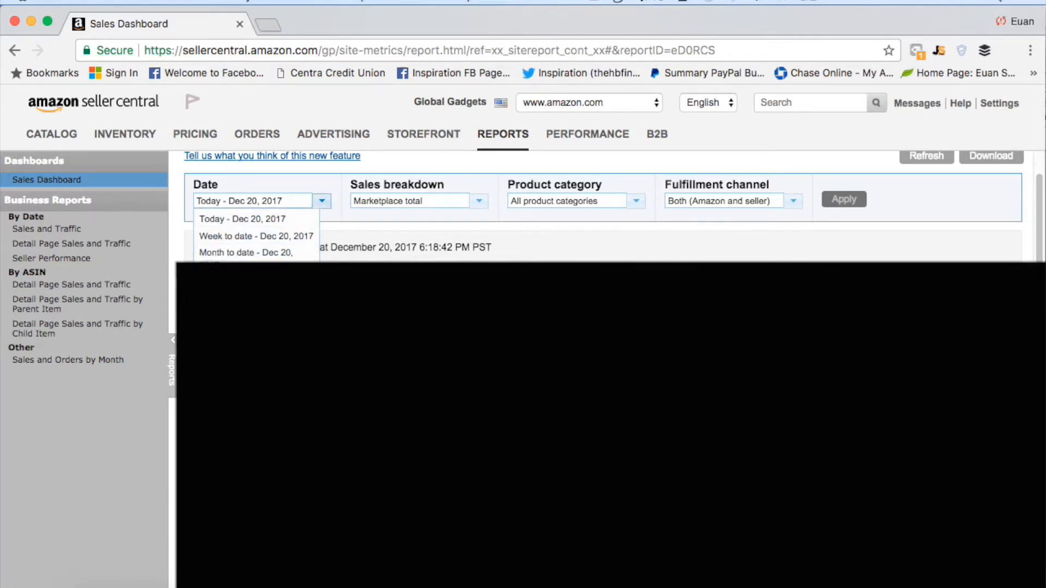
mouse_move(494, 196)
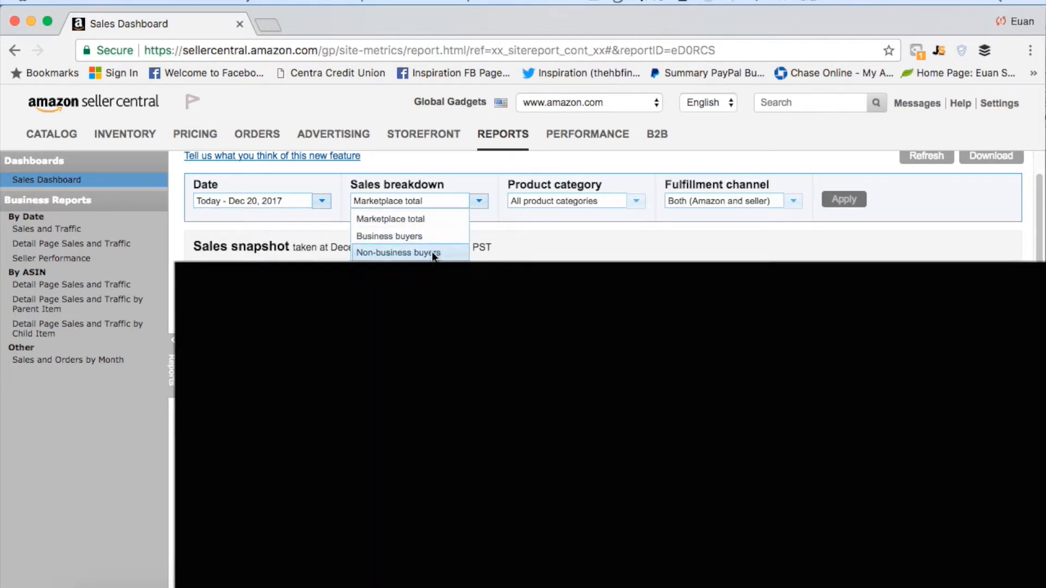
click(635, 201)
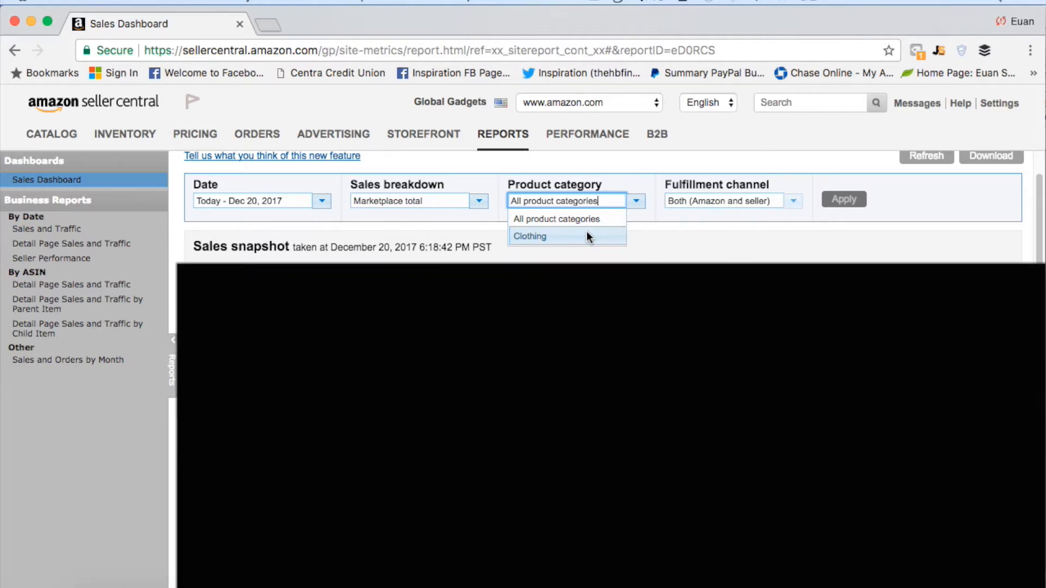
click(792, 201)
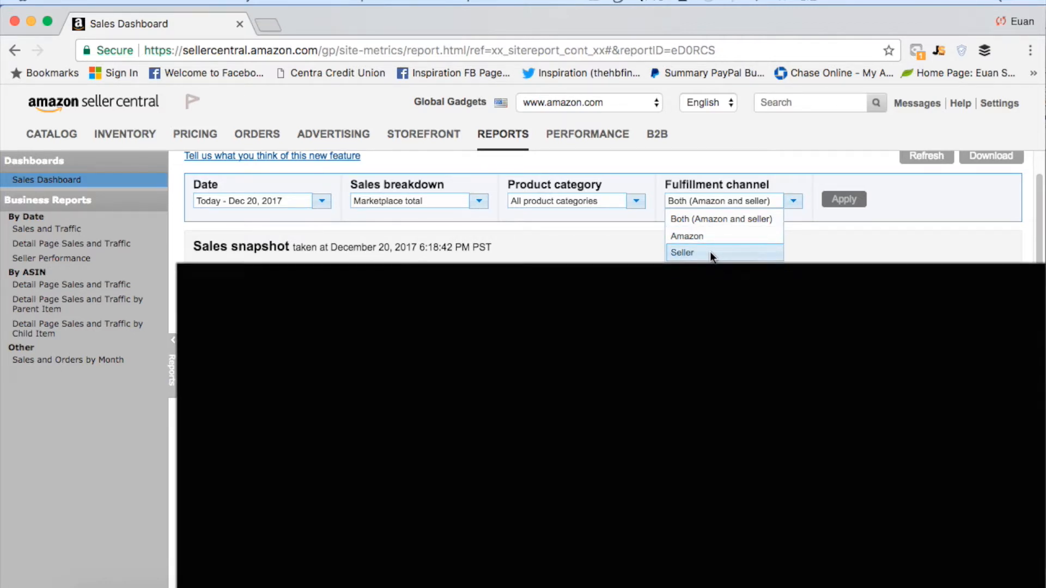
mouse_move(712, 237)
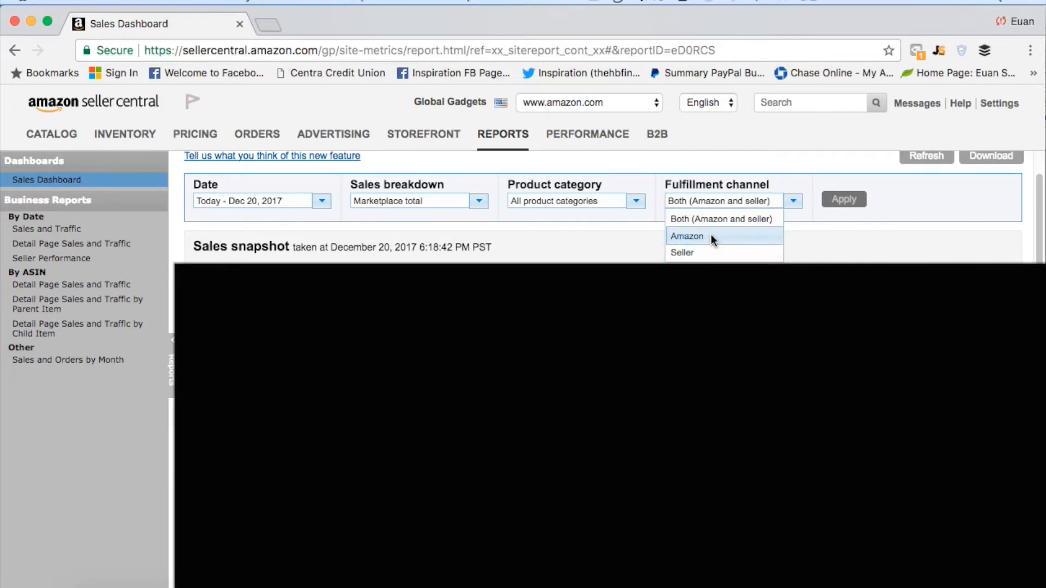
mouse_move(917, 217)
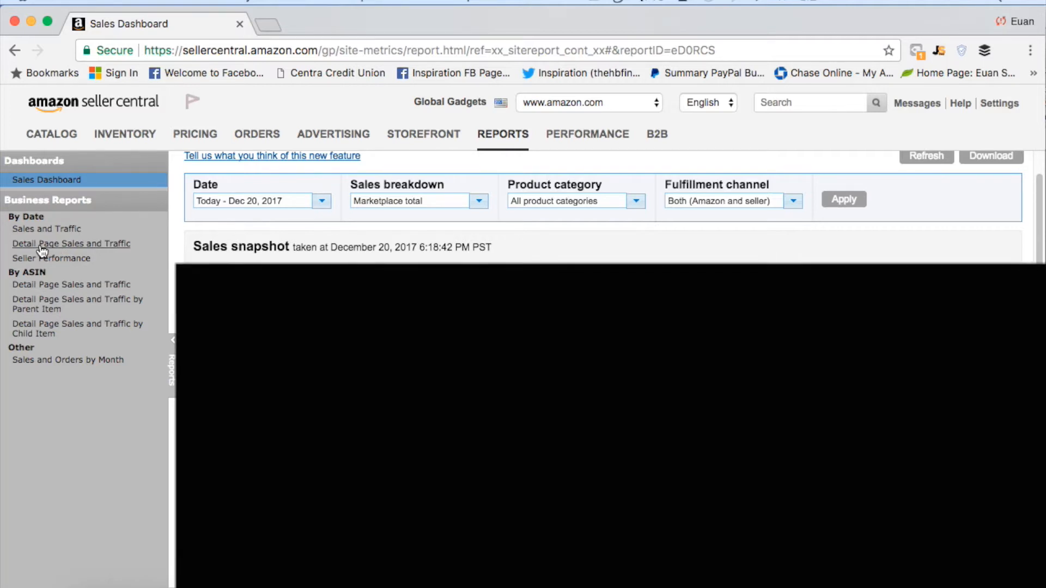
mouse_move(81, 249)
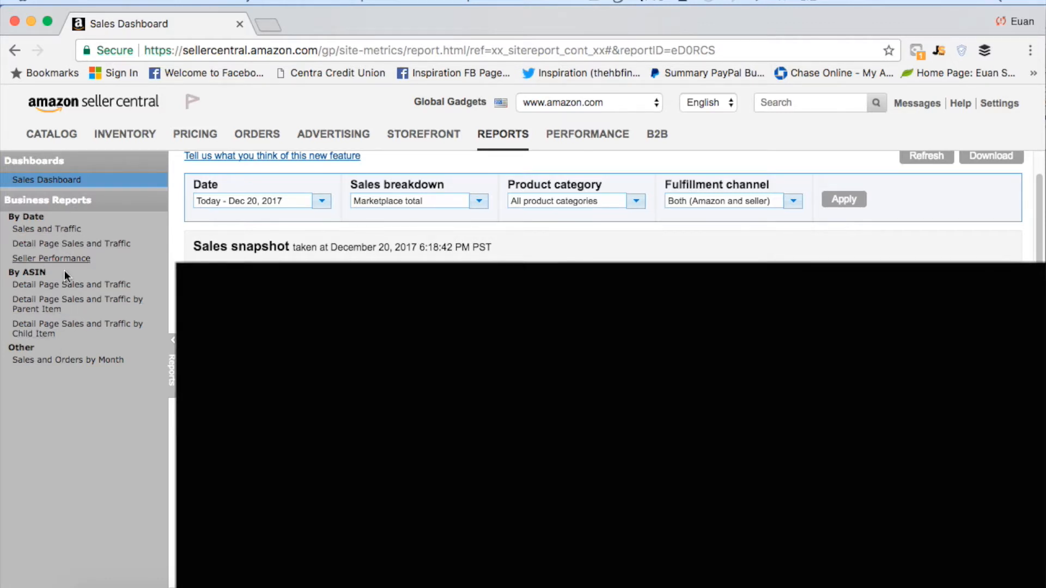
mouse_move(78, 333)
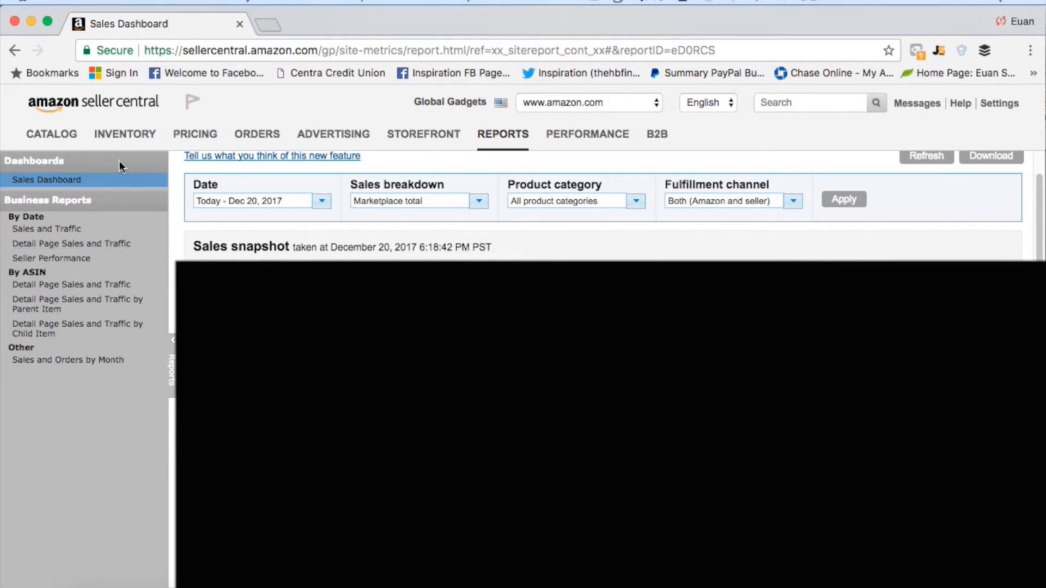
Step: Return via the logo and scroll to Selling Tools, Seller Forums and North America coverage
click(87, 100)
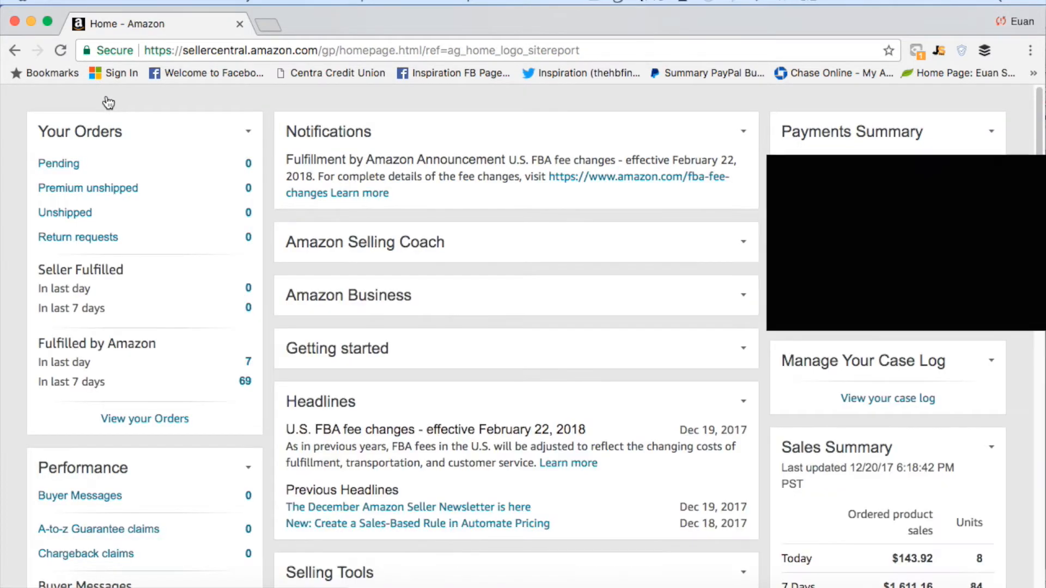
scroll(down, 3)
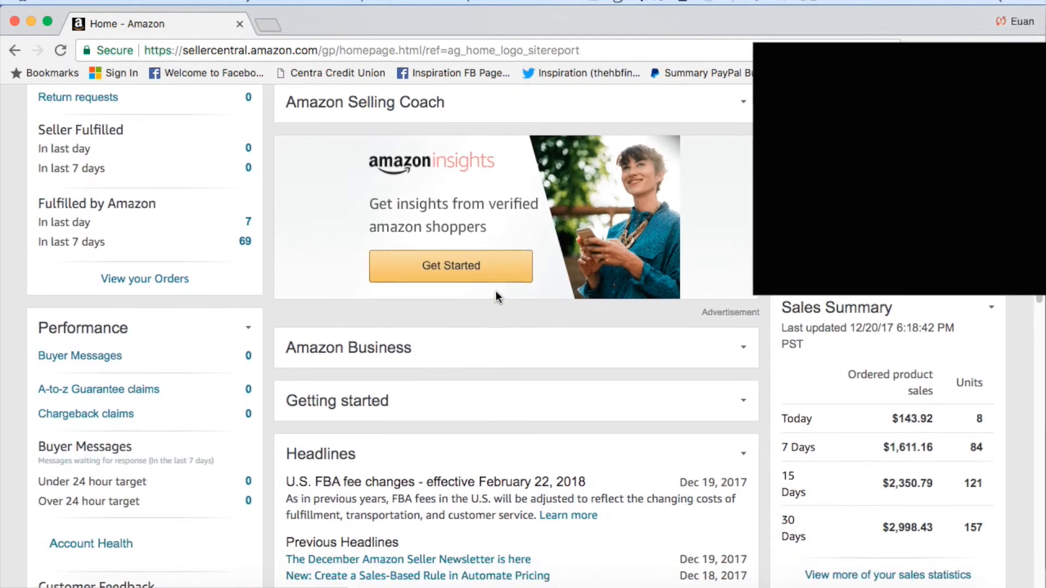
scroll(down, 3)
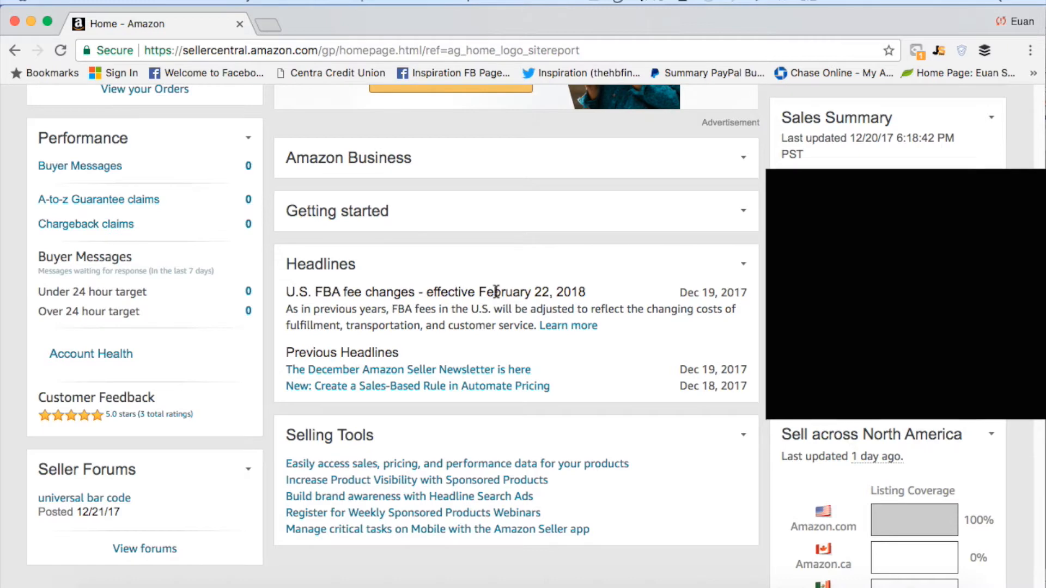
mouse_move(377, 304)
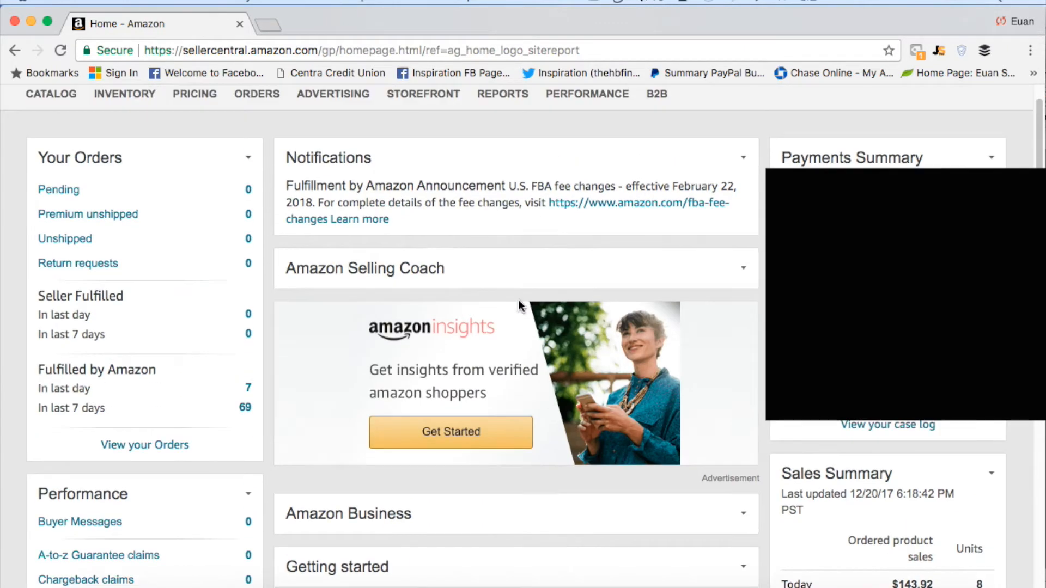
scroll(down, 3)
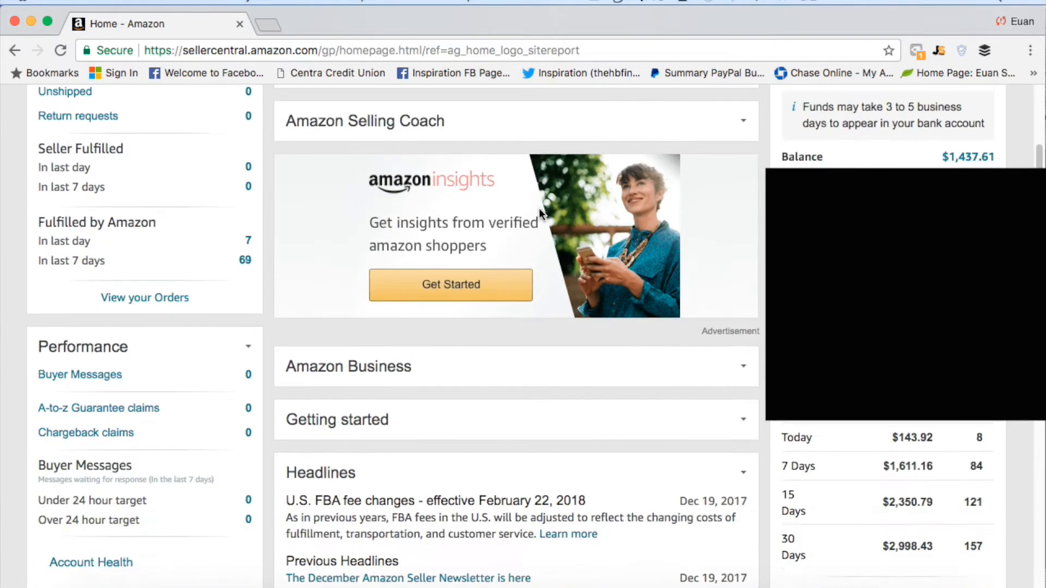
scroll(down, 3)
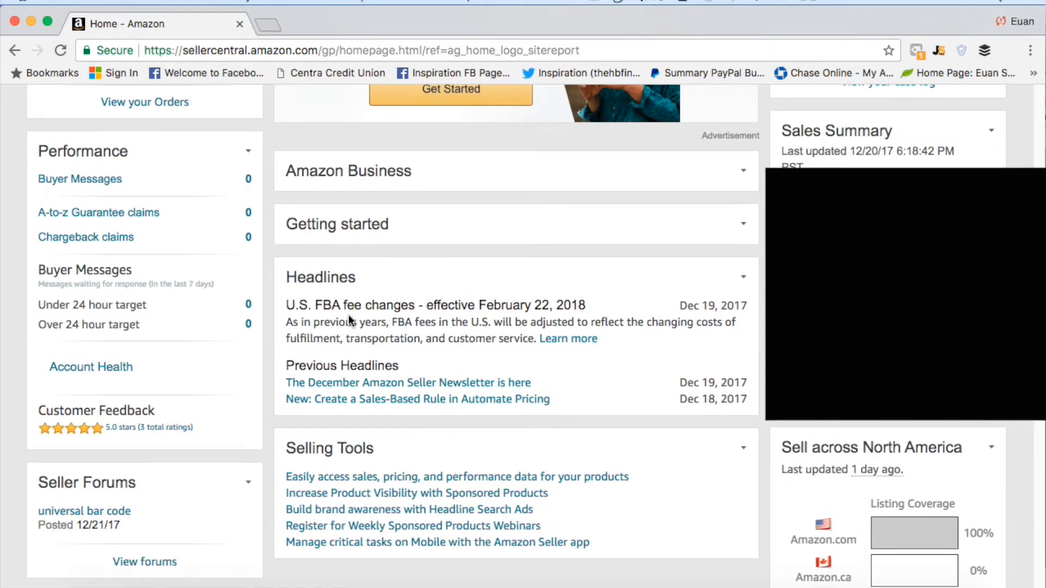
mouse_move(391, 395)
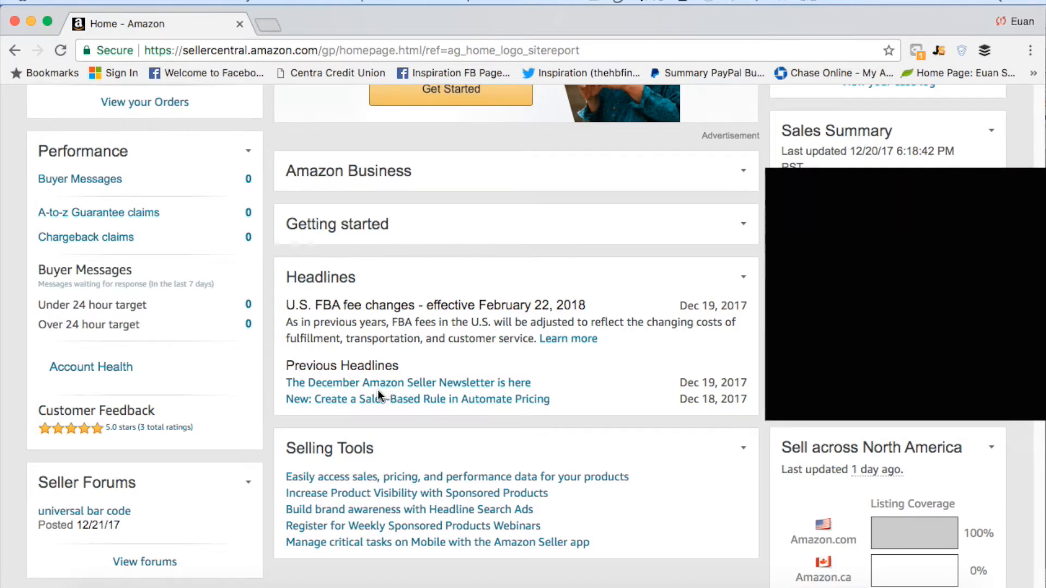
mouse_move(164, 405)
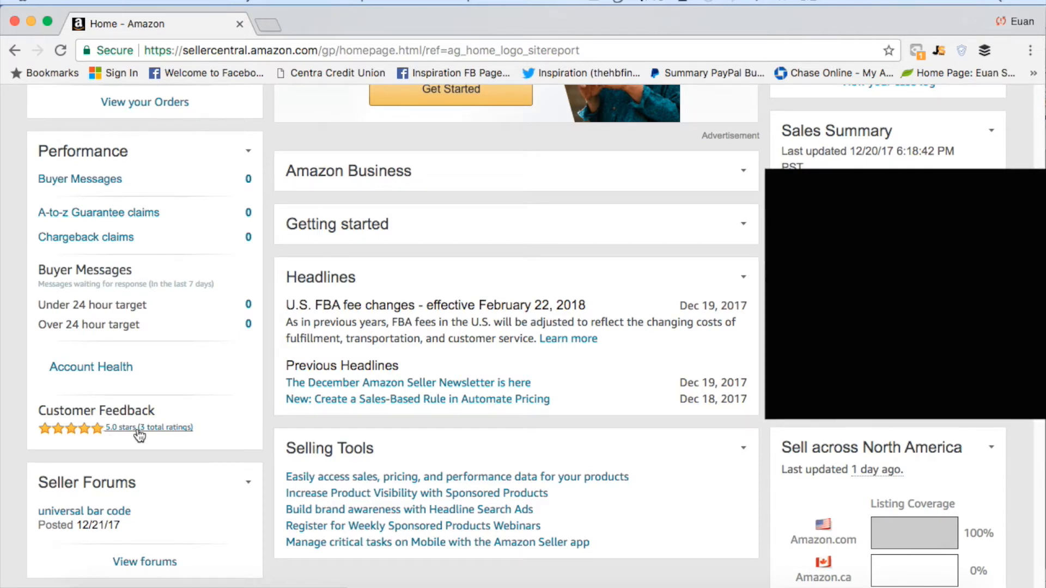
mouse_move(151, 446)
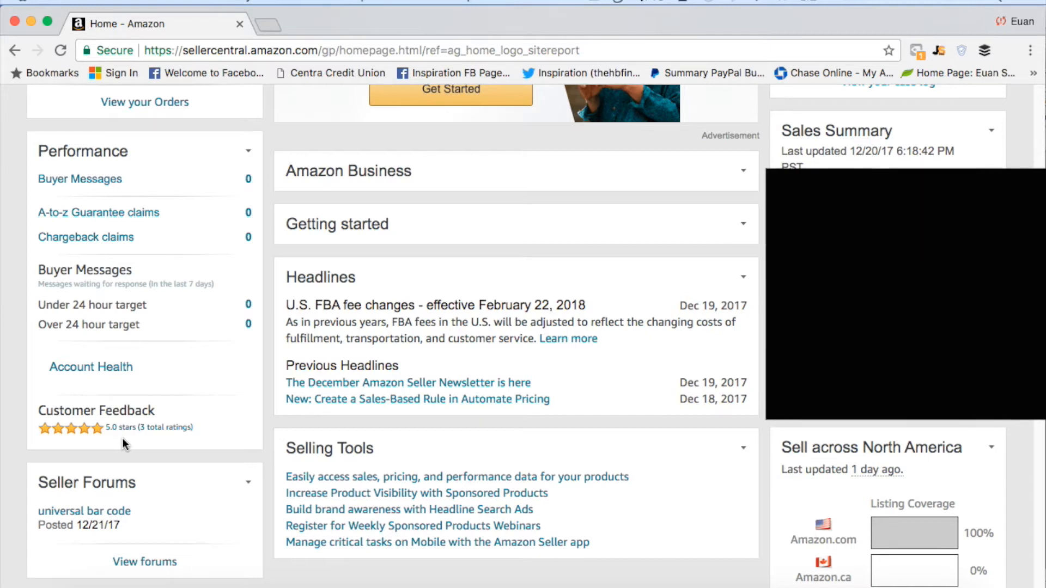
mouse_move(146, 326)
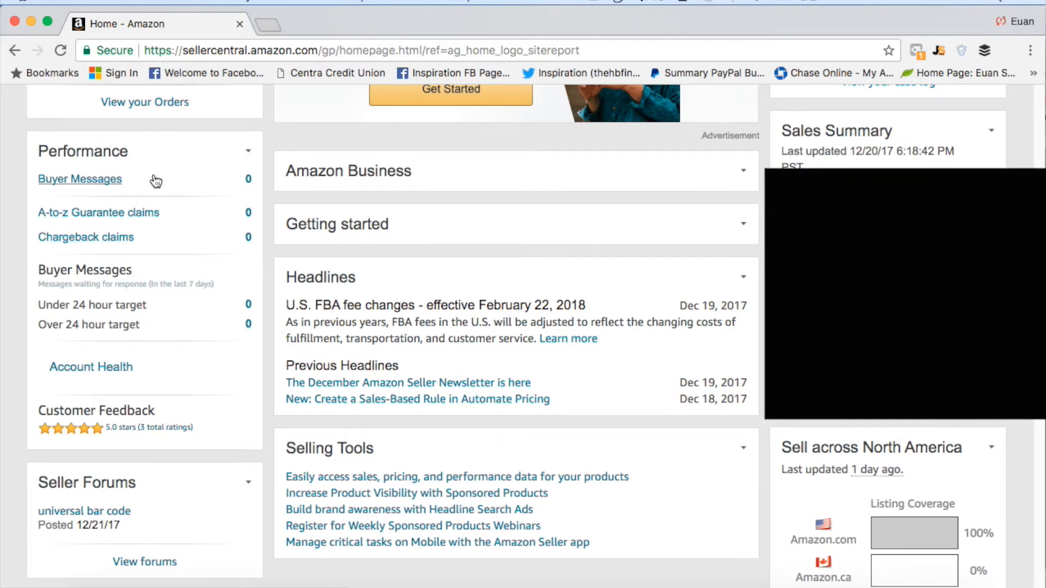
mouse_move(241, 317)
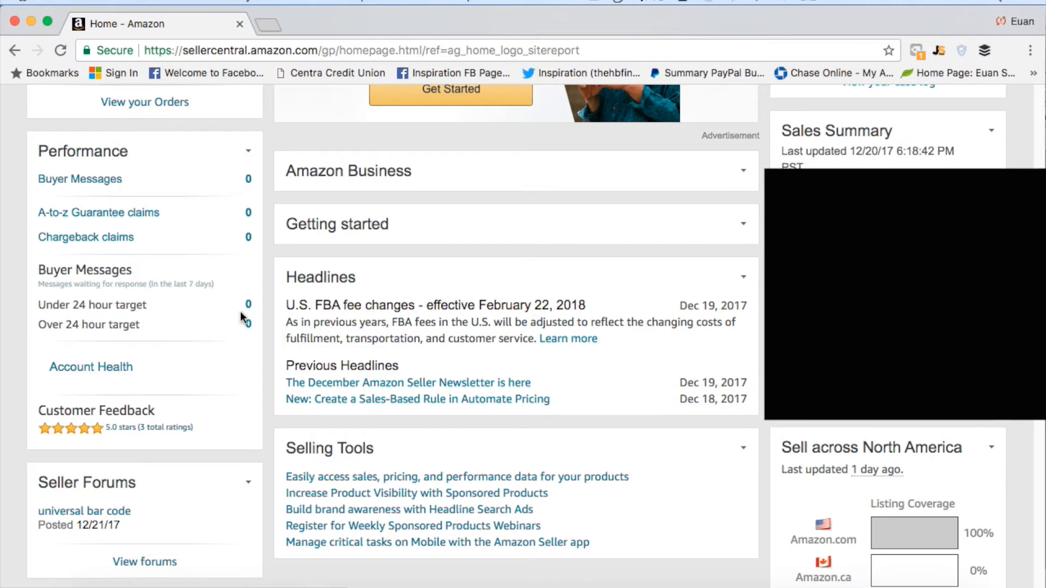
mouse_move(198, 184)
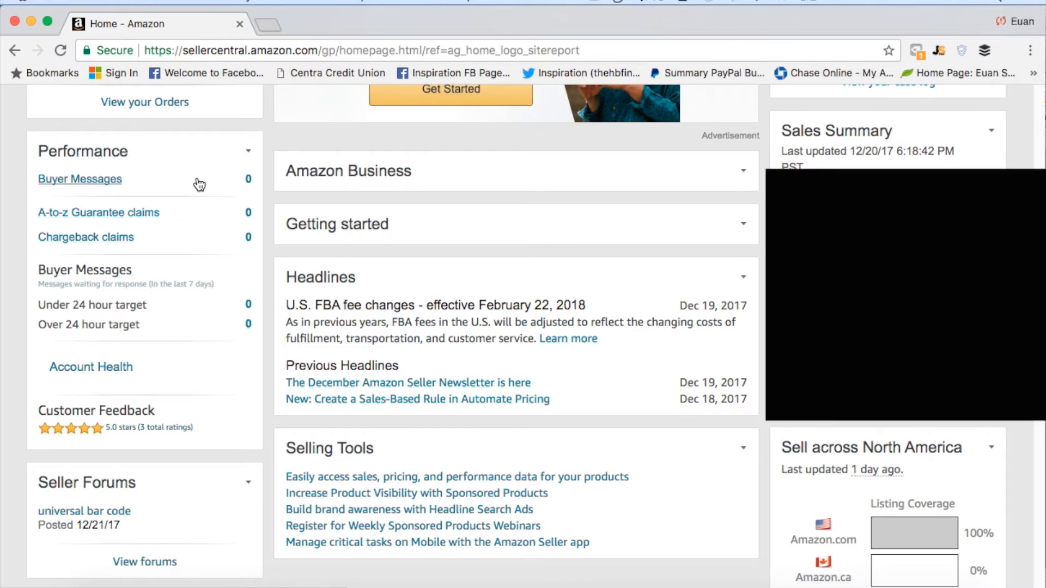
mouse_move(187, 184)
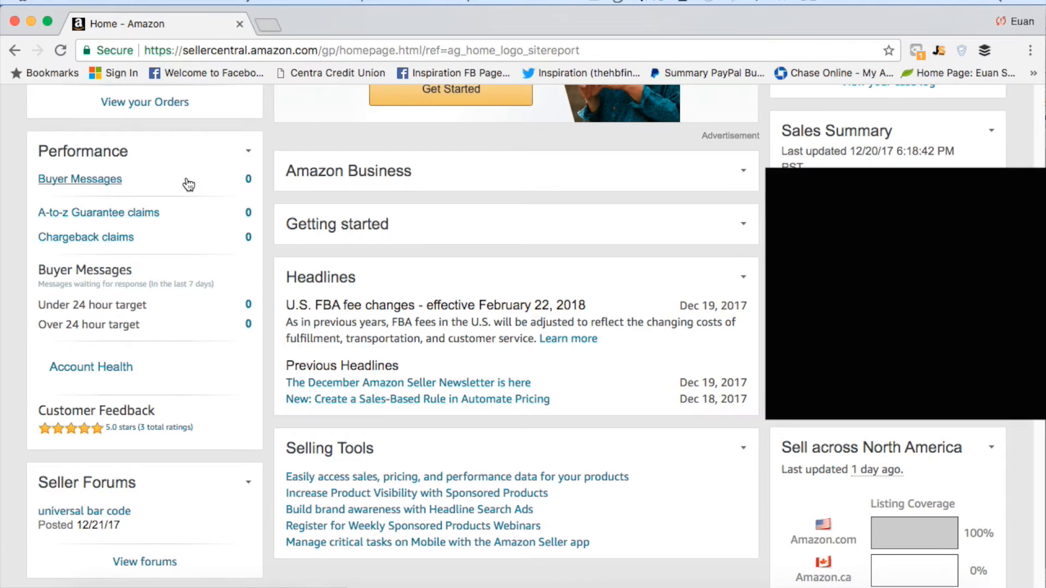
mouse_move(101, 187)
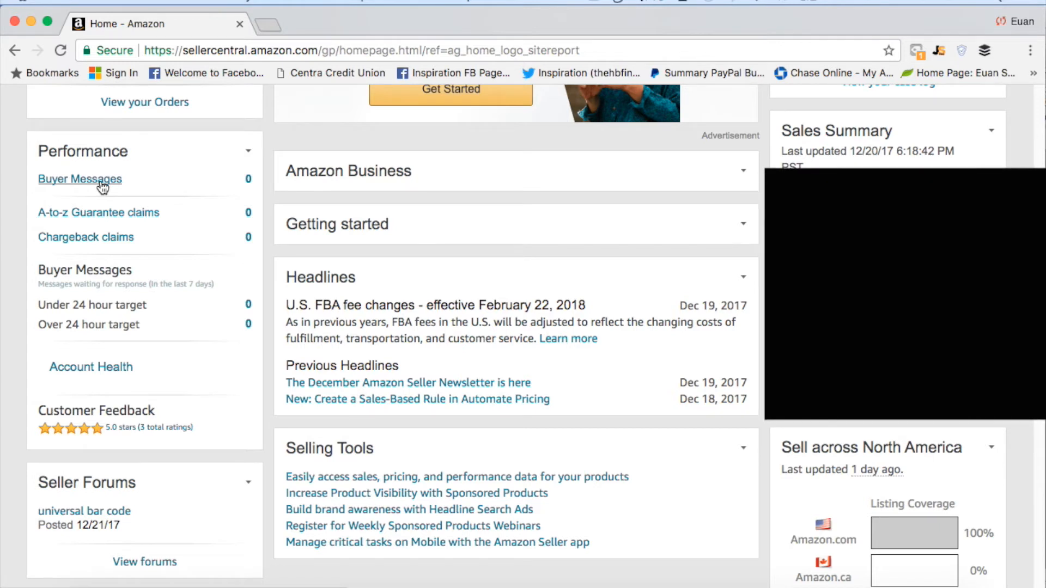
mouse_move(200, 170)
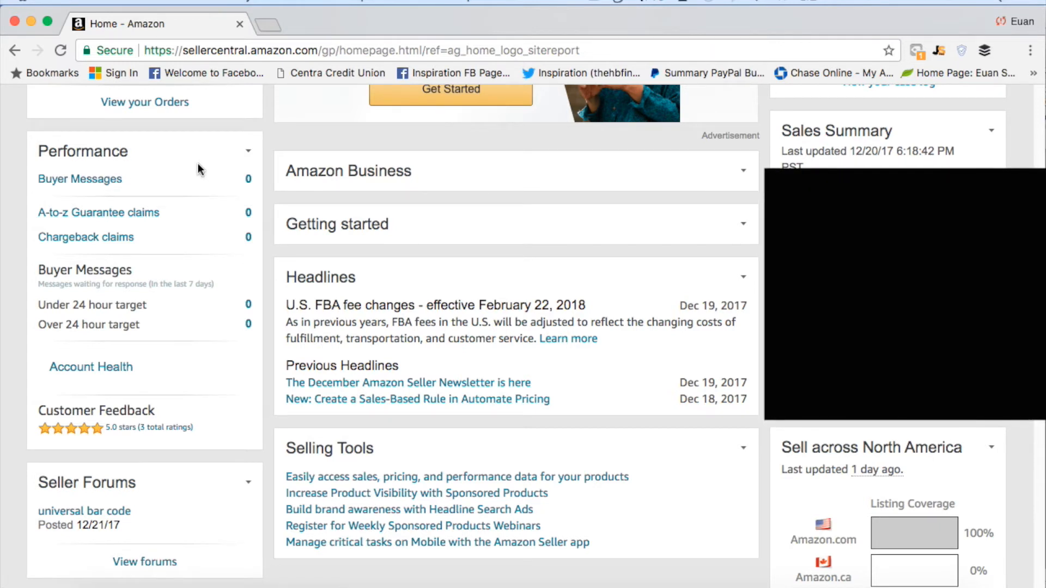
mouse_move(211, 173)
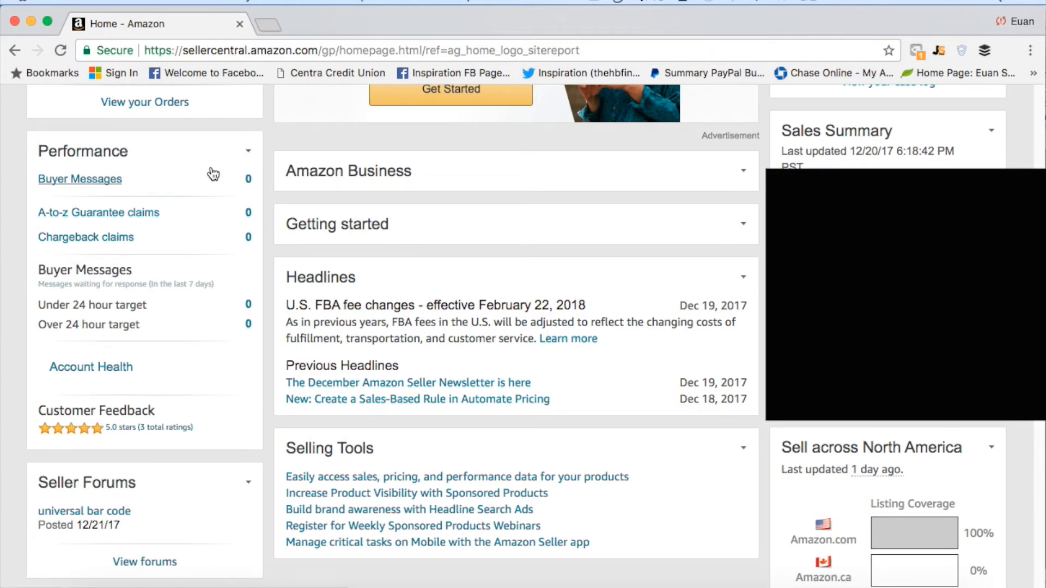
mouse_move(182, 137)
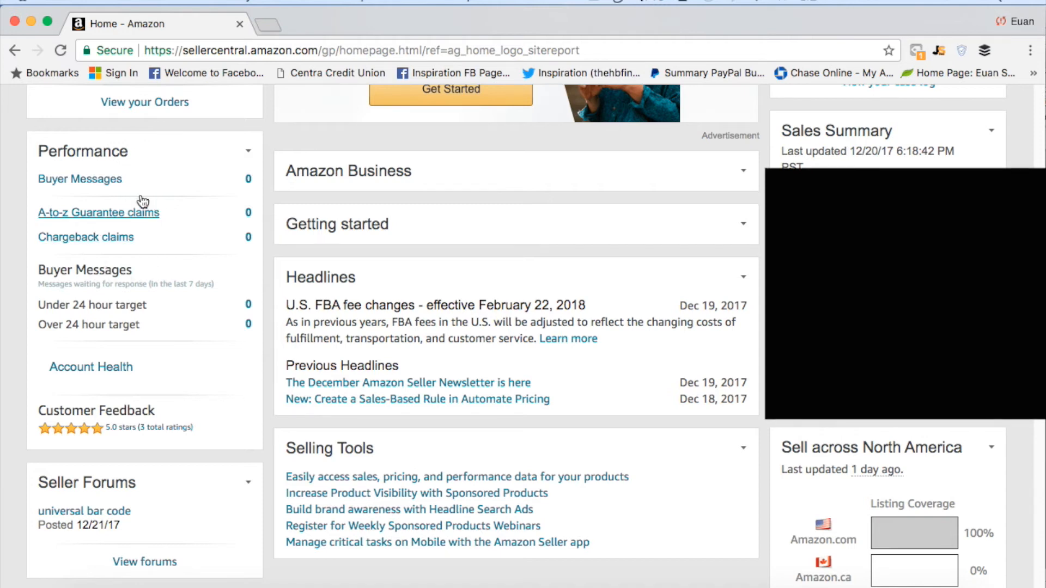
mouse_move(91, 220)
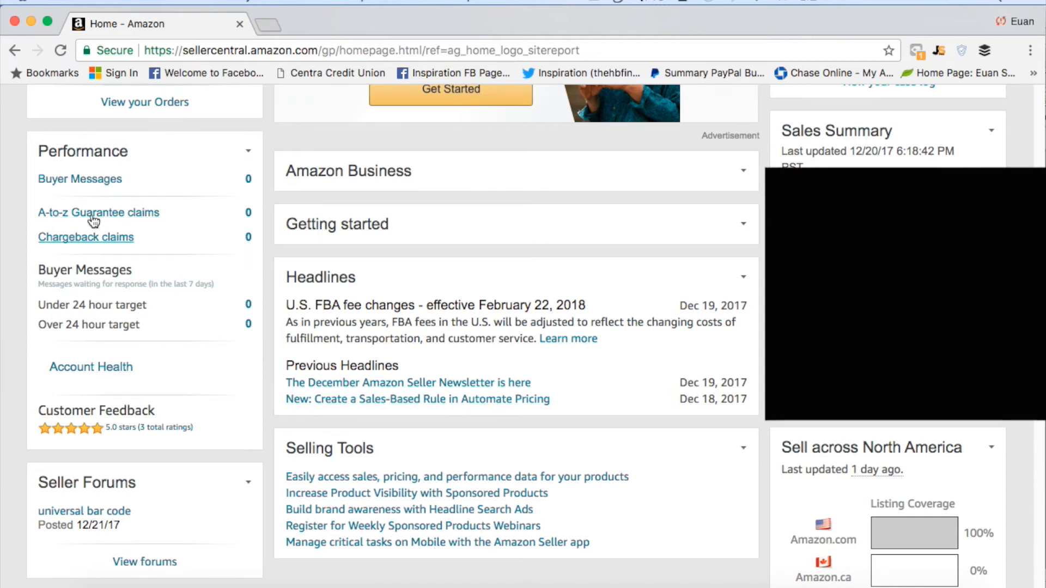
mouse_move(187, 240)
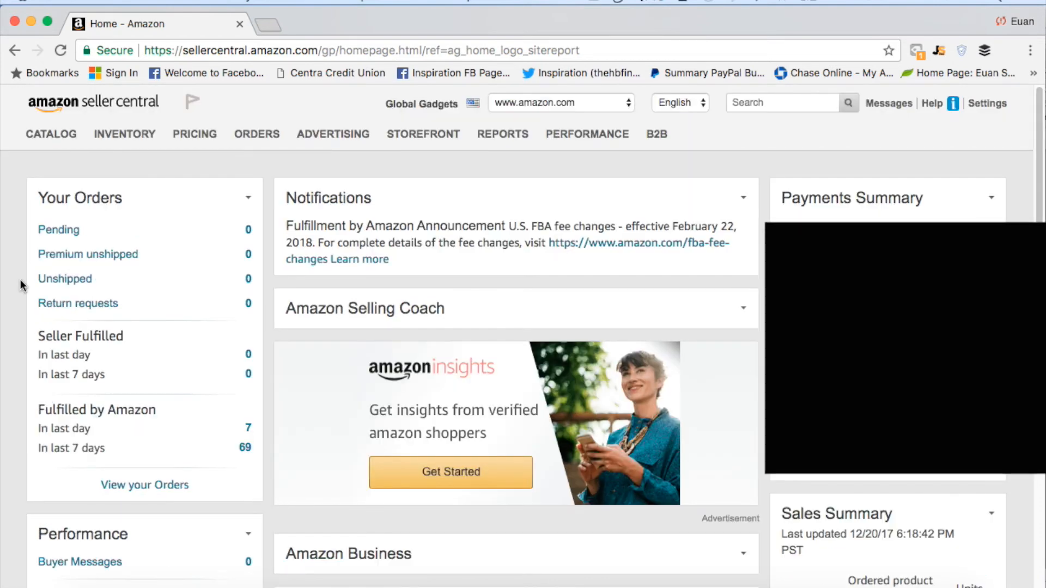
Step: Reload the home page to show 10 FBA orders today and 72 over seven days
click(503, 135)
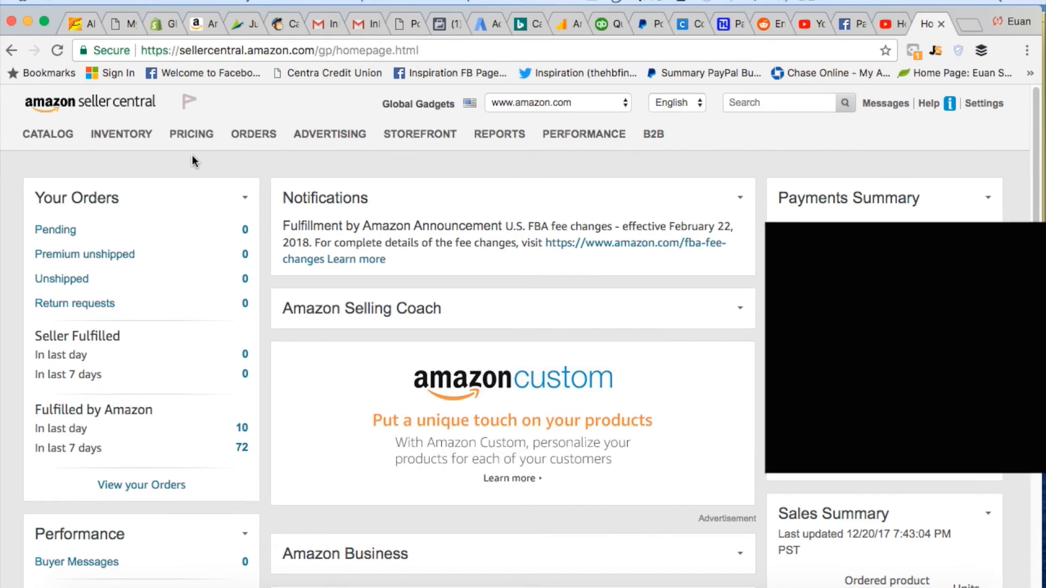
mouse_move(357, 334)
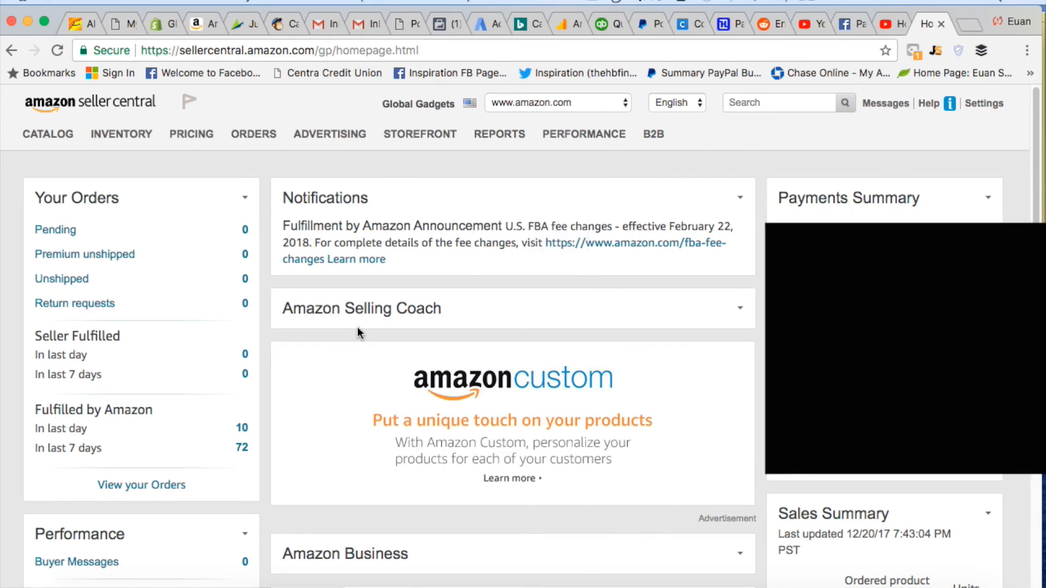